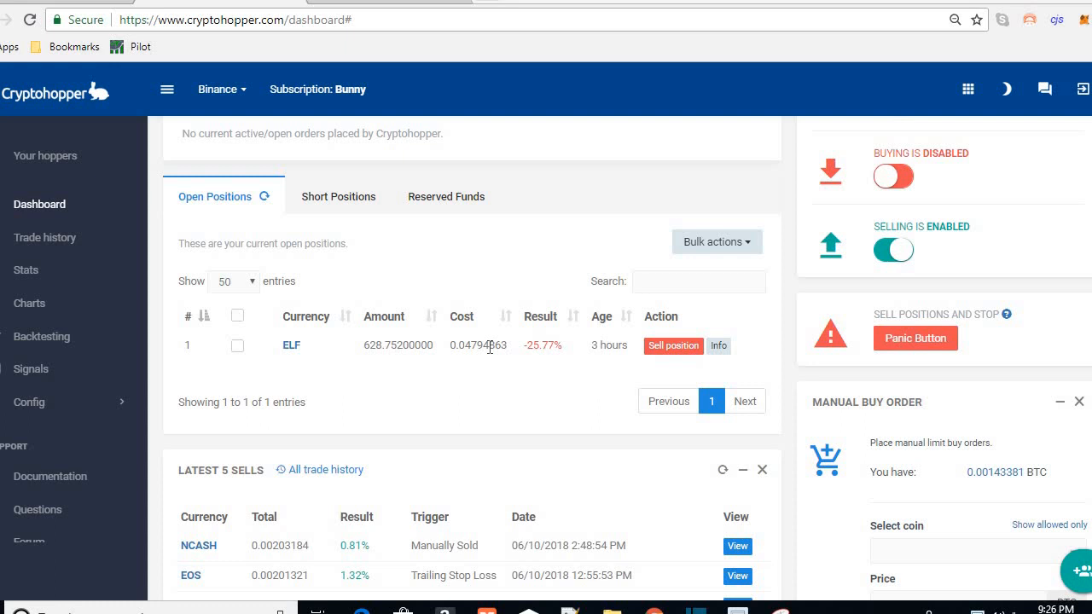
{"action": "mouse_move", "coordinate": [580, 348]}
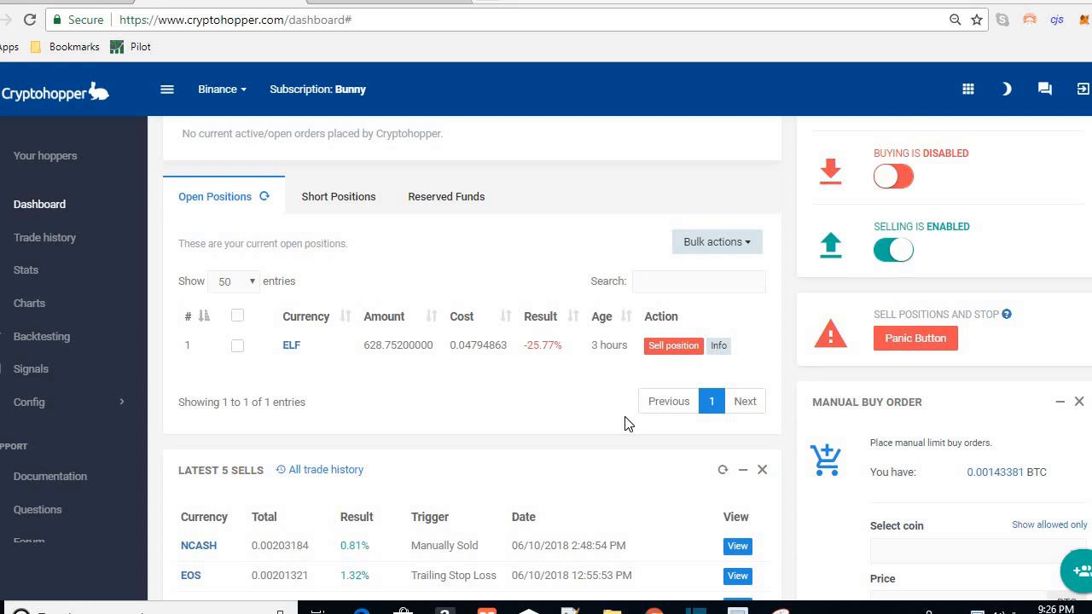
{"action": "mouse_move", "coordinate": [611, 405]}
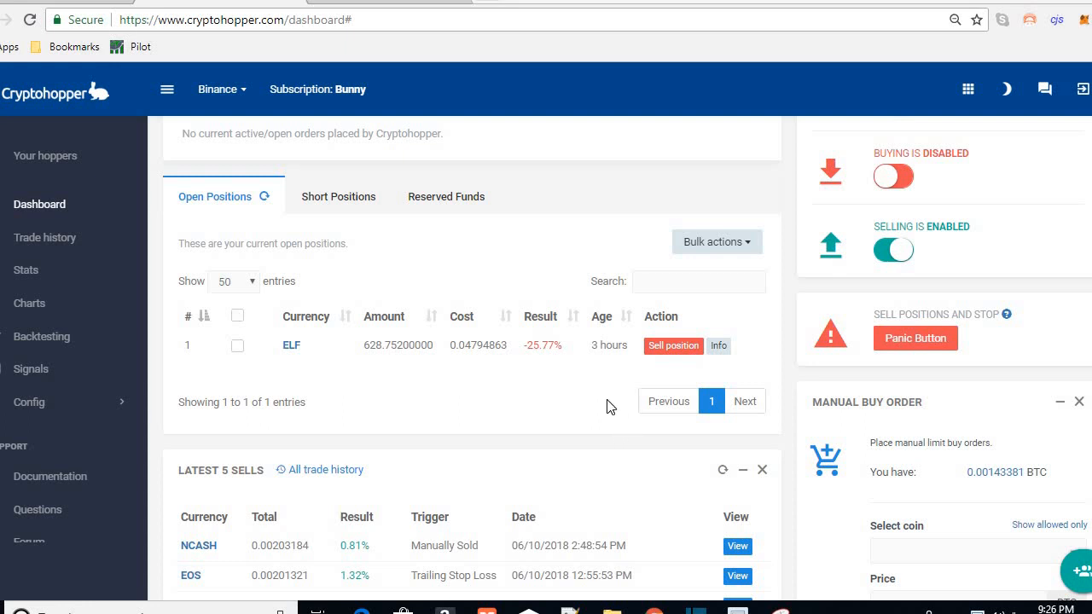
{"action": "mouse_move", "coordinate": [525, 394]}
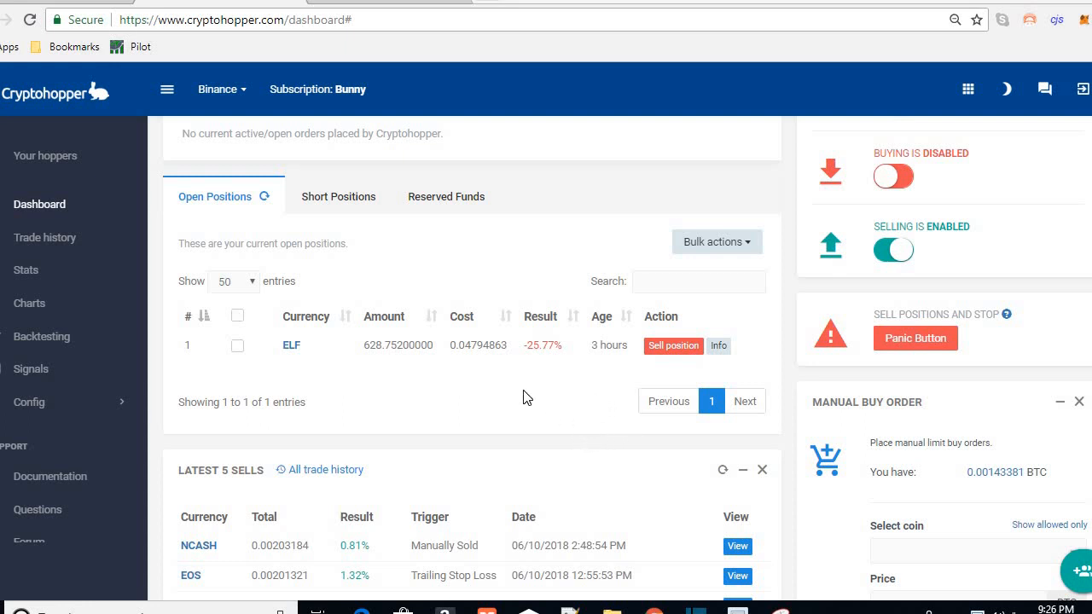
{"action": "mouse_move", "coordinate": [539, 394]}
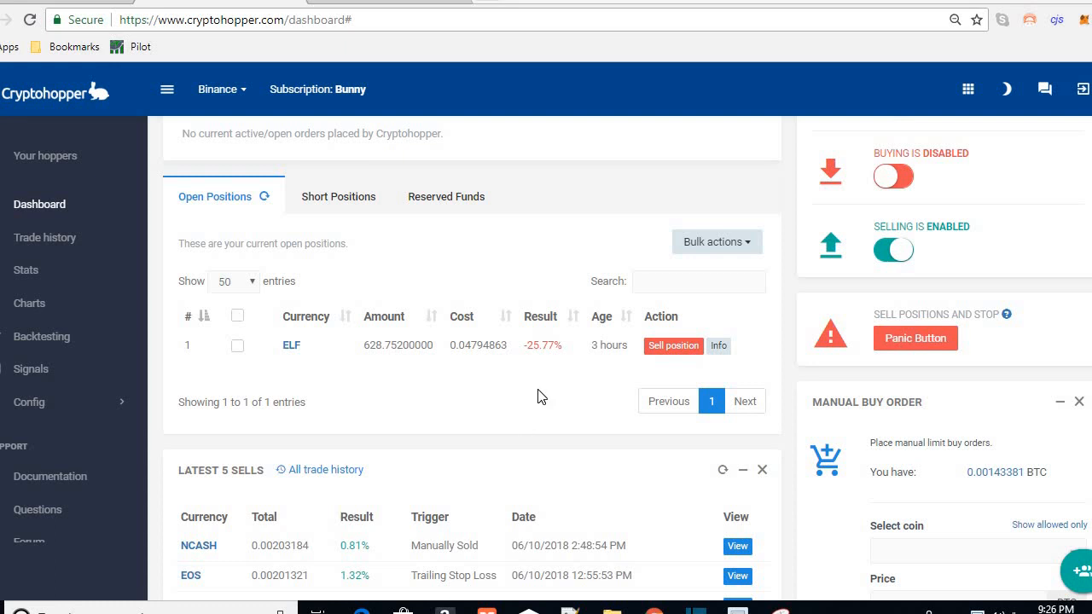
{"action": "mouse_move", "coordinate": [547, 382]}
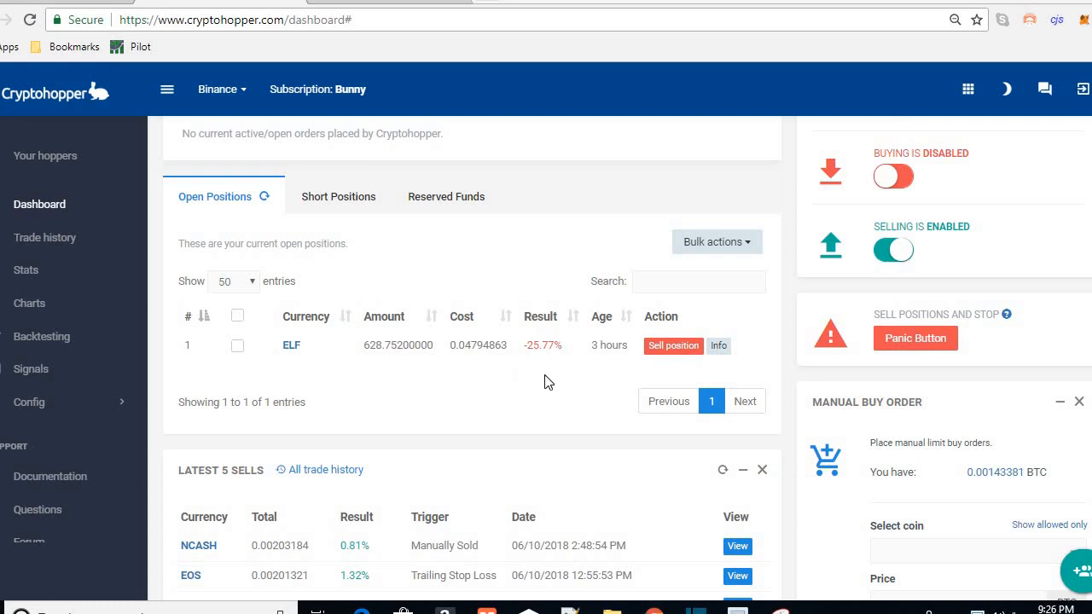
{"action": "mouse_move", "coordinate": [577, 378]}
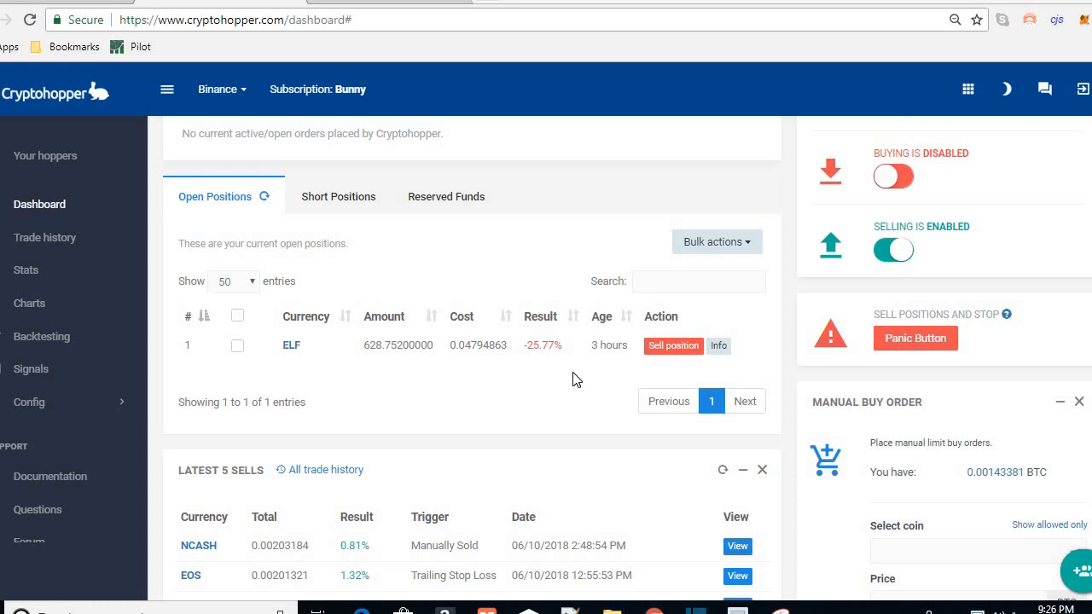
{"action": "mouse_move", "coordinate": [570, 385]}
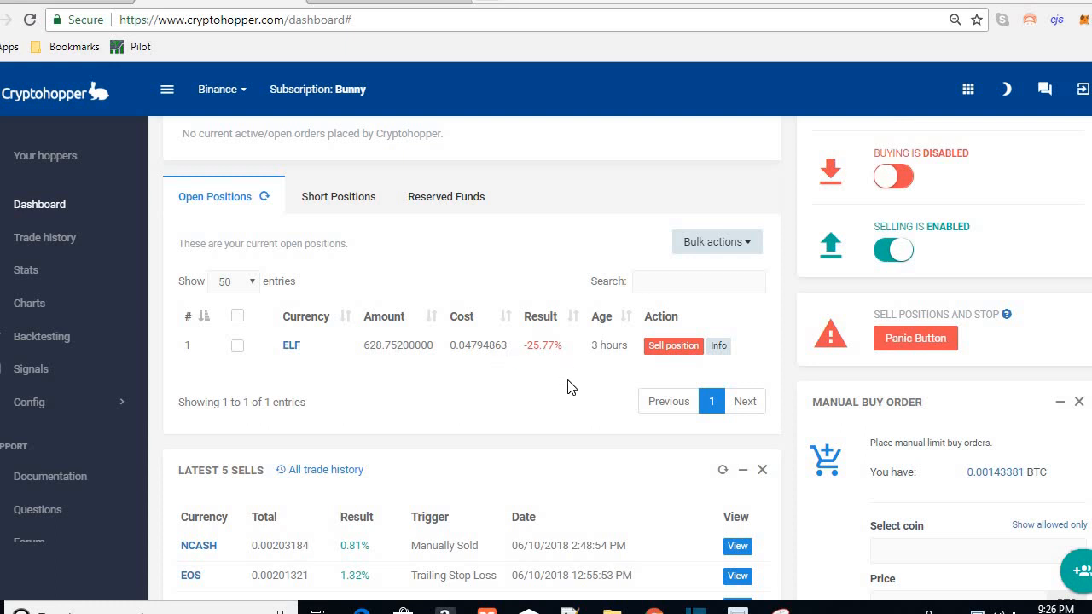
{"action": "mouse_move", "coordinate": [557, 365]}
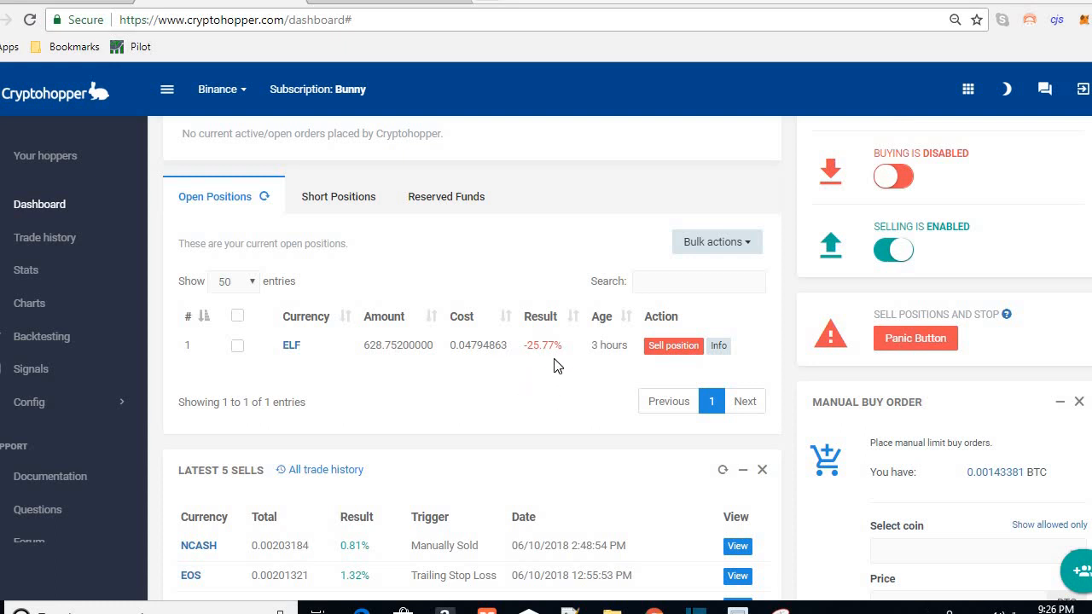
{"action": "mouse_move", "coordinate": [521, 351]}
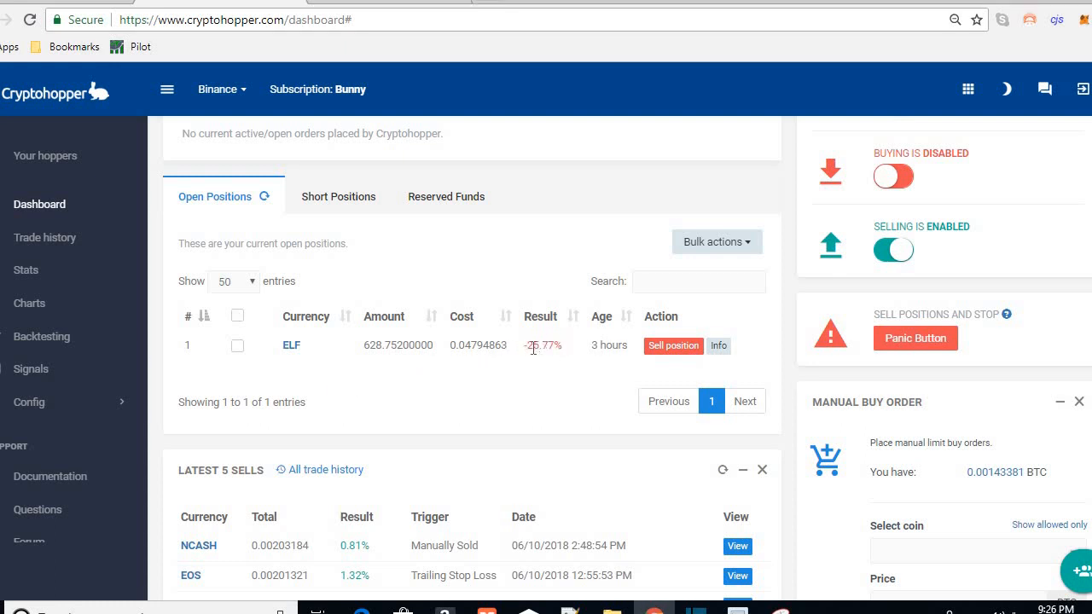
{"action": "mouse_move", "coordinate": [709, 361]}
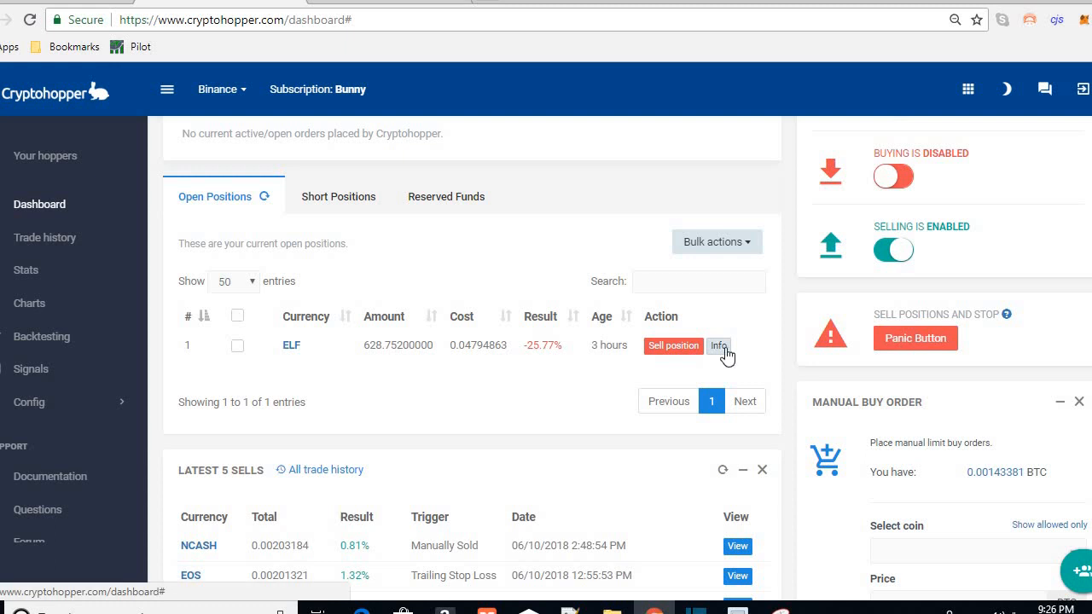
Review the ELF position's details, then tick its checkbox in Open Positions
{"action": "left_click", "coordinate": [718, 345]}
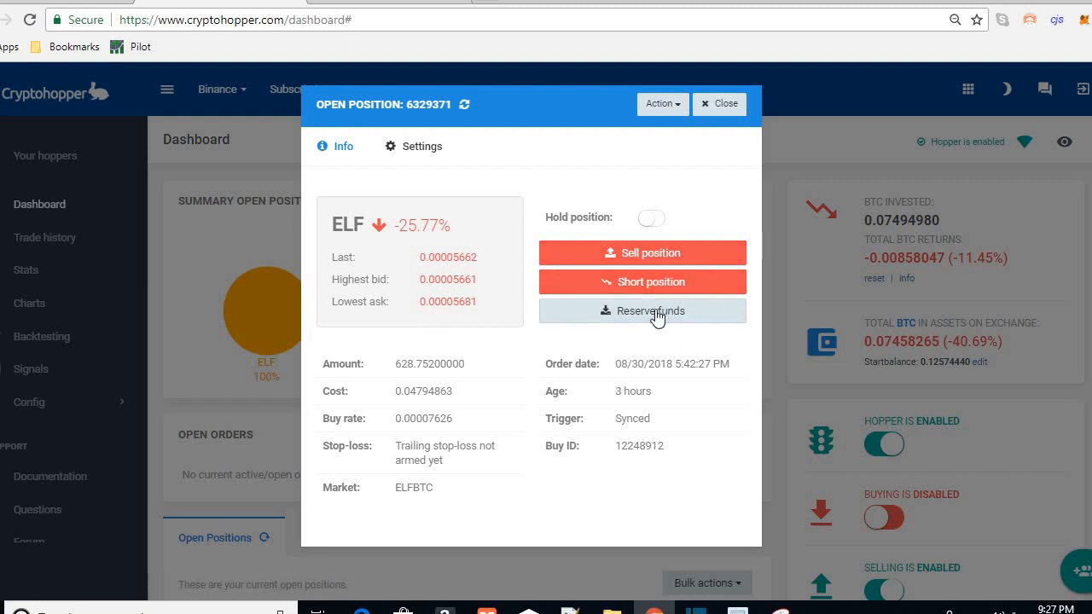
{"action": "mouse_move", "coordinate": [657, 293]}
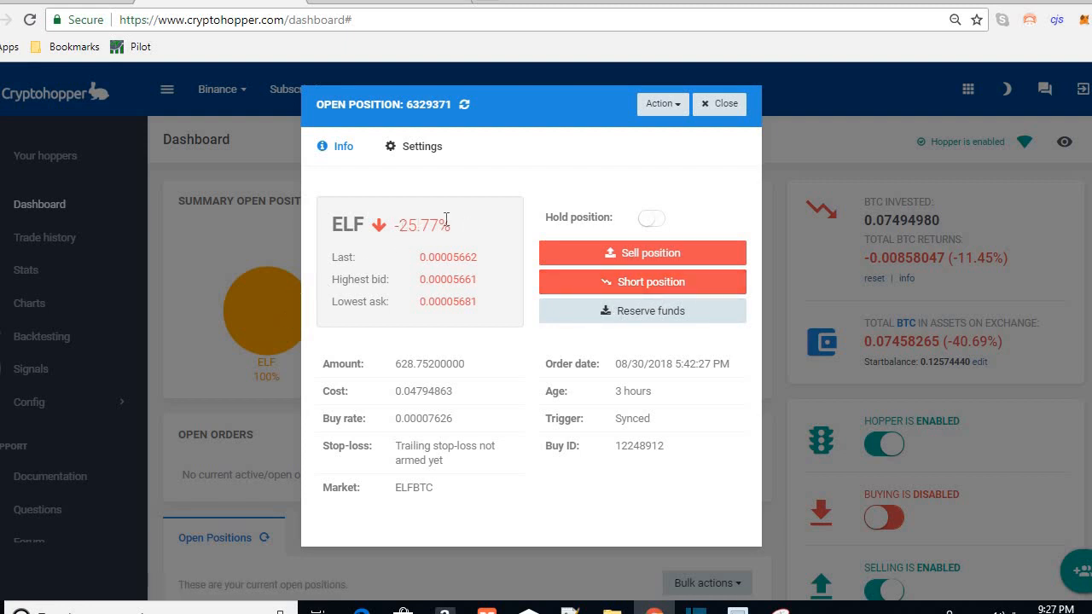
{"action": "mouse_move", "coordinate": [437, 258]}
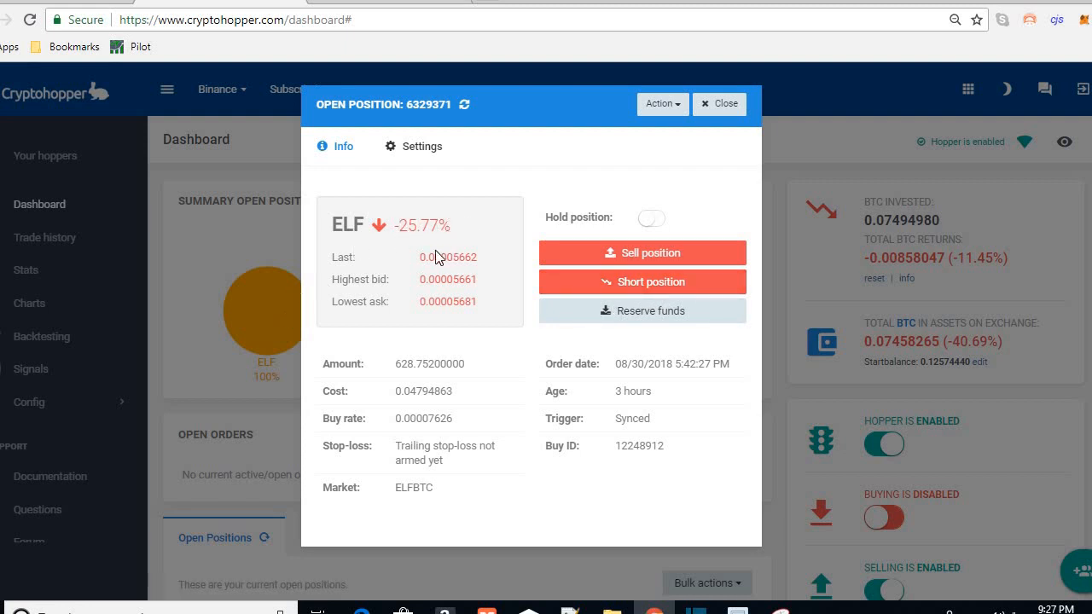
{"action": "mouse_move", "coordinate": [419, 256]}
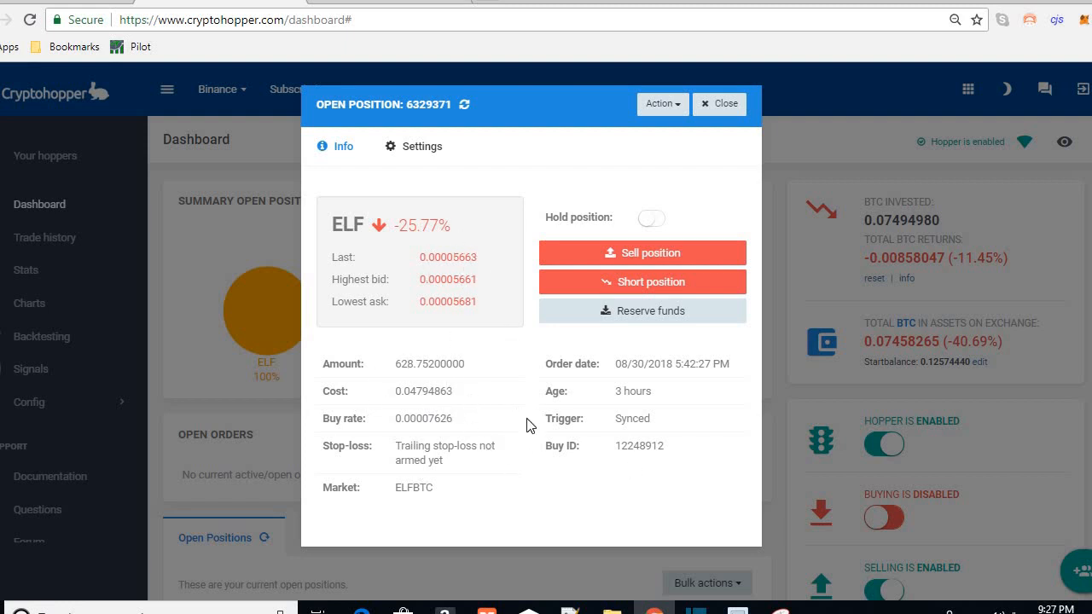
{"action": "mouse_move", "coordinate": [723, 220]}
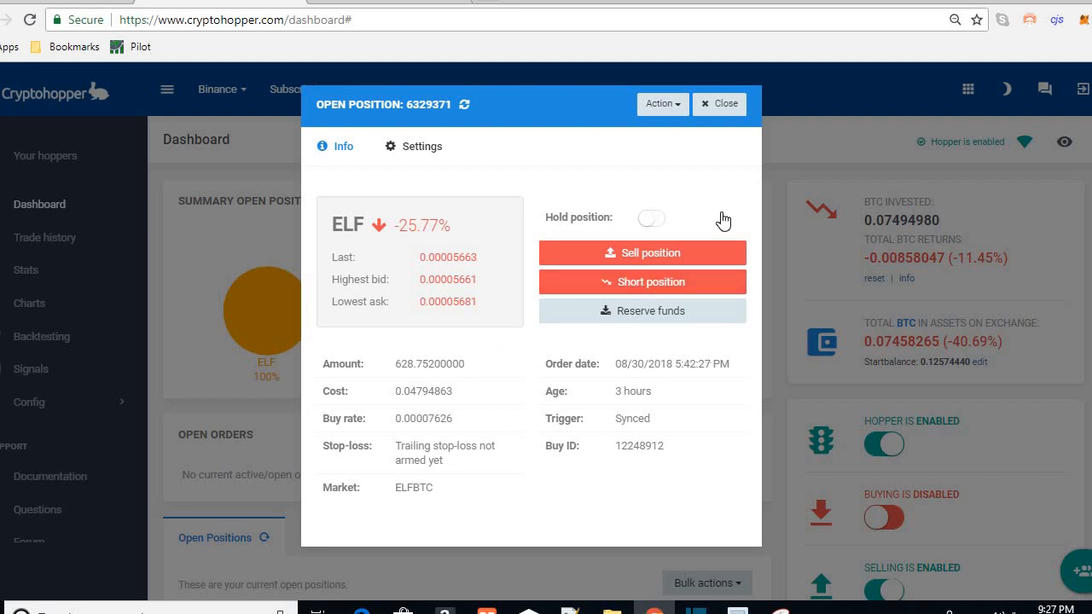
{"action": "left_click", "coordinate": [719, 104]}
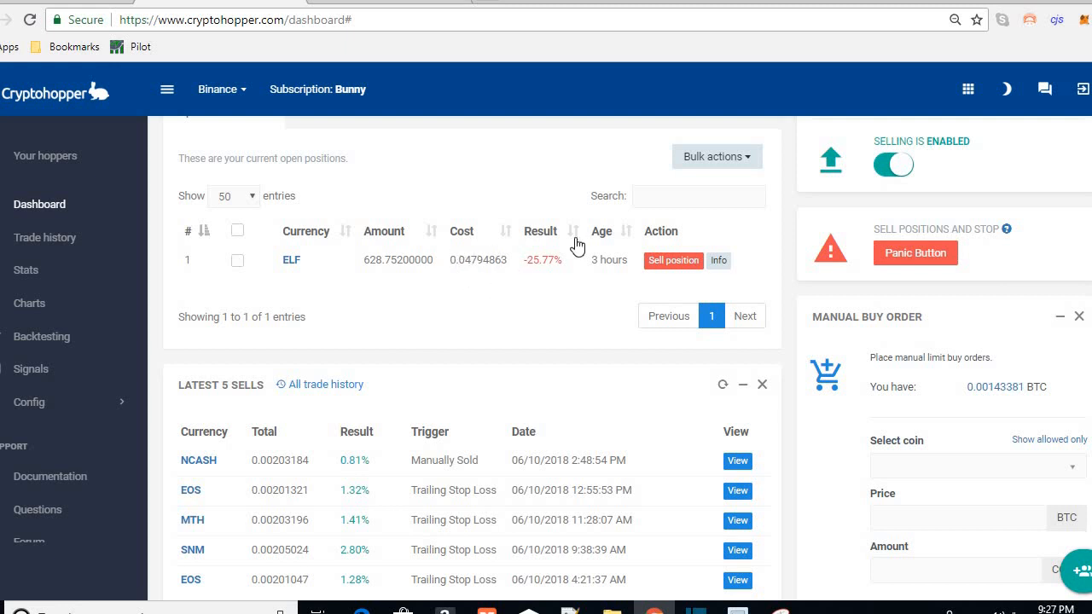
{"action": "mouse_move", "coordinate": [496, 274]}
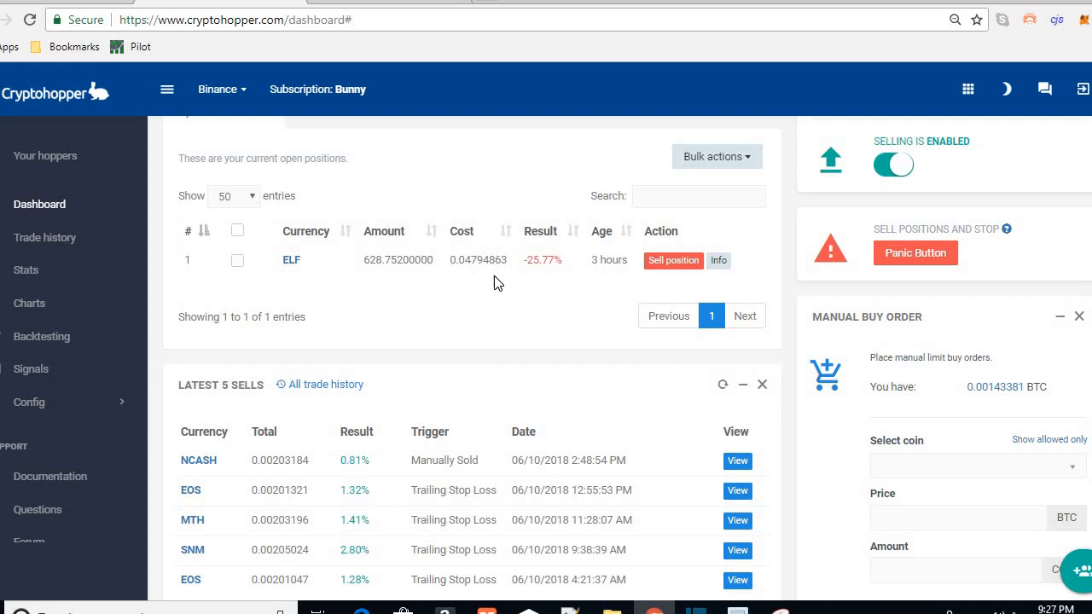
{"action": "mouse_move", "coordinate": [467, 277]}
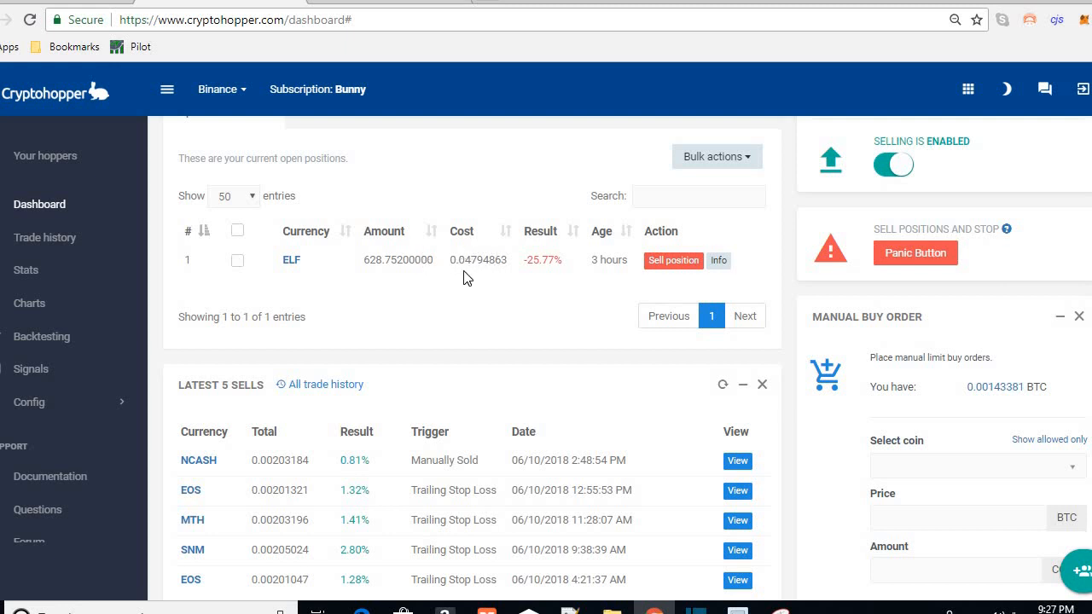
{"action": "mouse_move", "coordinate": [560, 310]}
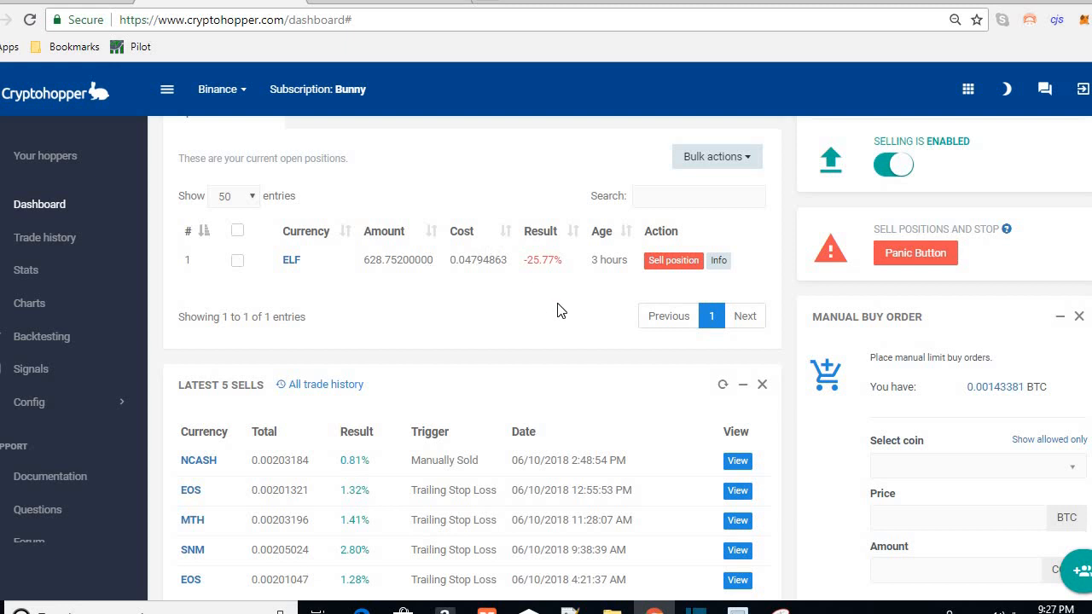
{"action": "mouse_move", "coordinate": [399, 288]}
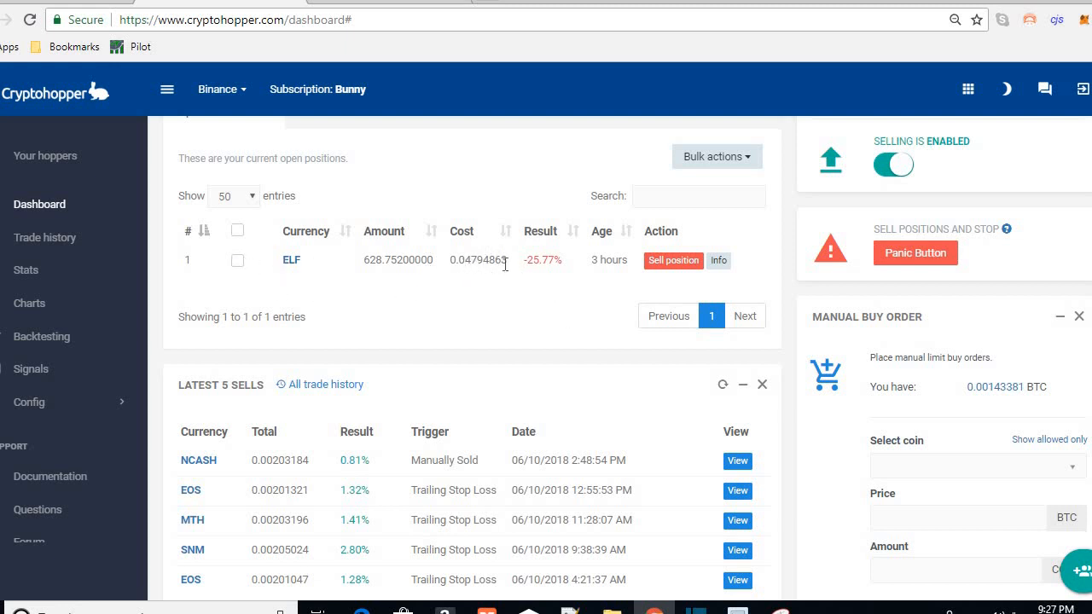
{"action": "mouse_move", "coordinate": [450, 266]}
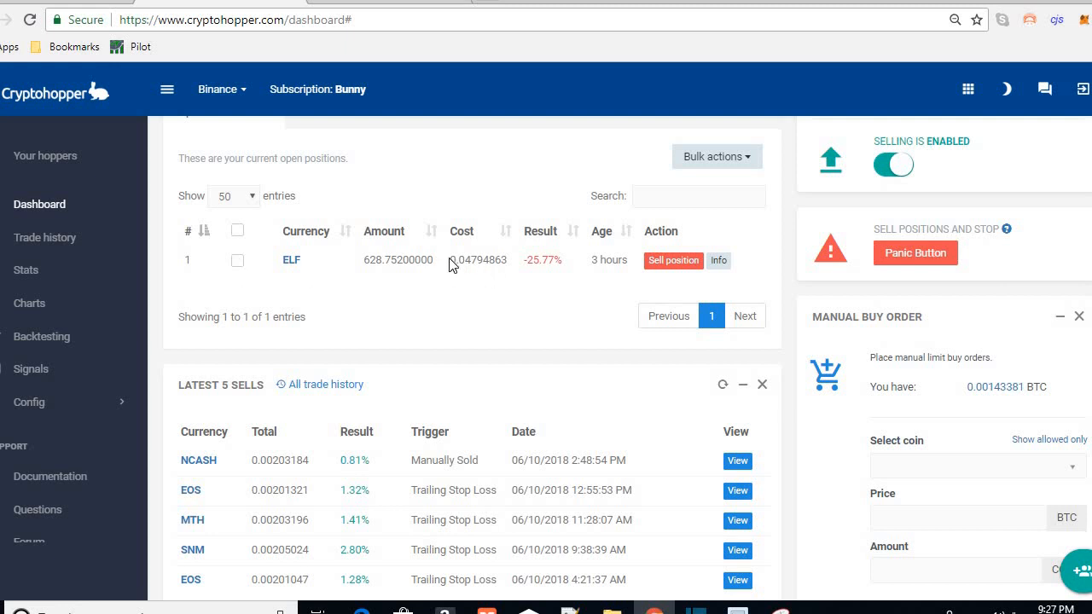
{"action": "left_click", "coordinate": [237, 259]}
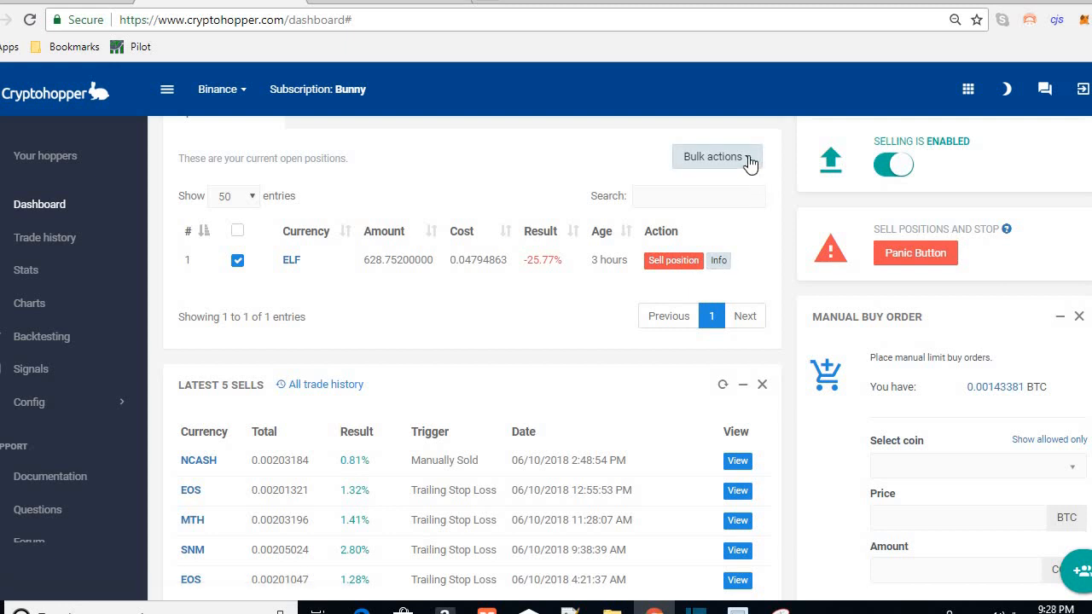
Split the ELF position via Bulk actions into two halves of 314.376 ELF each
{"action": "left_click", "coordinate": [716, 157]}
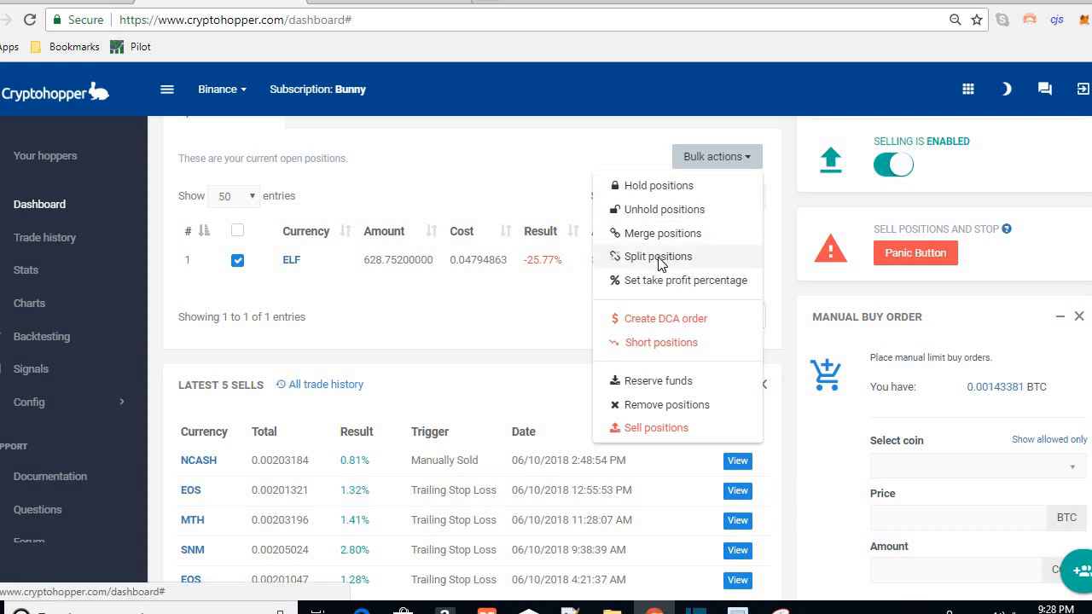
{"action": "left_click", "coordinate": [658, 255]}
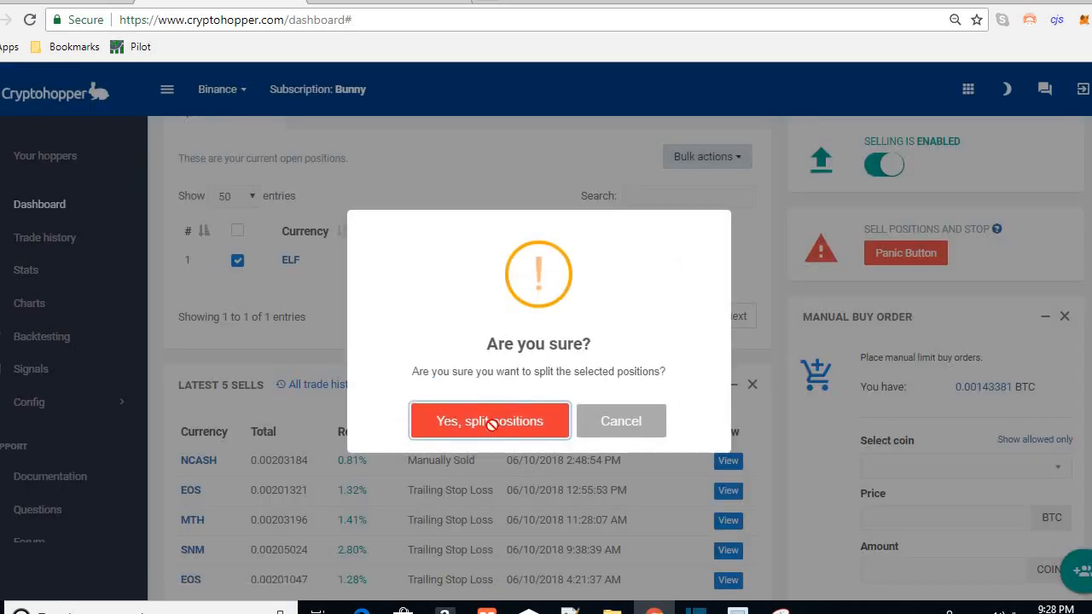
{"action": "left_click", "coordinate": [489, 420]}
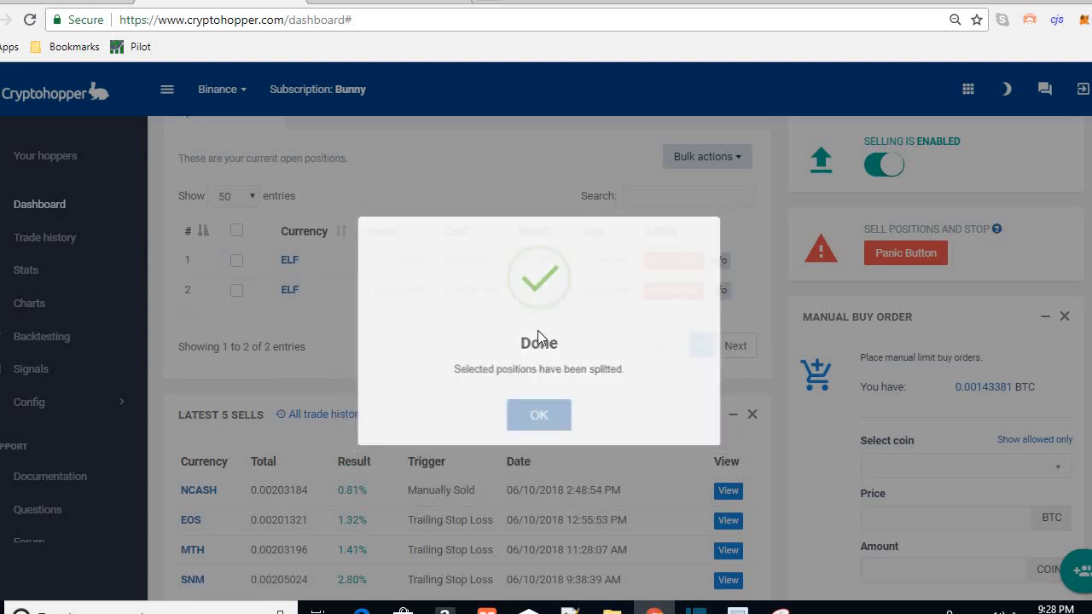
{"action": "left_click", "coordinate": [539, 414]}
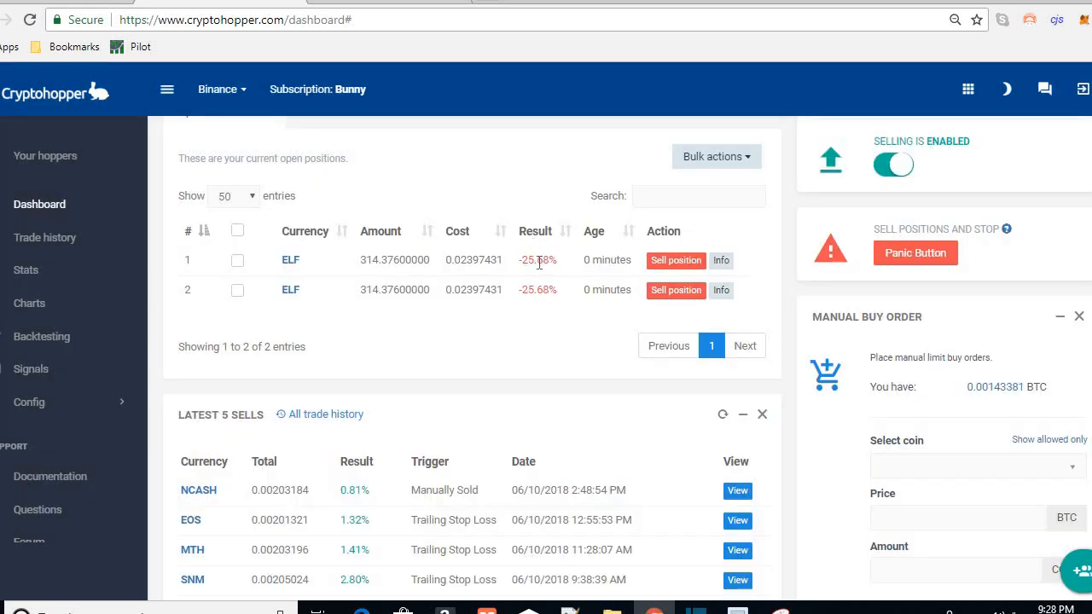
{"action": "mouse_move", "coordinate": [487, 273]}
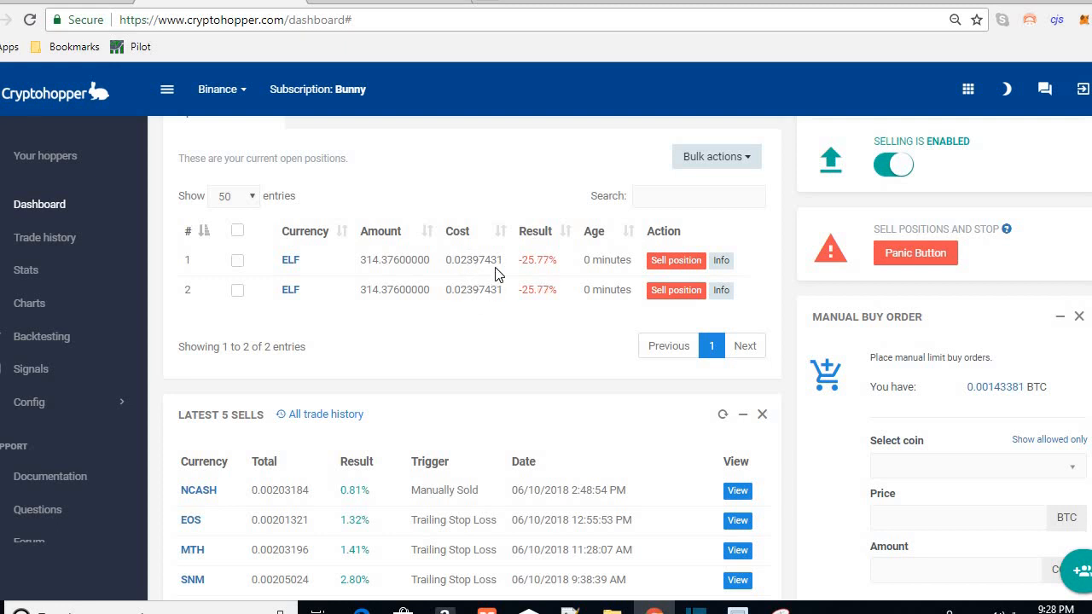
{"action": "mouse_move", "coordinate": [509, 263]}
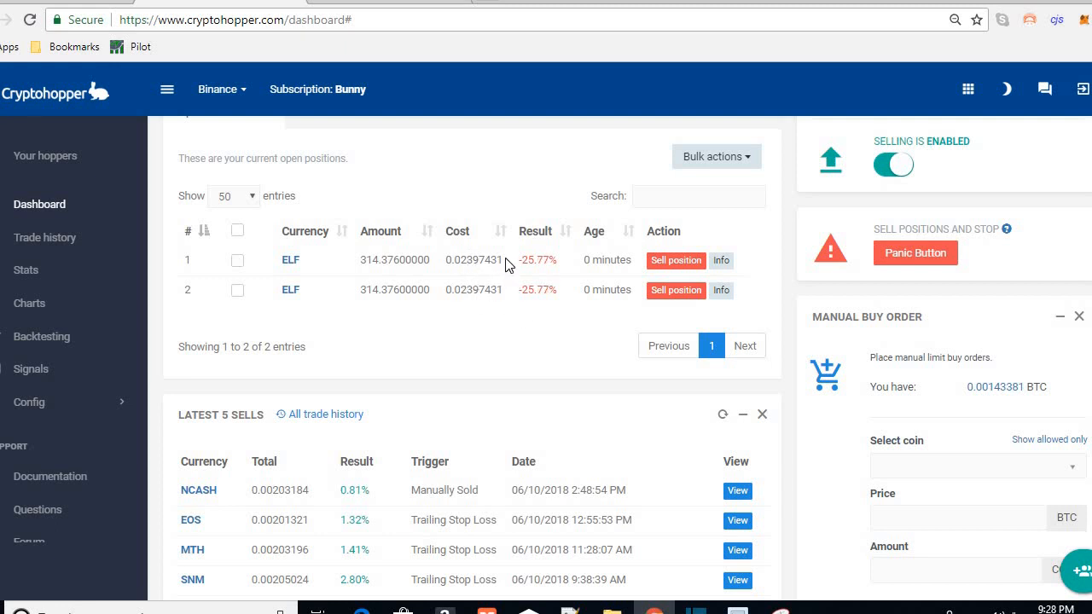
{"action": "double_click", "coordinate": [474, 260]}
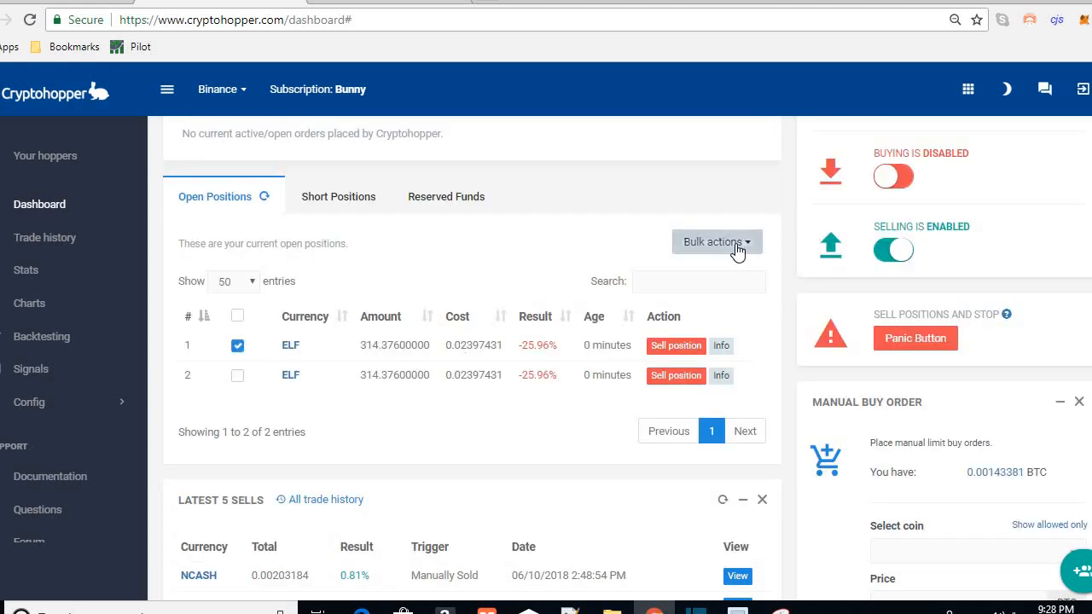
Split the selected 314.376 ELF position into two halves of 157.188 ELF
{"action": "left_click", "coordinate": [715, 242]}
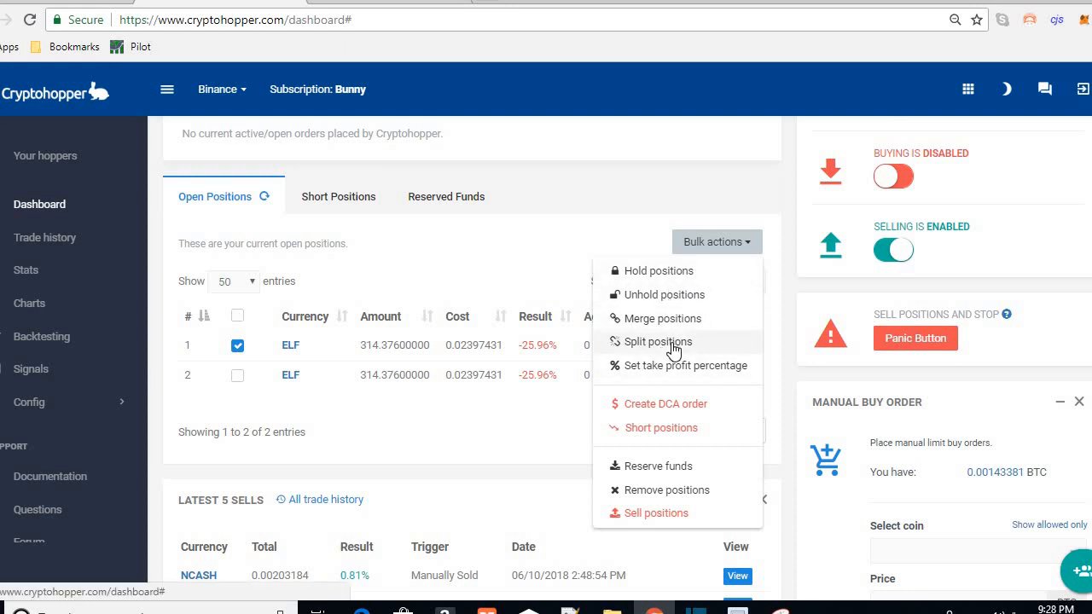
{"action": "left_click", "coordinate": [657, 341]}
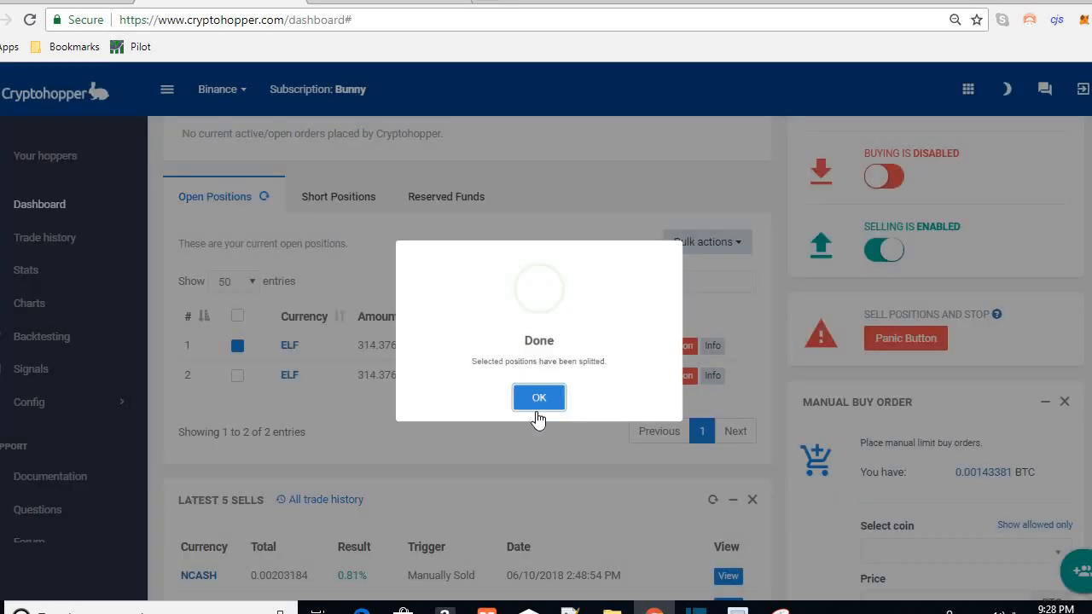
{"action": "left_click", "coordinate": [539, 397]}
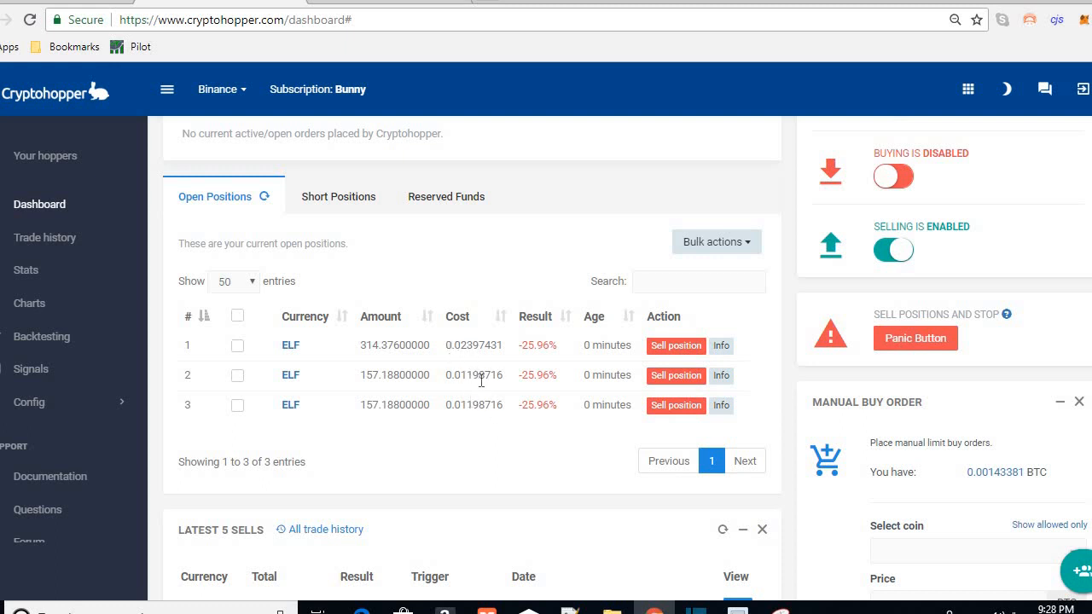
{"action": "mouse_move", "coordinate": [476, 389]}
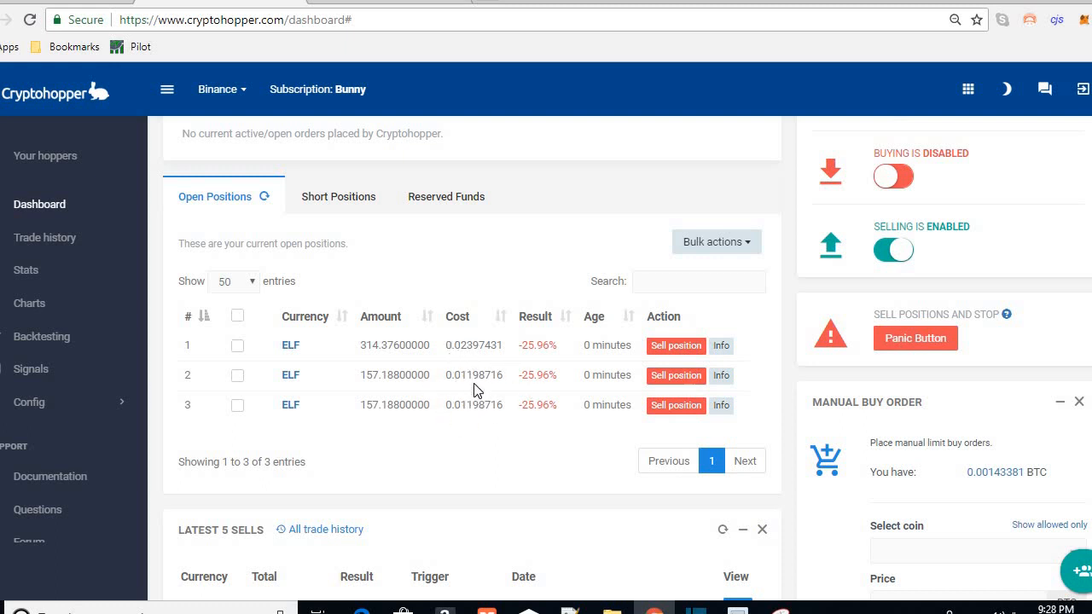
{"action": "mouse_move", "coordinate": [474, 375]}
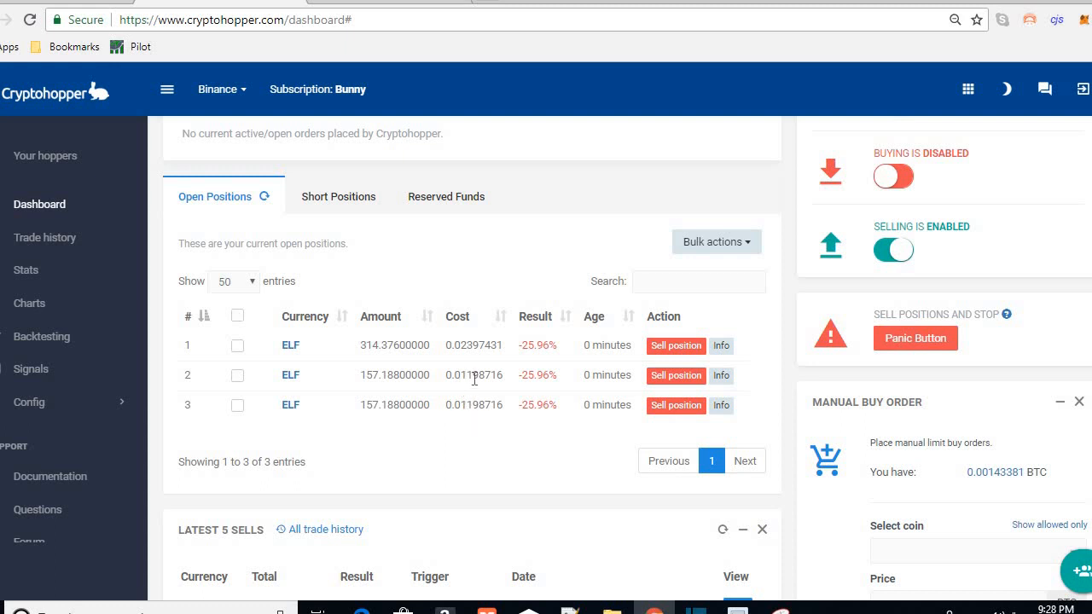
{"action": "mouse_move", "coordinate": [481, 396]}
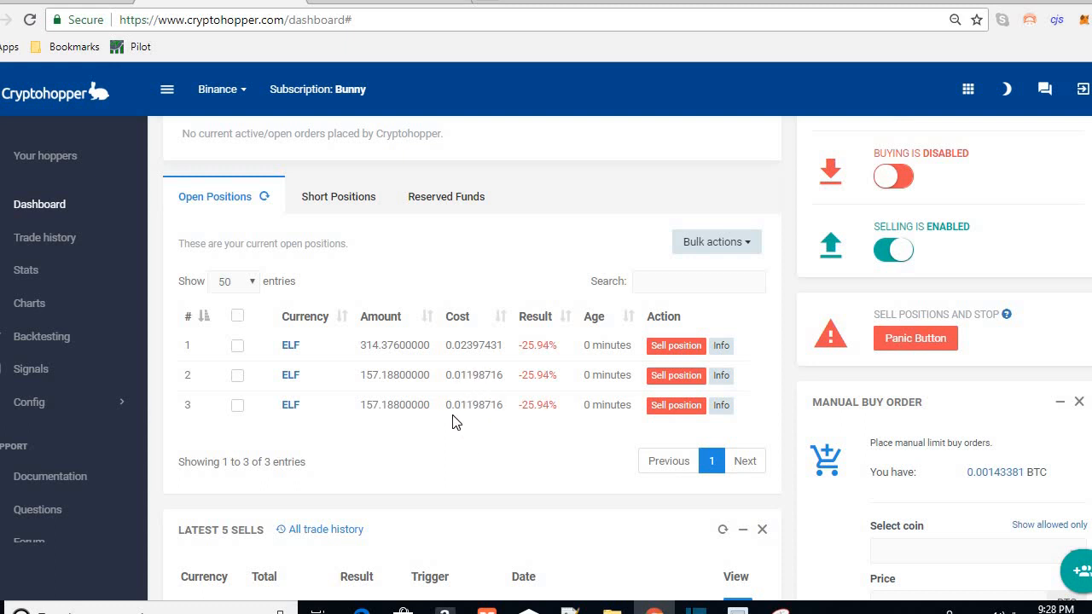
{"action": "mouse_move", "coordinate": [470, 401]}
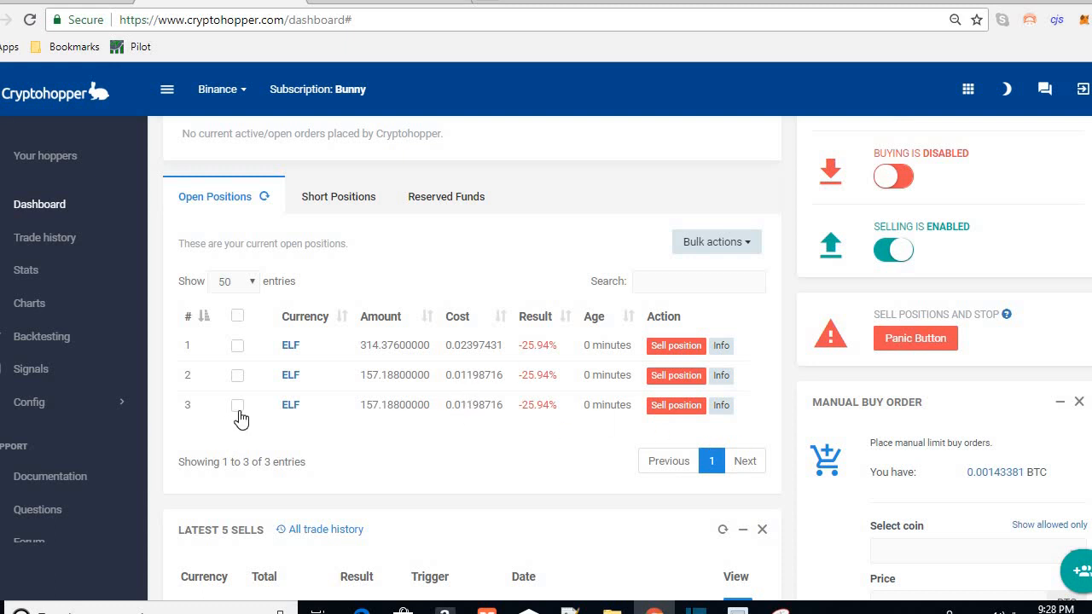
{"action": "mouse_move", "coordinate": [257, 415]}
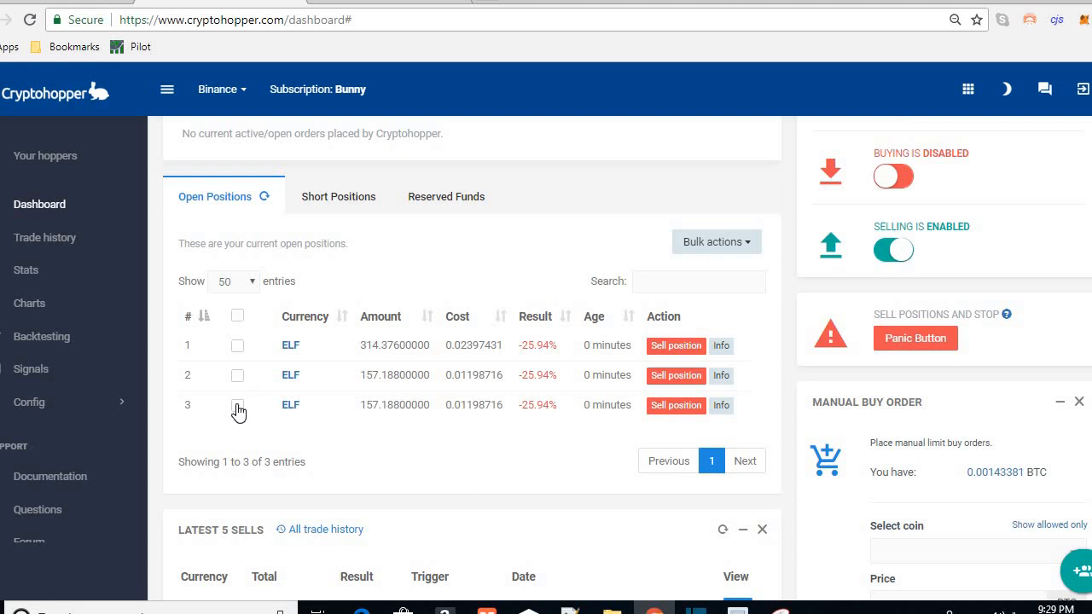
Split the third ELF position (157.188) into two positions of 78.594 ELF
{"action": "left_click", "coordinate": [238, 406]}
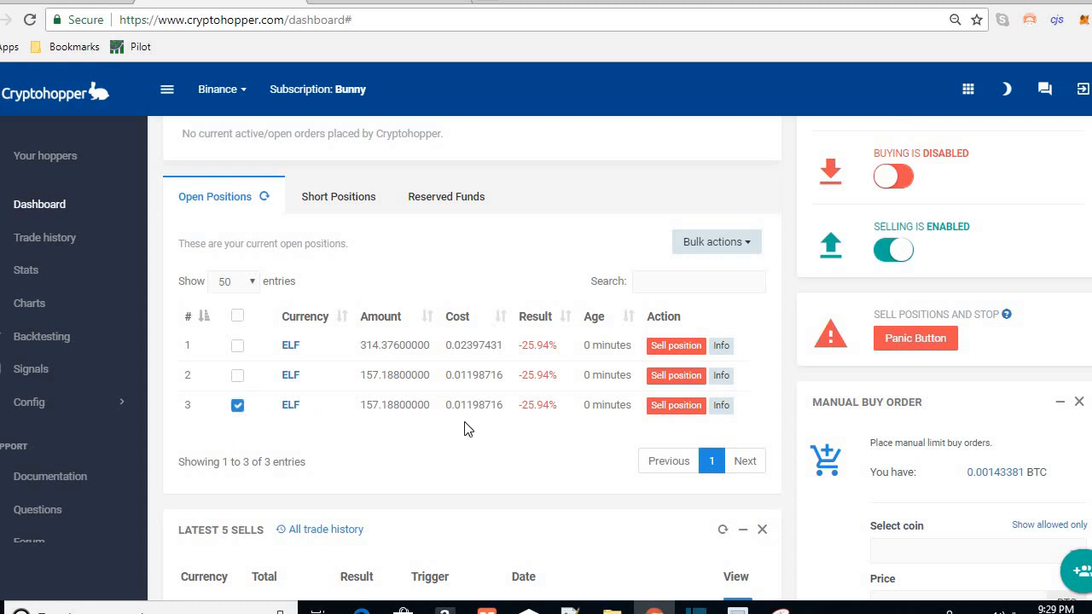
{"action": "mouse_move", "coordinate": [658, 429]}
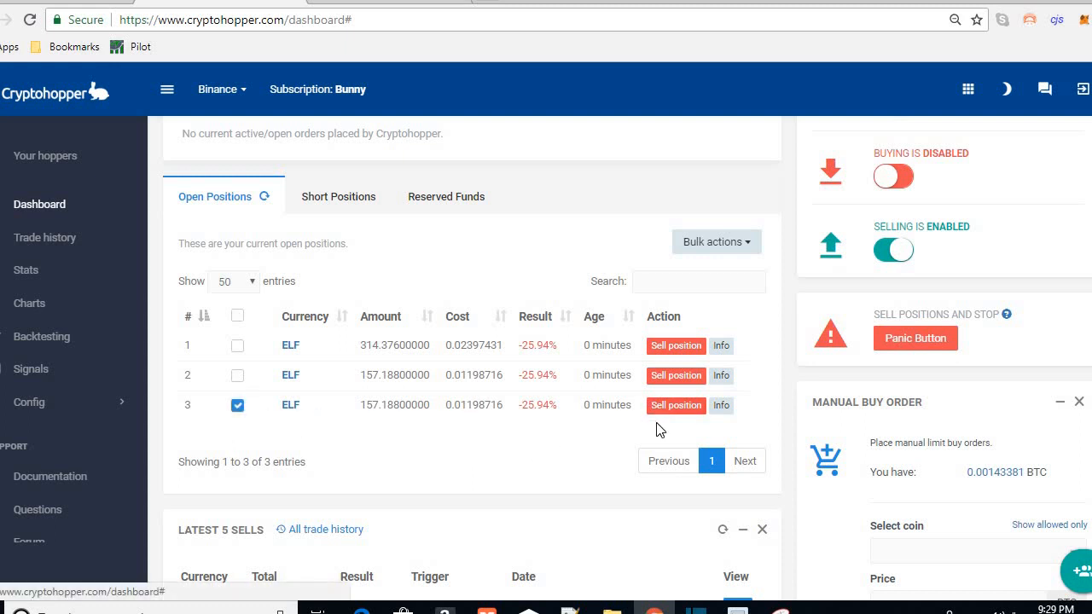
{"action": "left_click", "coordinate": [716, 242]}
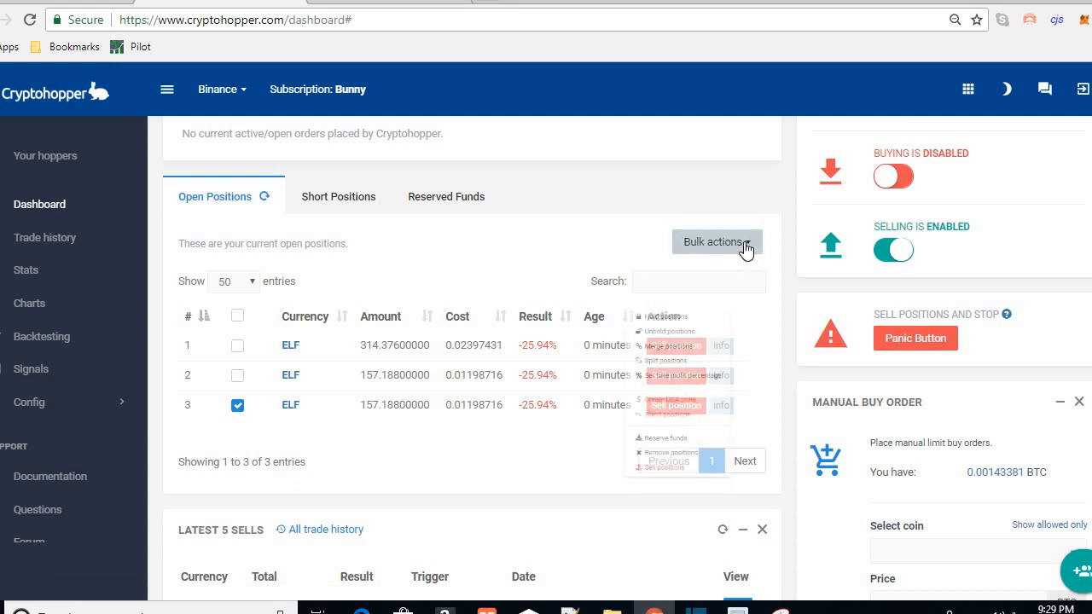
{"action": "left_click", "coordinate": [716, 242]}
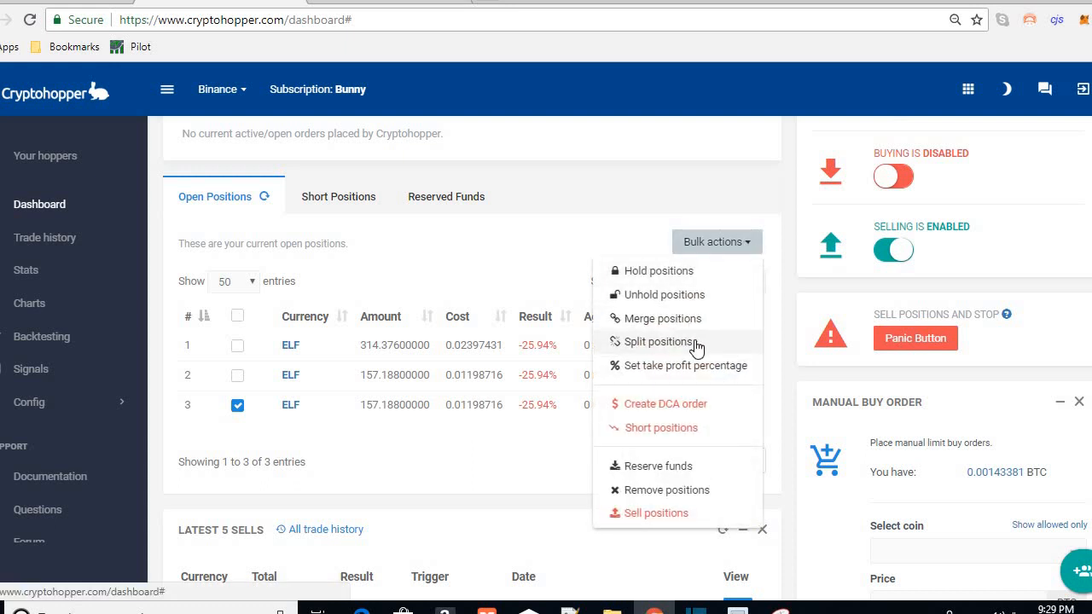
{"action": "left_click", "coordinate": [662, 341]}
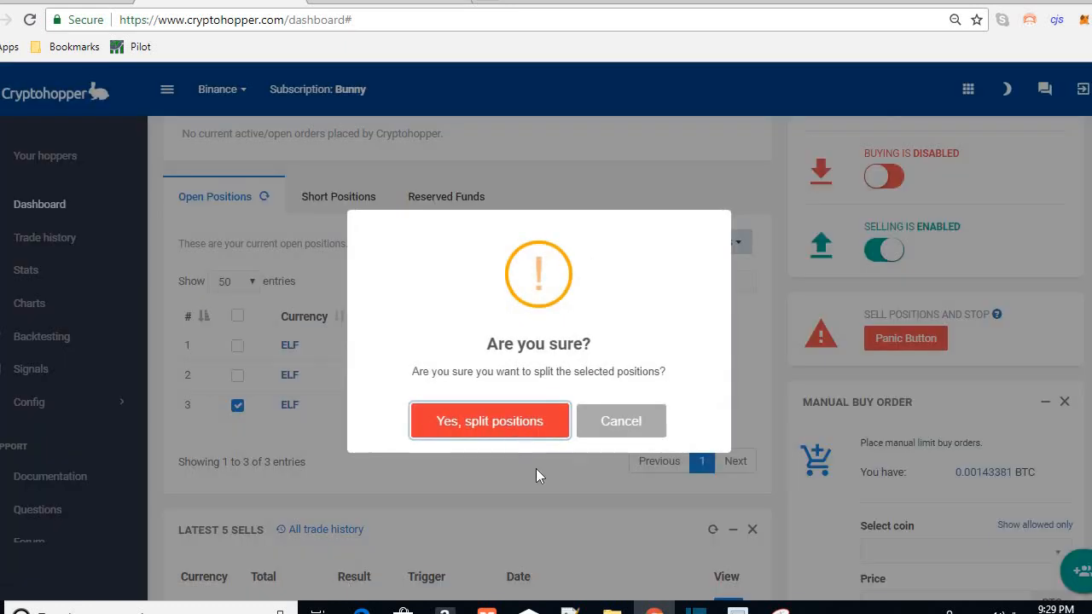
{"action": "left_click", "coordinate": [490, 420]}
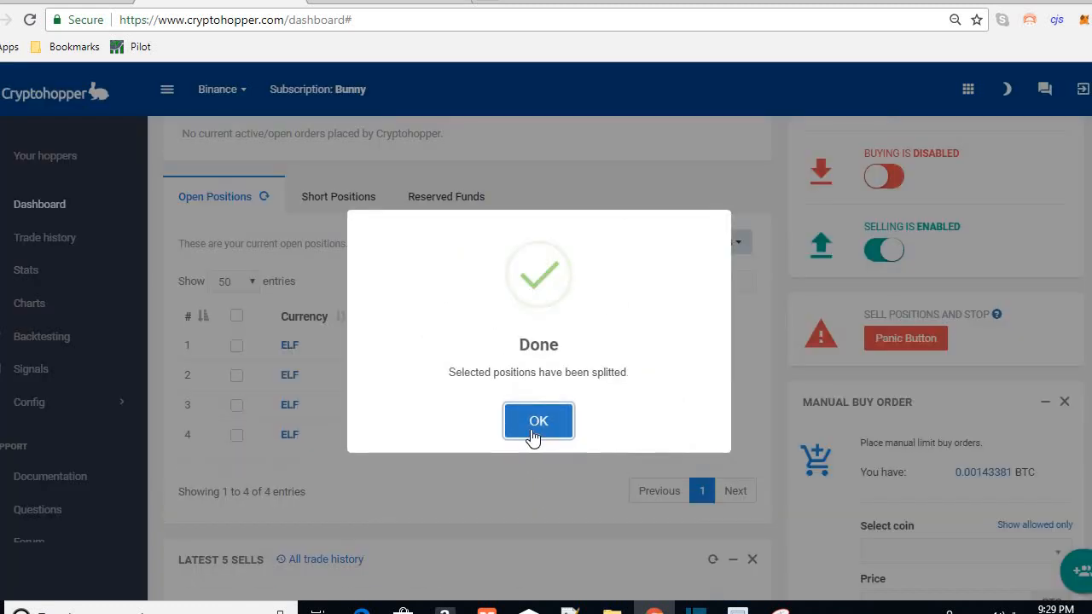
{"action": "left_click", "coordinate": [537, 420]}
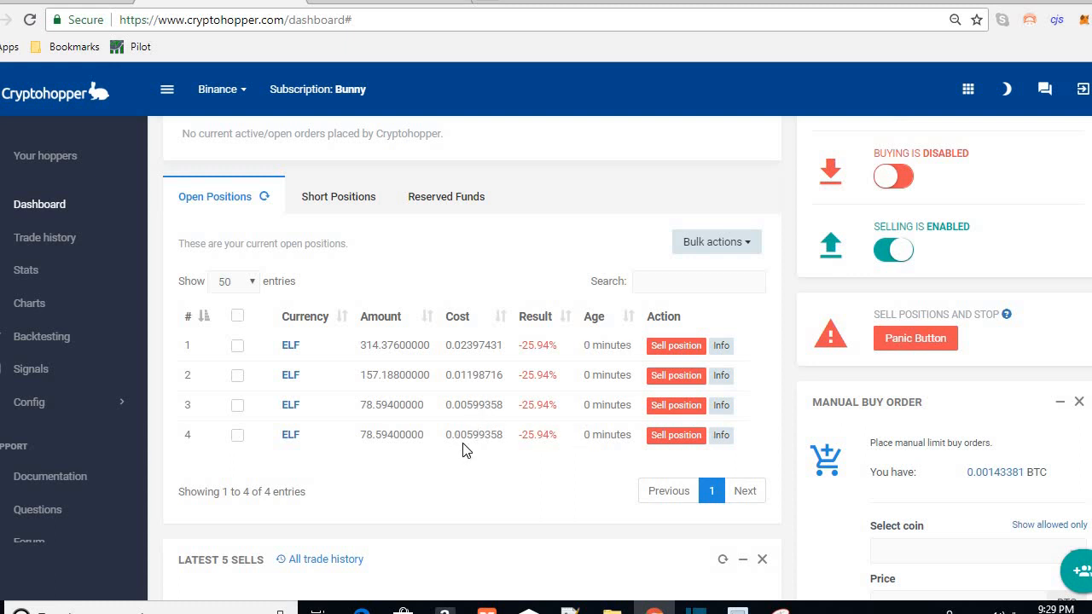
{"action": "mouse_move", "coordinate": [474, 454]}
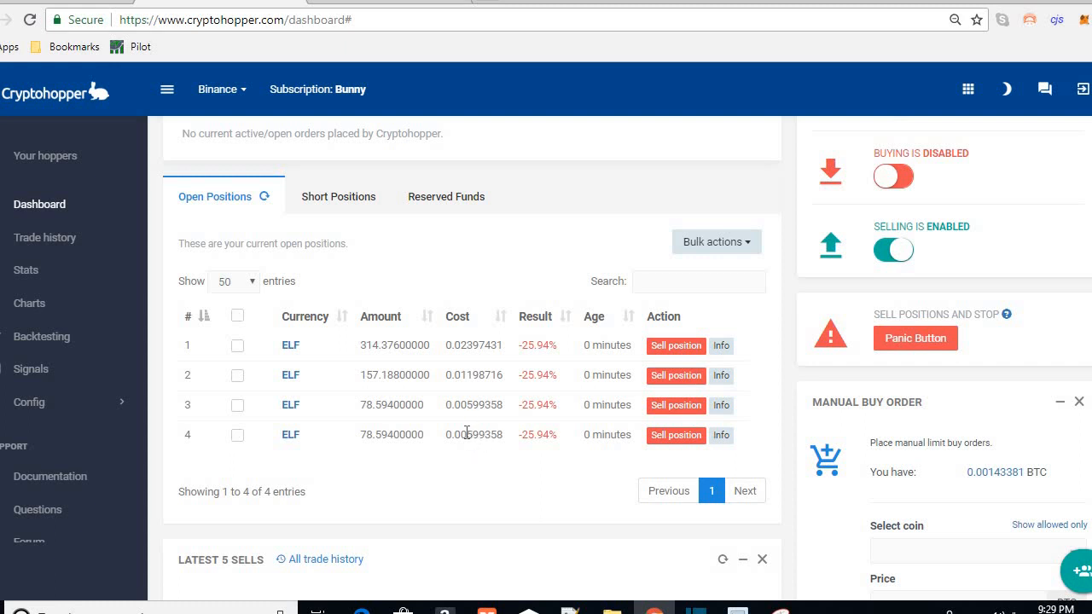
{"action": "mouse_move", "coordinate": [536, 411]}
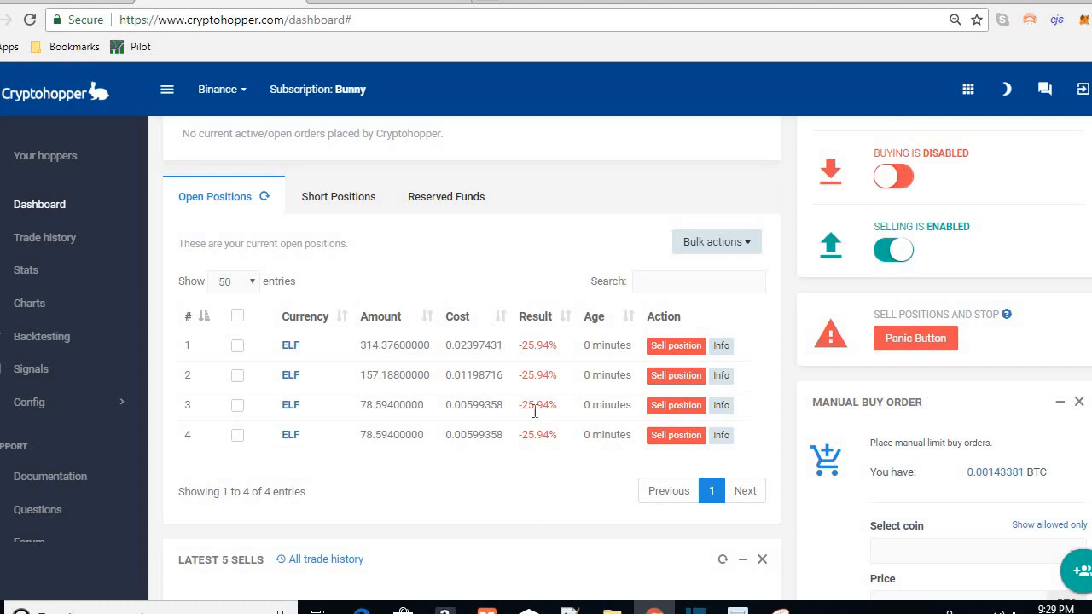
{"action": "mouse_move", "coordinate": [618, 420]}
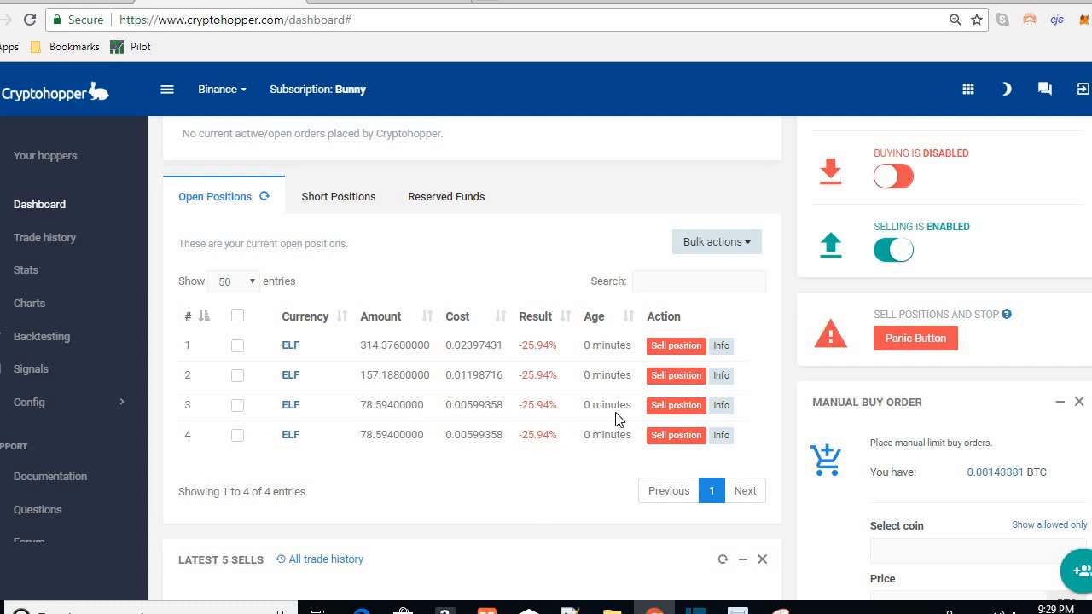
Split the fourth ELF position (78.594) into two positions of 39.297 ELF
{"action": "left_click", "coordinate": [237, 435]}
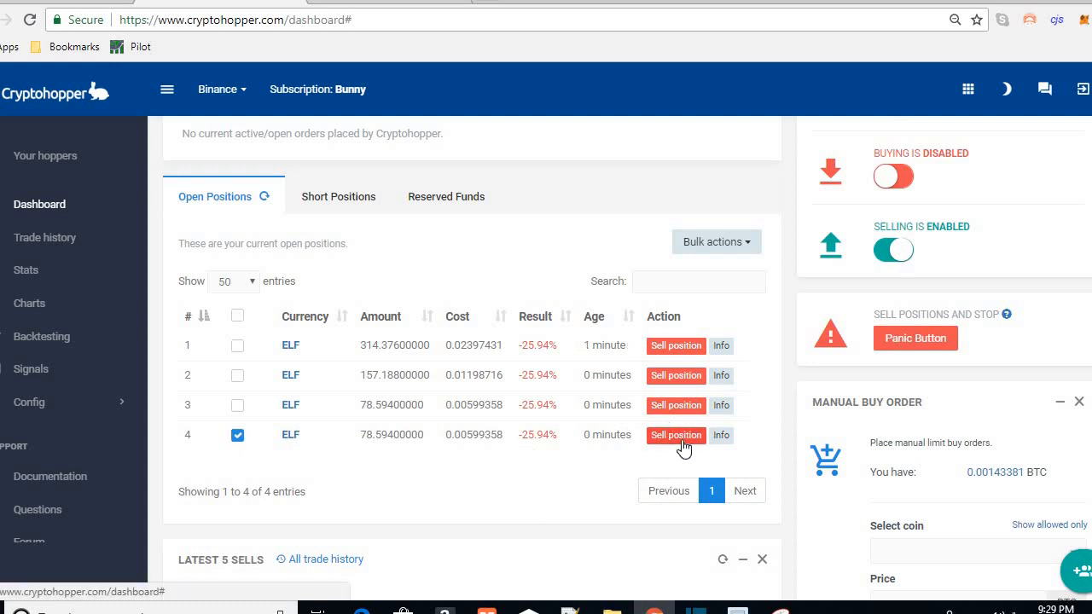
{"action": "left_click", "coordinate": [716, 243]}
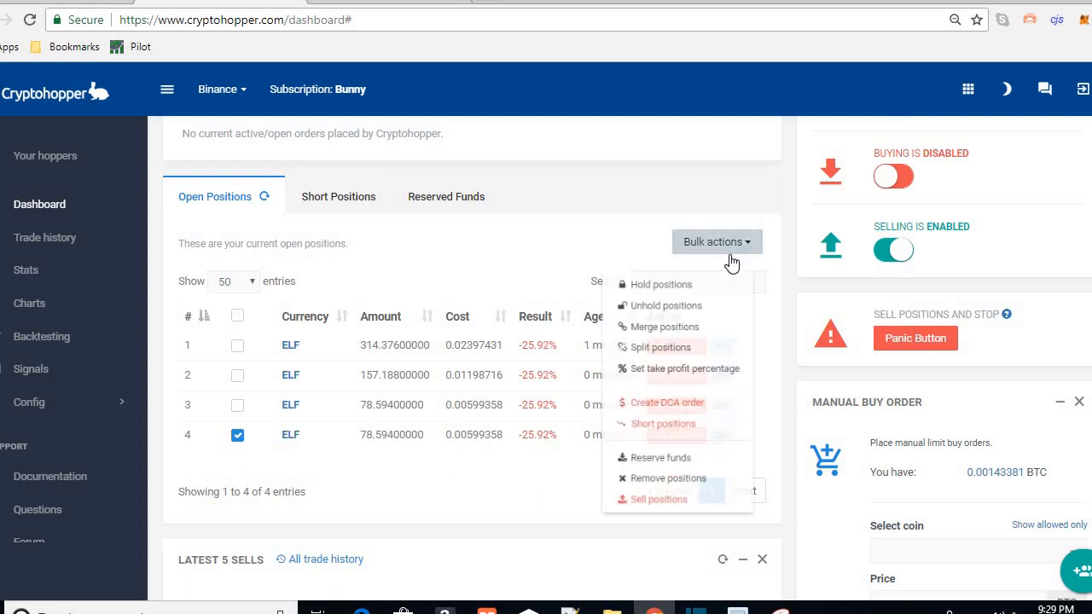
{"action": "left_click", "coordinate": [665, 348]}
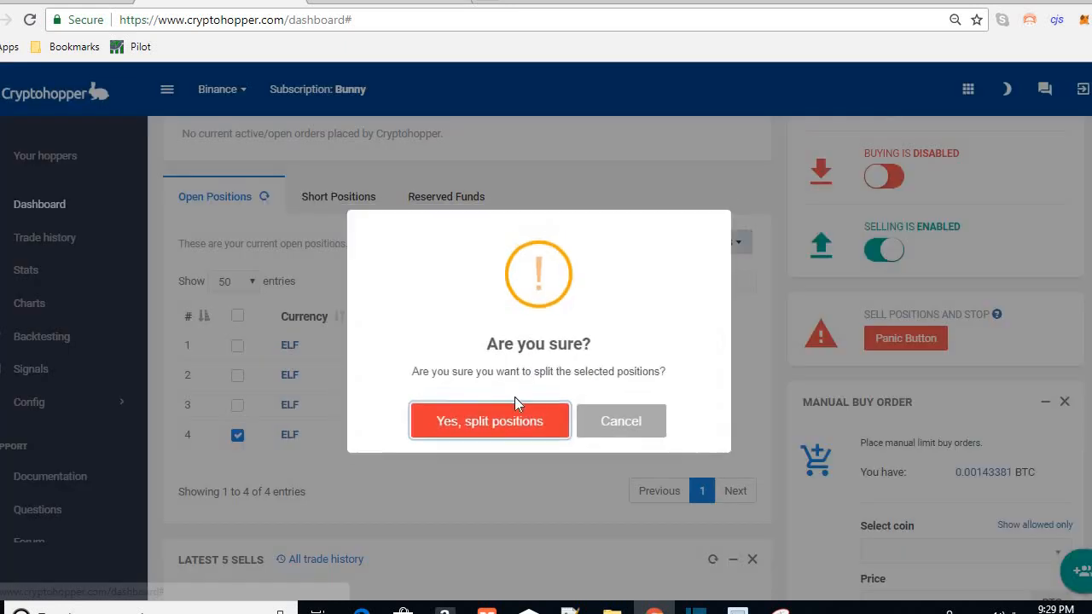
{"action": "left_click", "coordinate": [489, 419]}
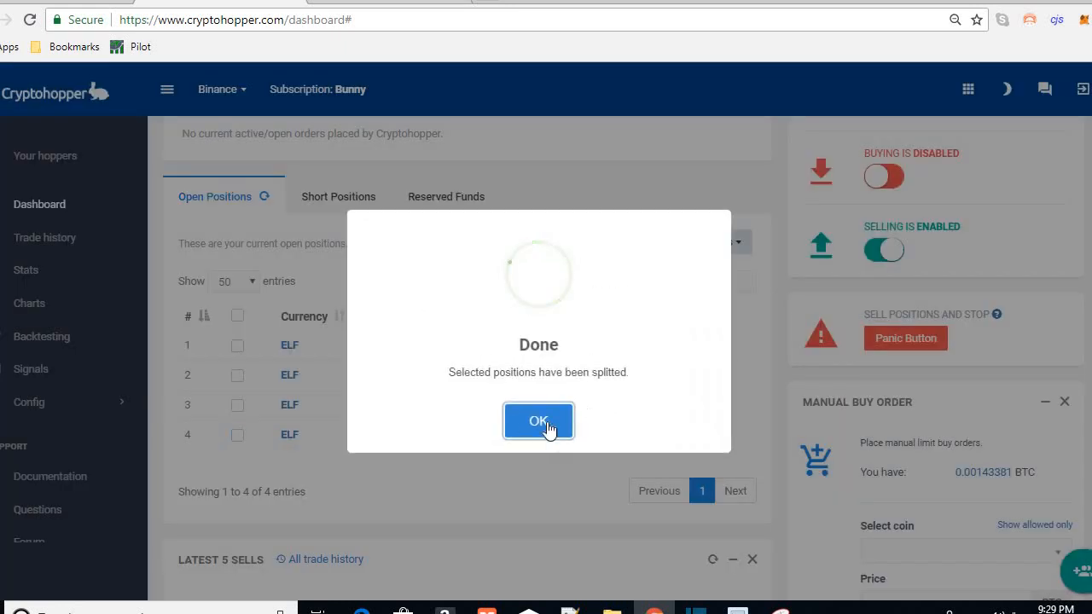
{"action": "left_click", "coordinate": [539, 419]}
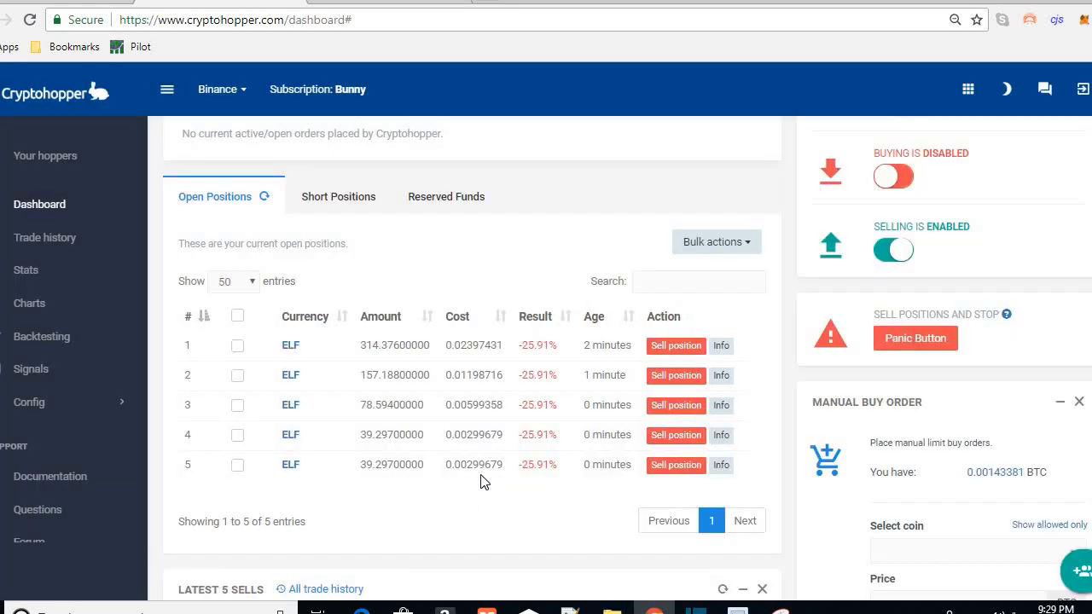
{"action": "mouse_move", "coordinate": [243, 471]}
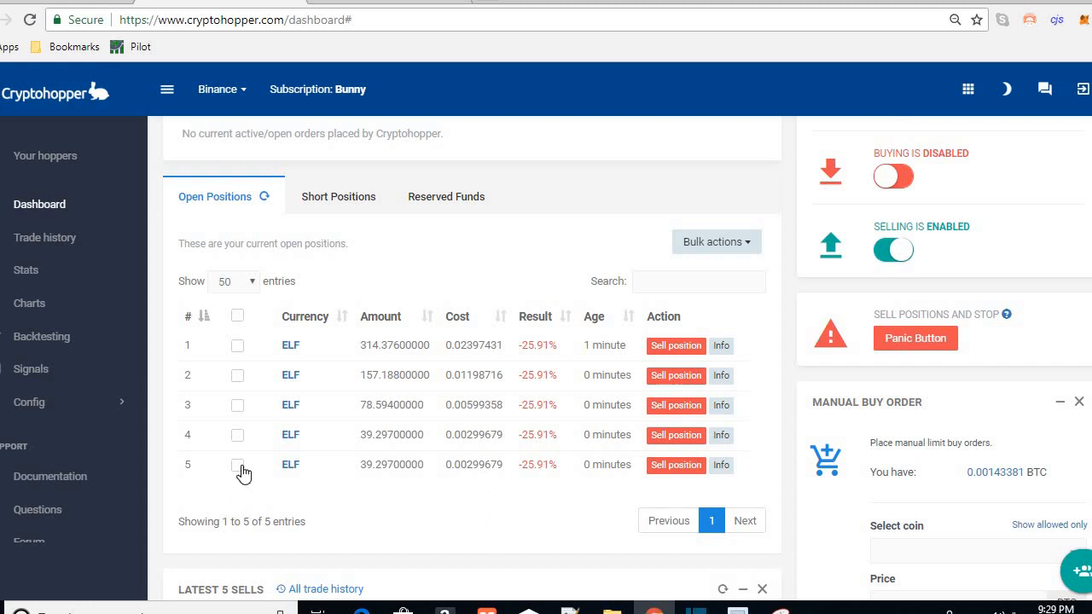
Split the fifth ELF position (39.297) into two positions of 19.6485 ELF
{"action": "left_click", "coordinate": [237, 464]}
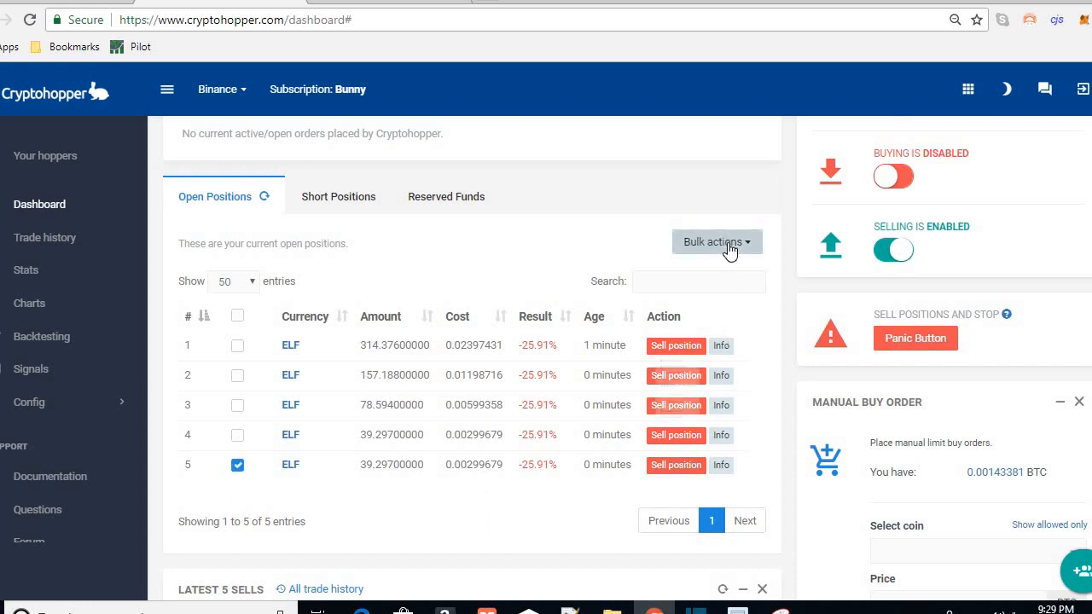
{"action": "left_click", "coordinate": [713, 242]}
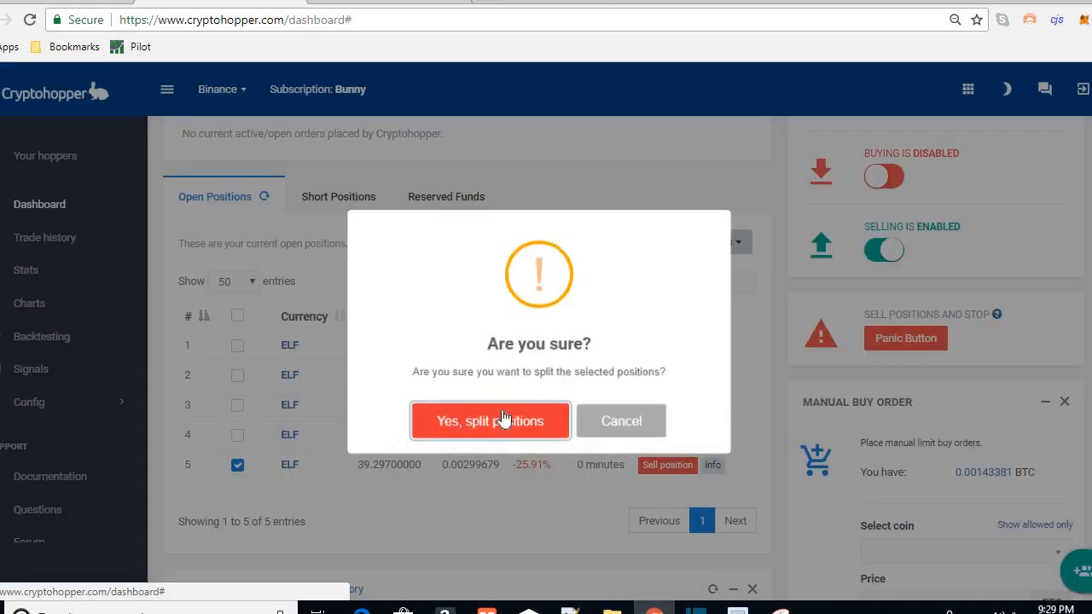
{"action": "left_click", "coordinate": [491, 419]}
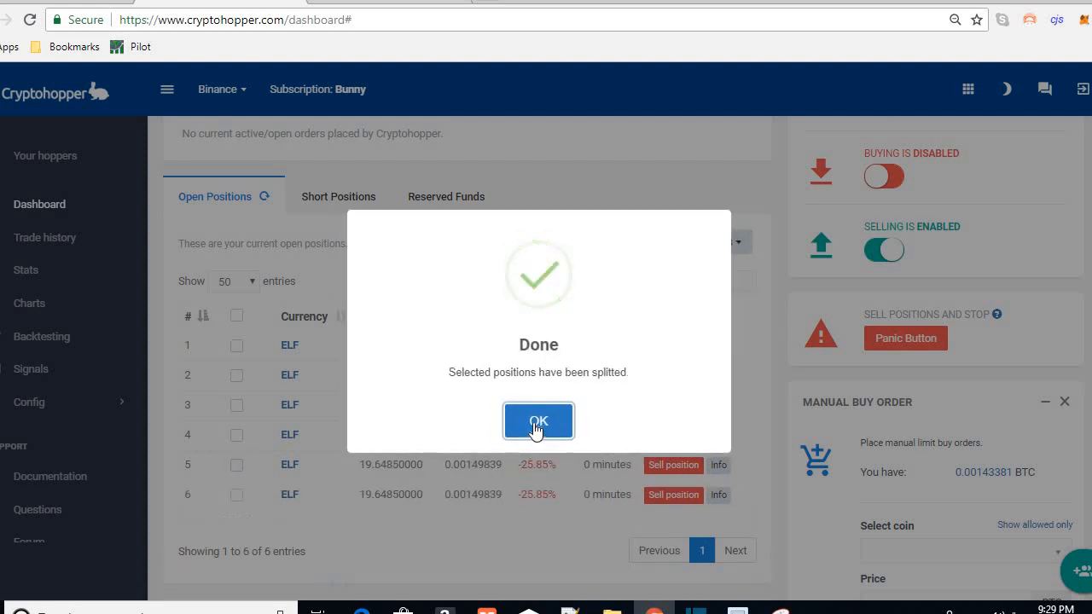
{"action": "left_click", "coordinate": [539, 422]}
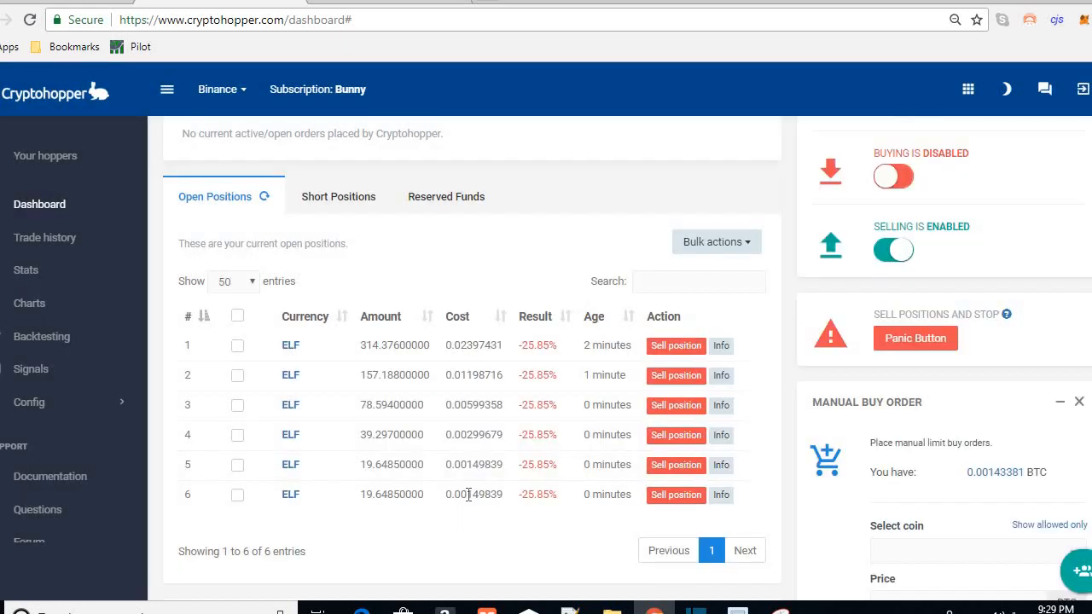
{"action": "double_click", "coordinate": [467, 494]}
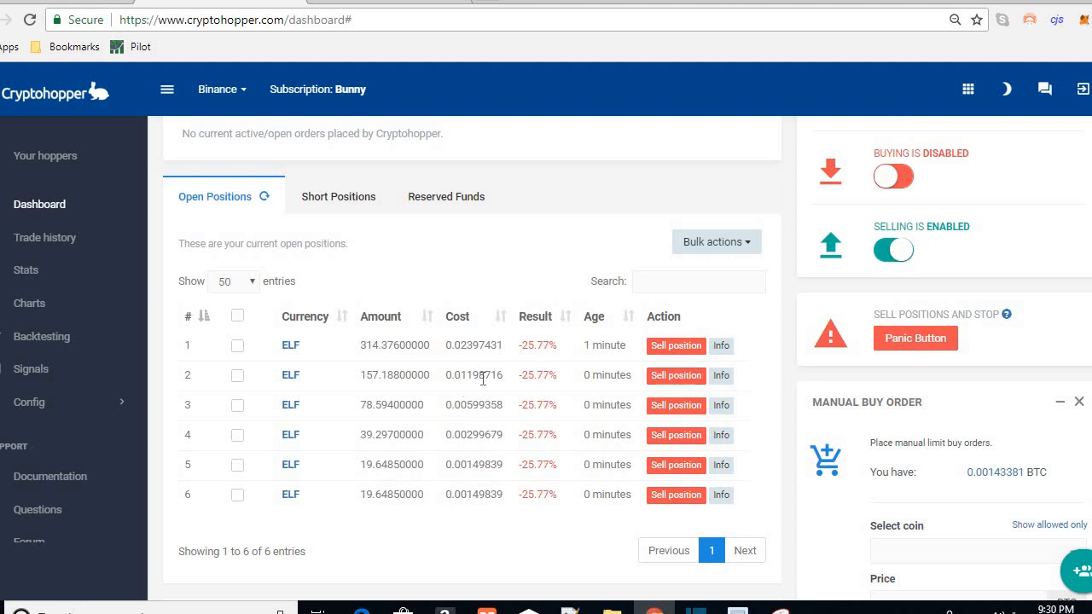
{"action": "mouse_move", "coordinate": [481, 406]}
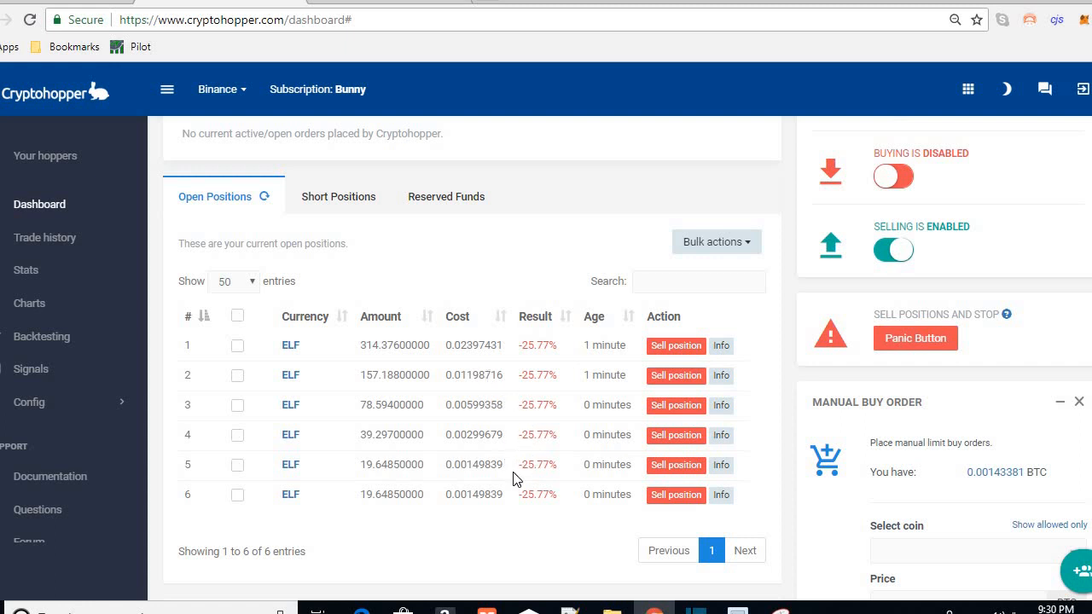
{"action": "scroll", "scroll_direction": "down", "scroll_amount": 3}
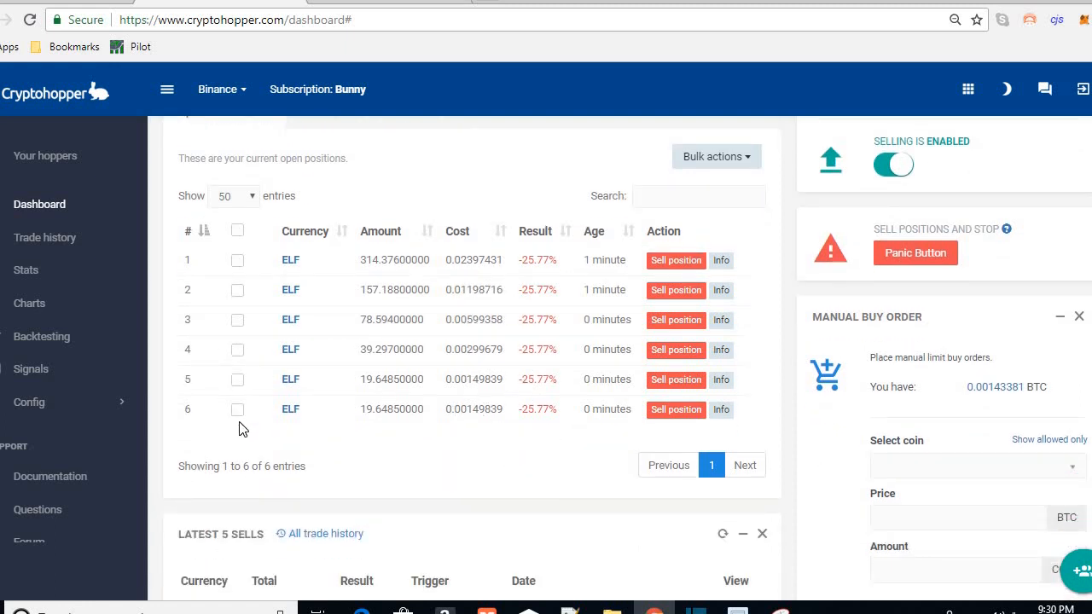
{"action": "mouse_move", "coordinate": [502, 410]}
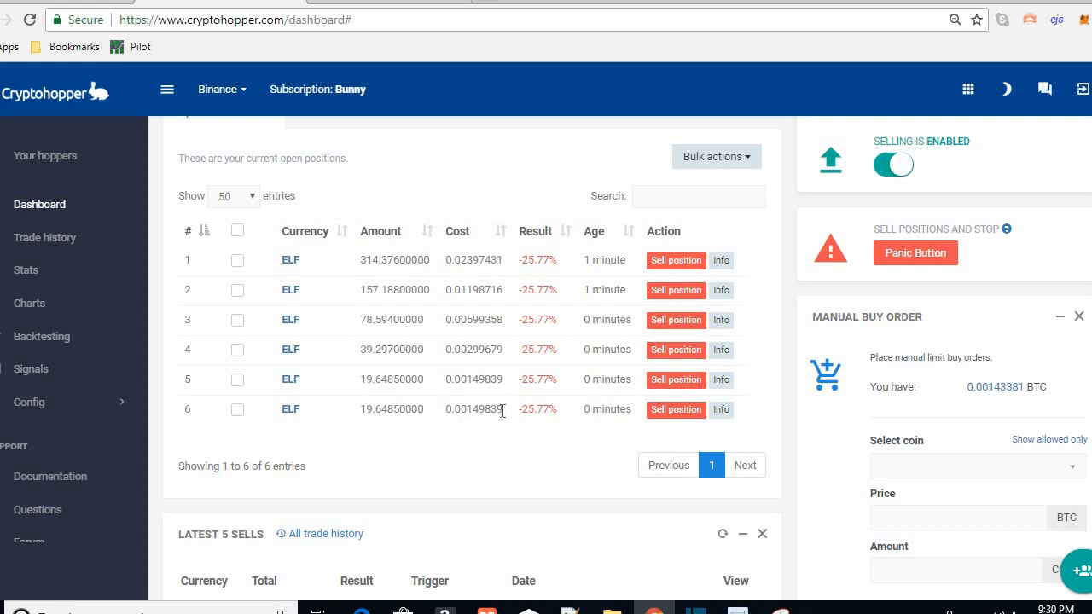
{"action": "mouse_move", "coordinate": [286, 427]}
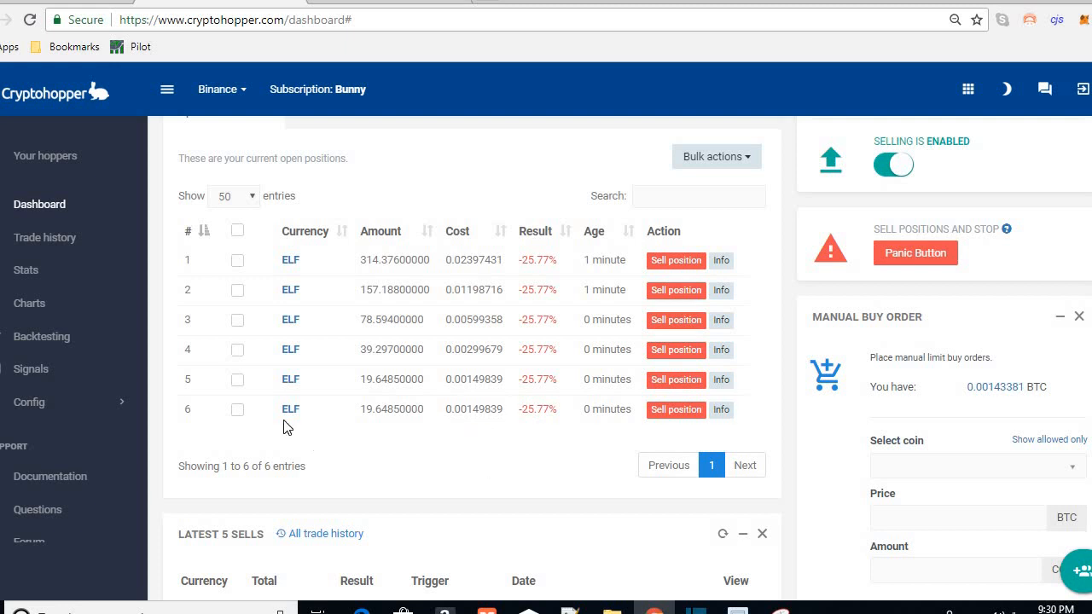
{"action": "mouse_move", "coordinate": [676, 404]}
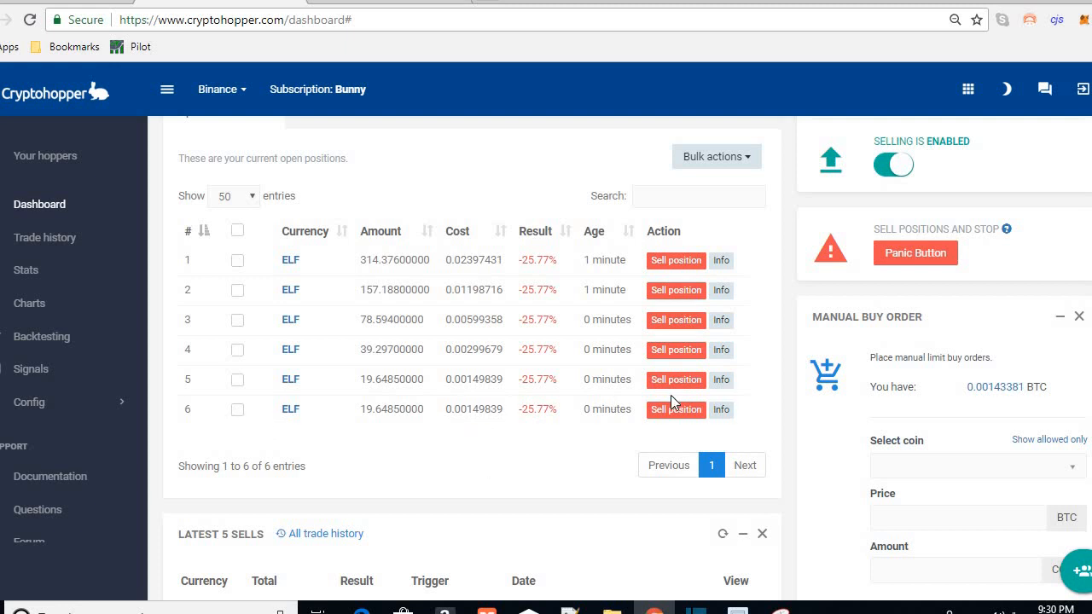
{"action": "mouse_move", "coordinate": [548, 404]}
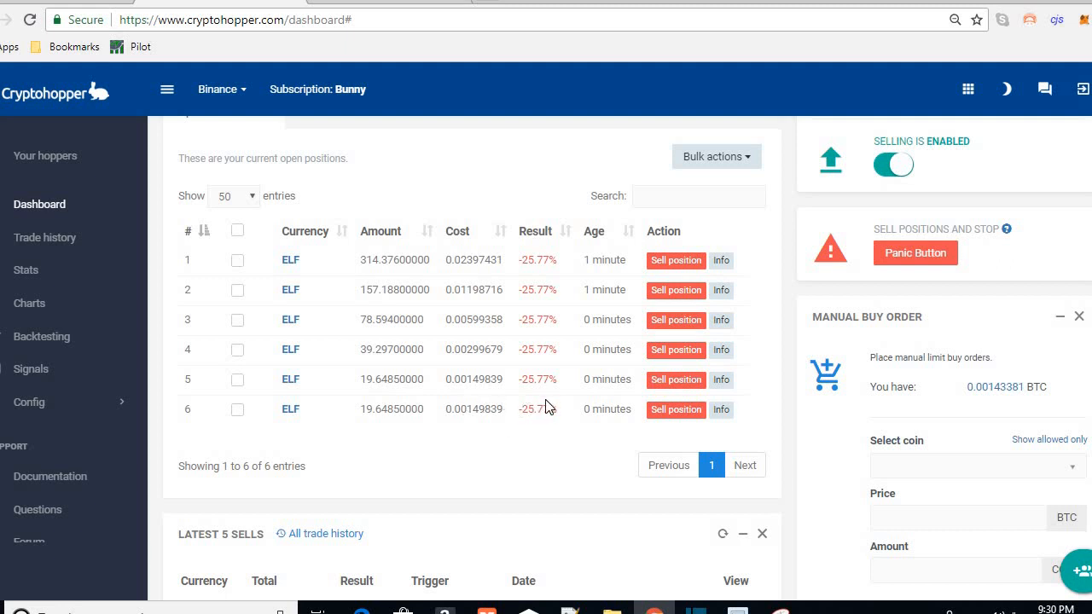
{"action": "mouse_move", "coordinate": [464, 406]}
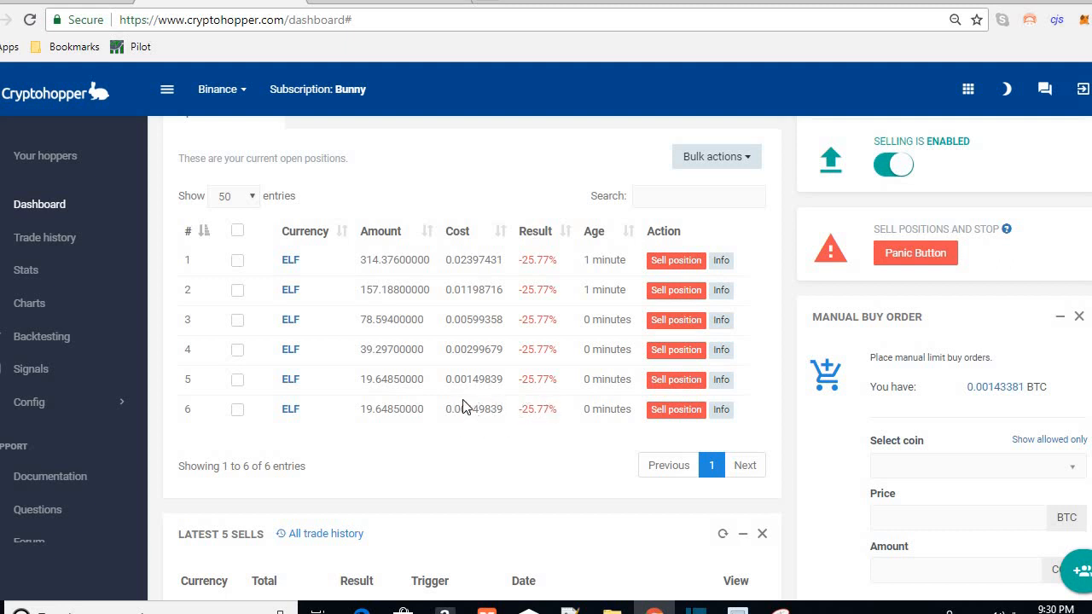
{"action": "mouse_move", "coordinate": [484, 424]}
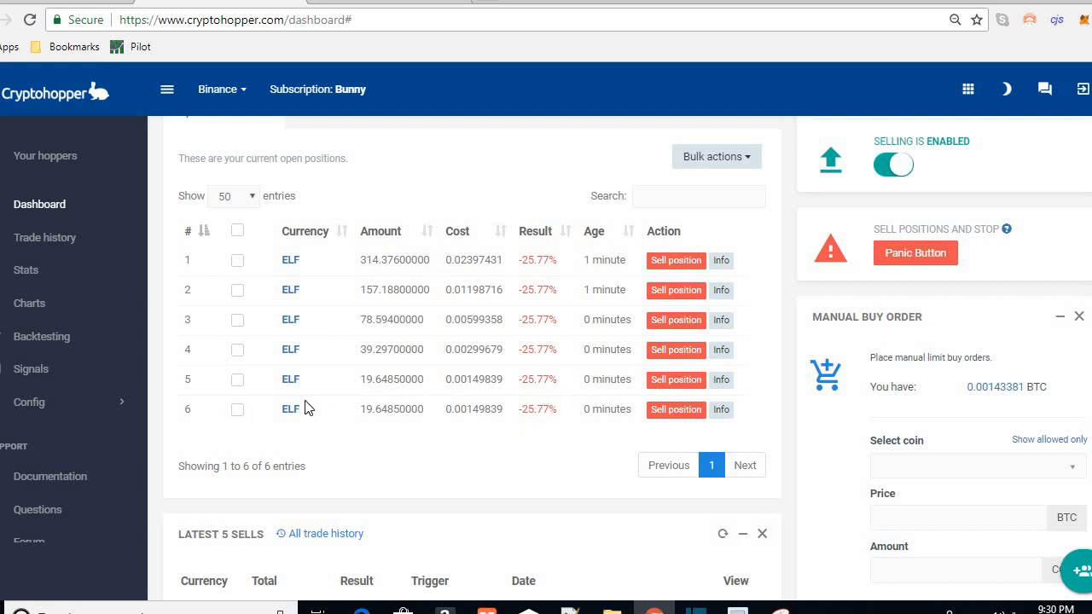
Create a DCA order for ELF position 6 (19.6485 ELF) via Bulk actions and confirm it
{"action": "left_click", "coordinate": [238, 409]}
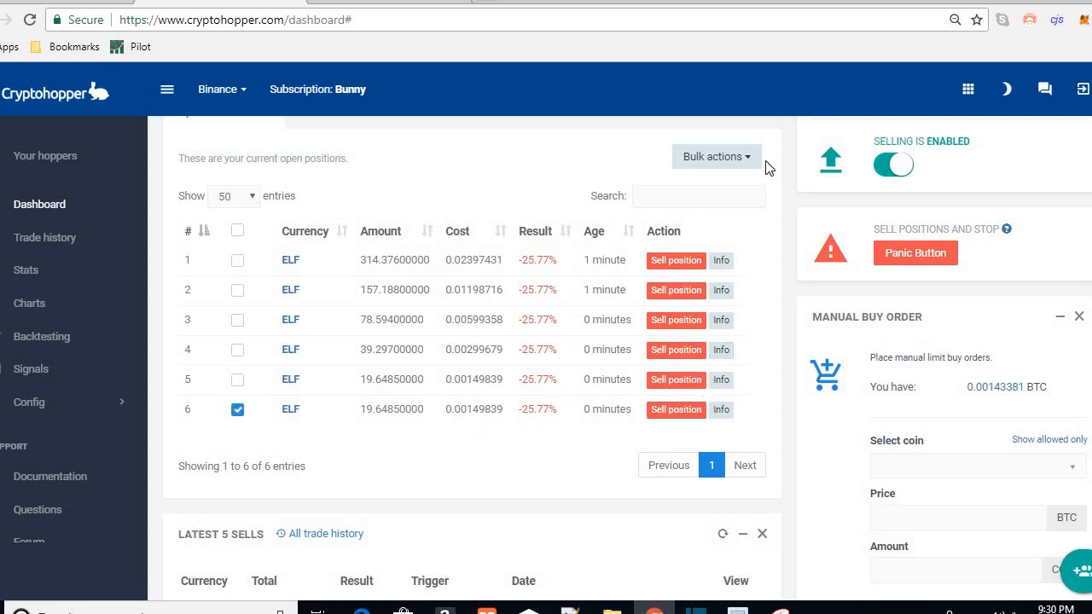
{"action": "left_click", "coordinate": [715, 157]}
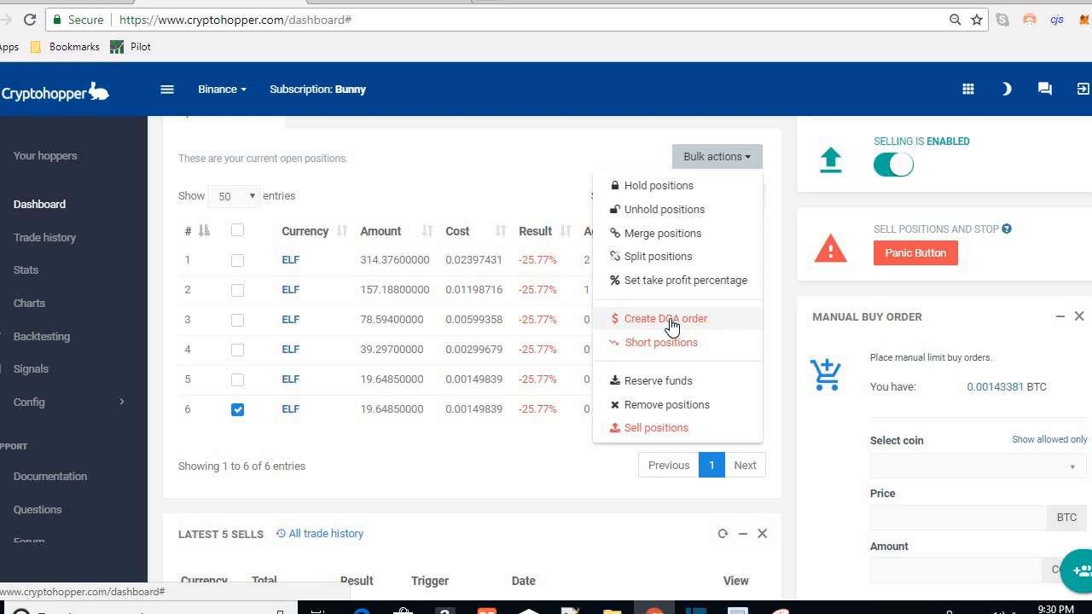
{"action": "mouse_move", "coordinate": [529, 408]}
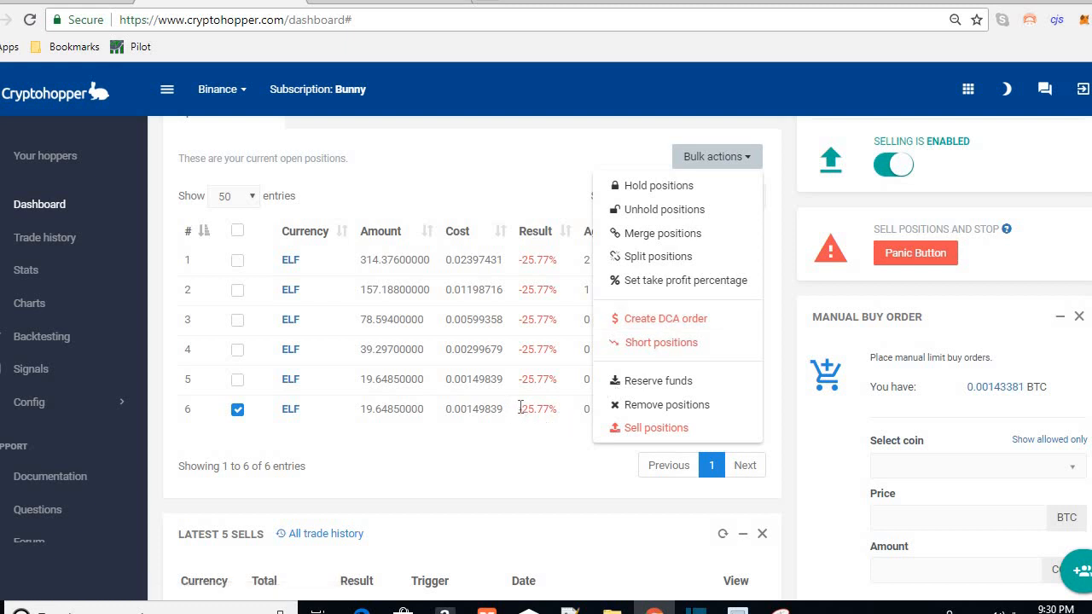
{"action": "mouse_move", "coordinate": [525, 406]}
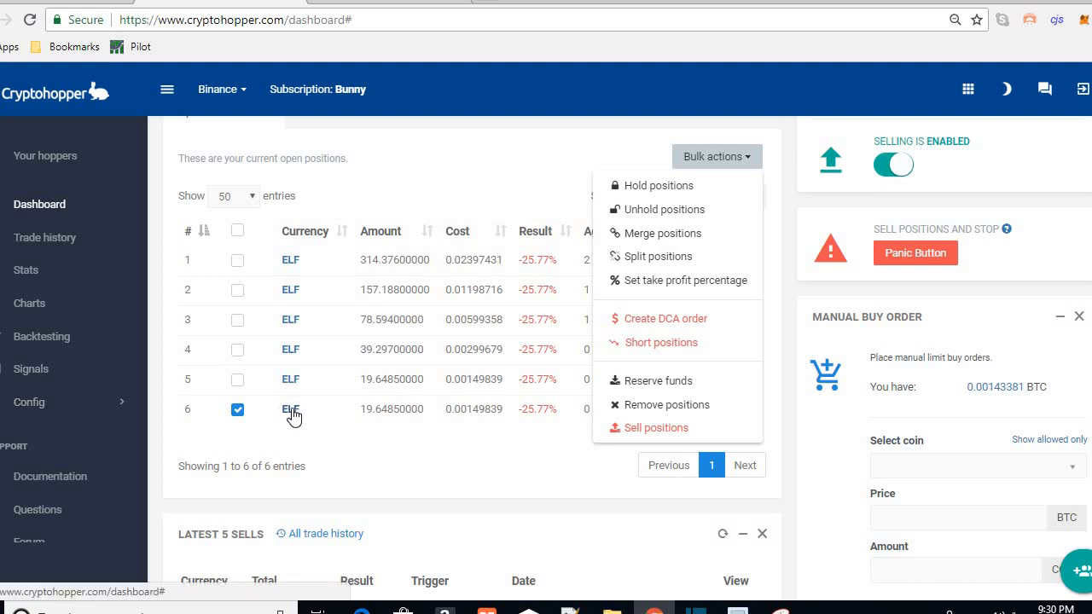
{"action": "mouse_move", "coordinate": [662, 323]}
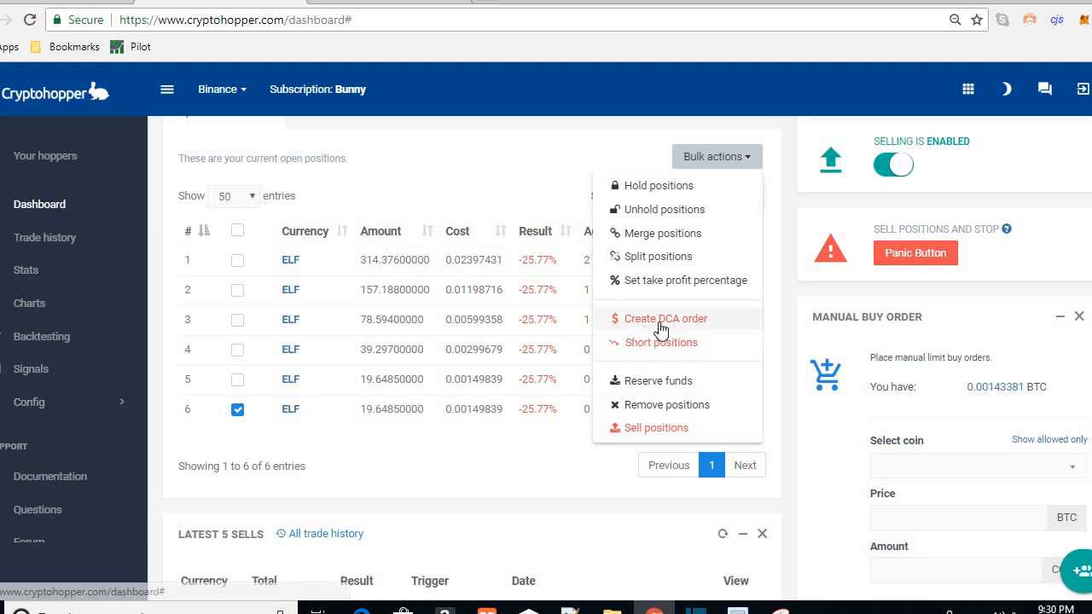
{"action": "mouse_move", "coordinate": [667, 327]}
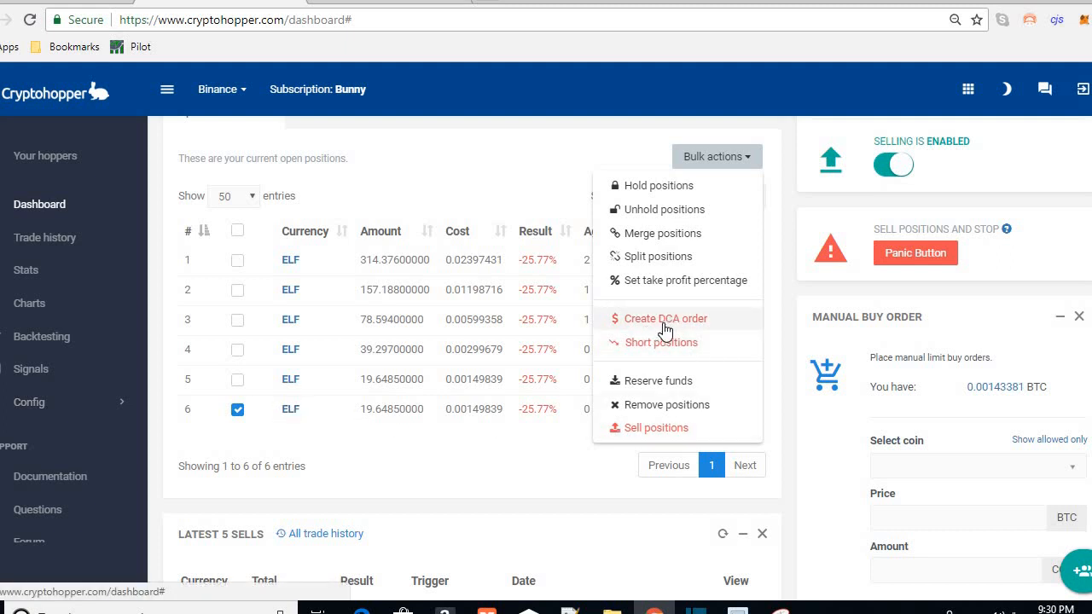
{"action": "left_click", "coordinate": [666, 319]}
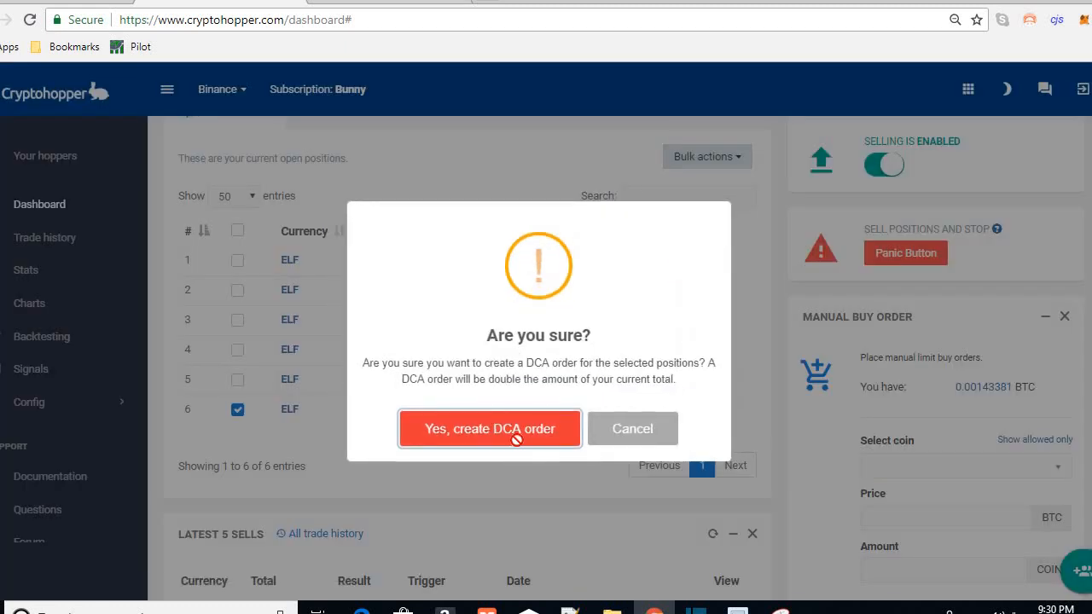
{"action": "left_click", "coordinate": [490, 428]}
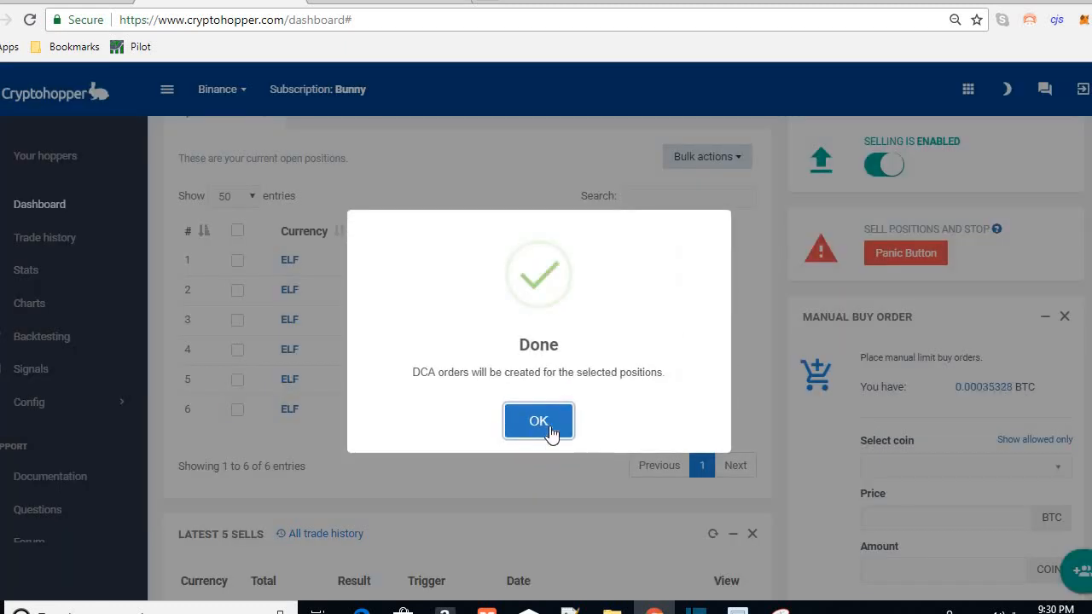
{"action": "left_click", "coordinate": [539, 422]}
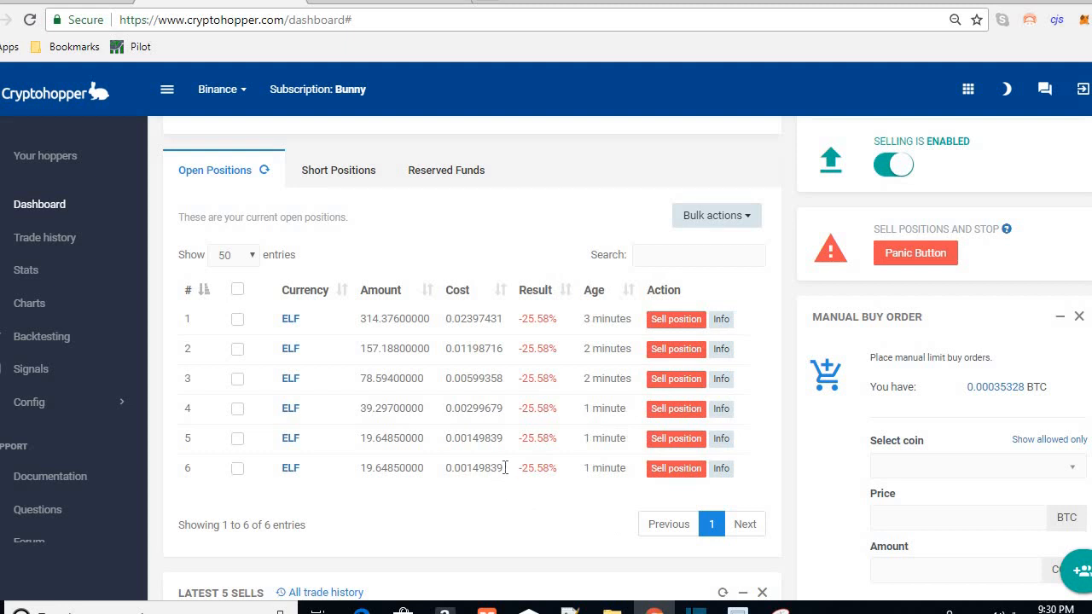
{"action": "mouse_move", "coordinate": [290, 461]}
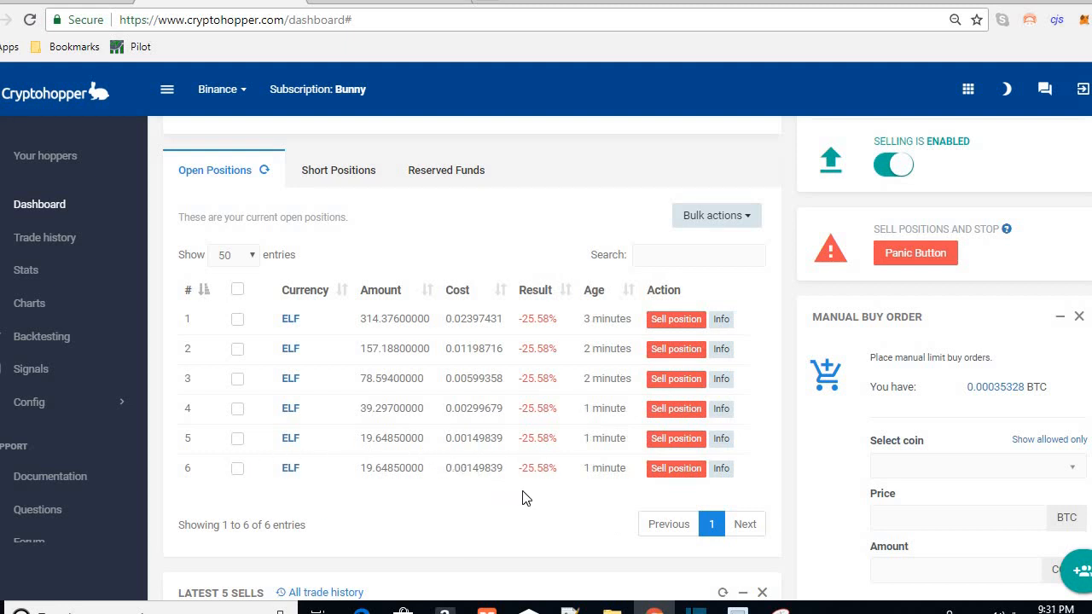
{"action": "mouse_move", "coordinate": [541, 484]}
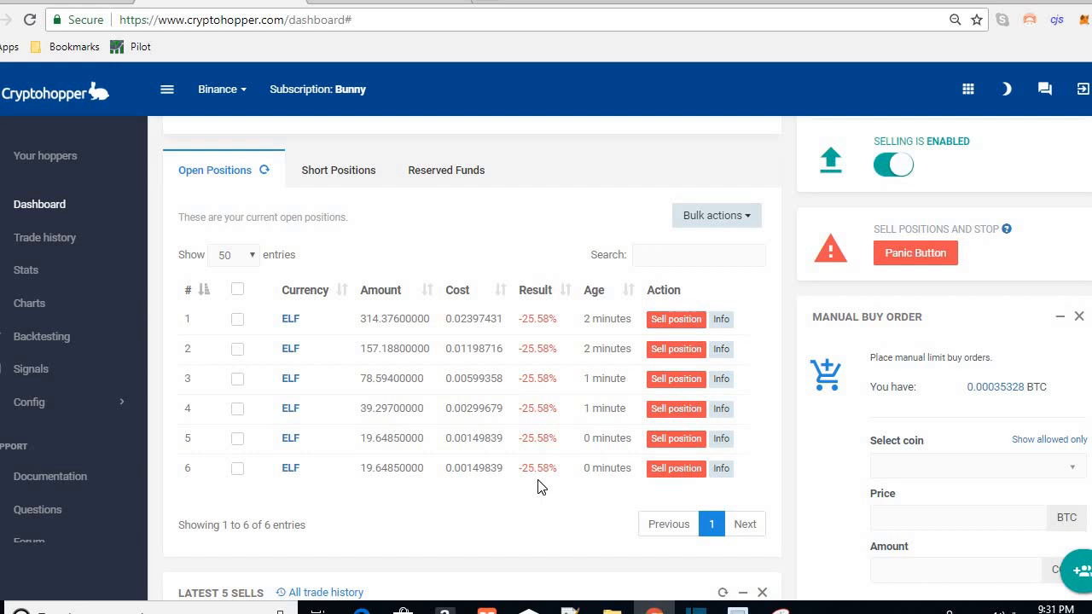
{"action": "mouse_move", "coordinate": [543, 469]}
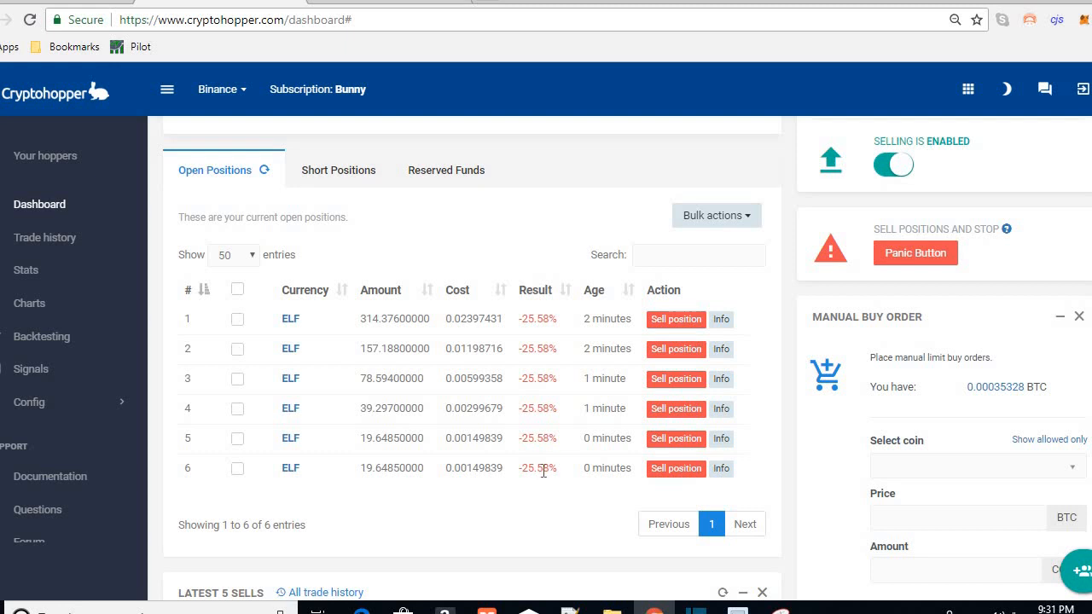
{"action": "mouse_move", "coordinate": [554, 498]}
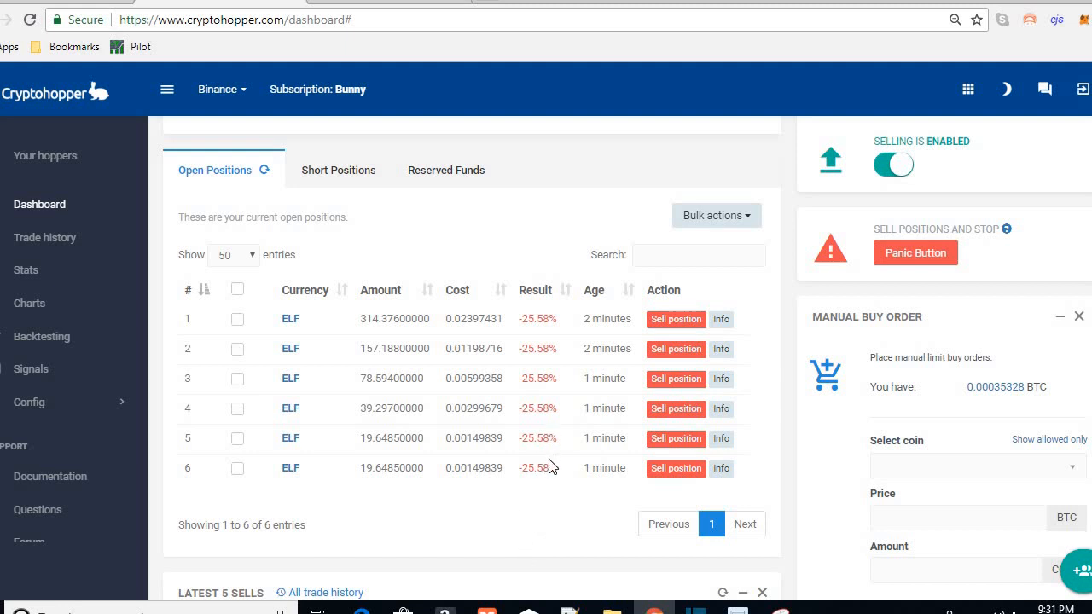
{"action": "mouse_move", "coordinate": [534, 408]}
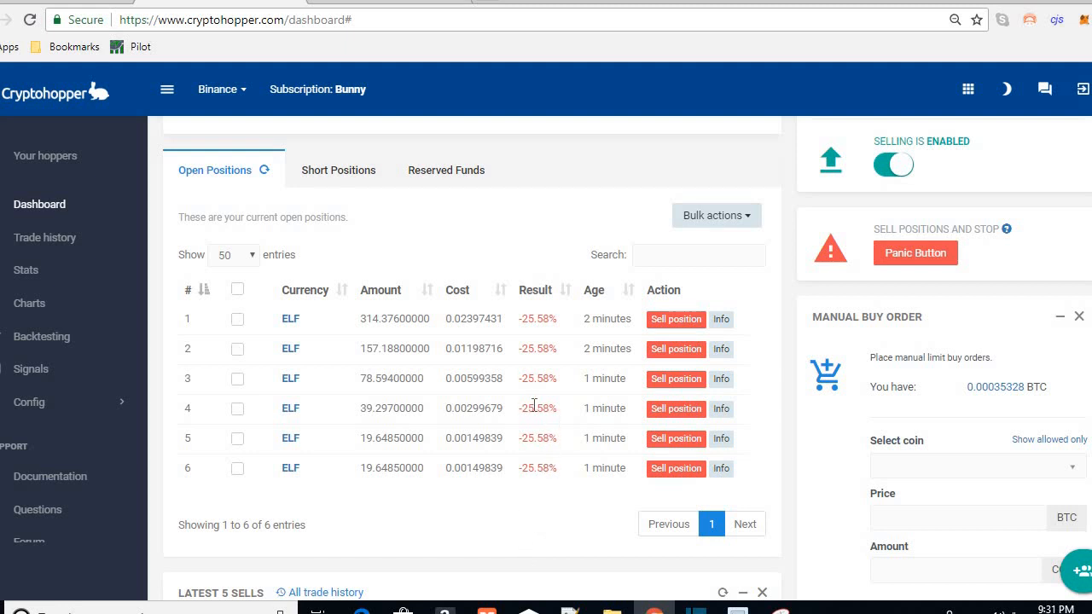
Sort the Open Positions table by Age so position 6 (38.6485 ELF, about -14.9%) lists first
{"action": "left_click", "coordinate": [595, 316]}
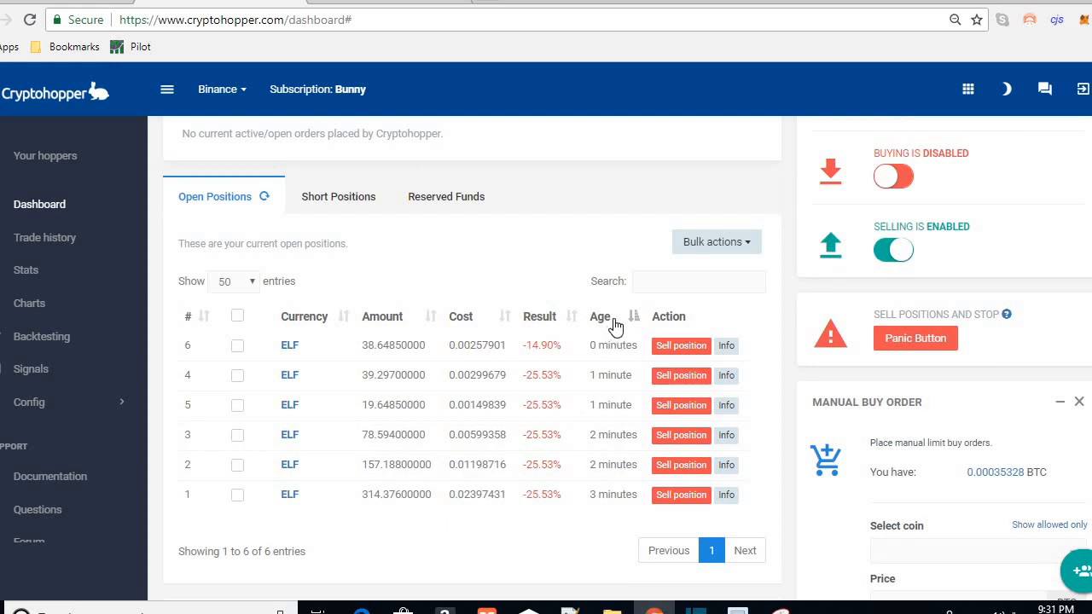
{"action": "mouse_move", "coordinate": [607, 321]}
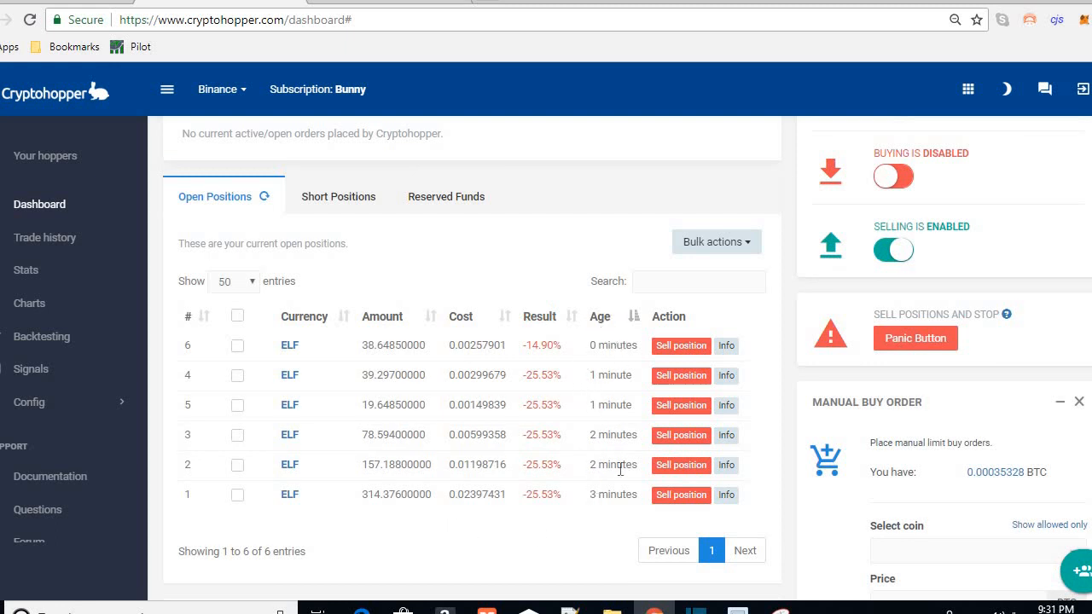
{"action": "mouse_move", "coordinate": [466, 355]}
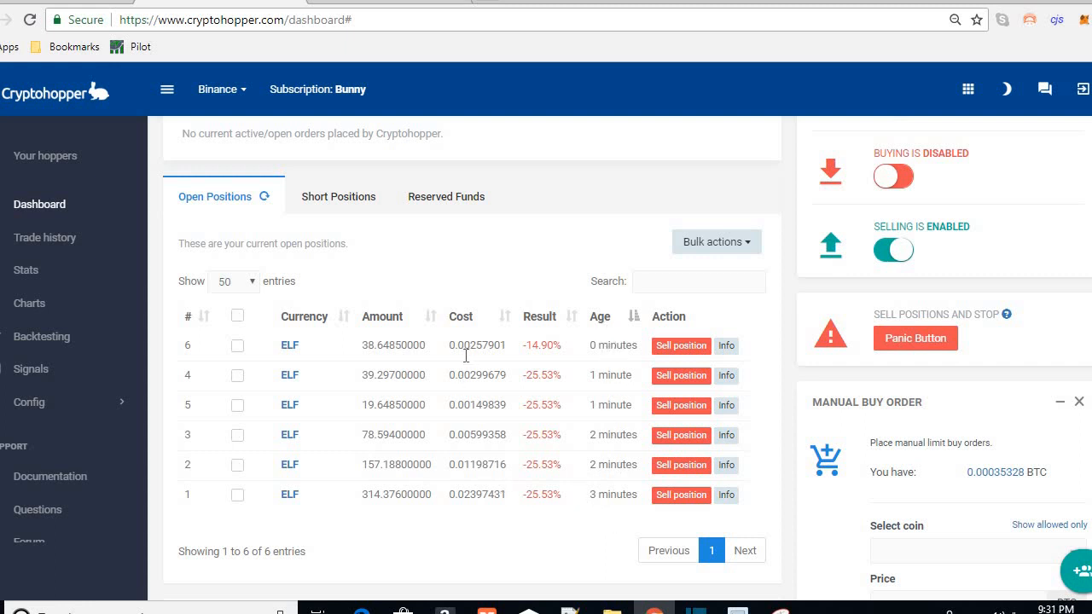
{"action": "mouse_move", "coordinate": [597, 345]}
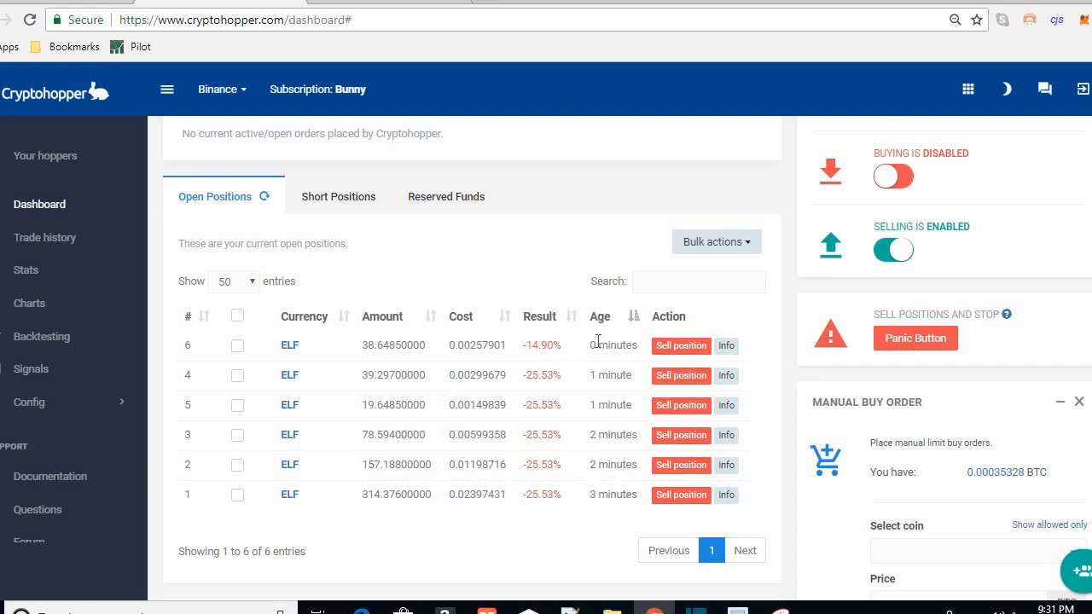
{"action": "mouse_move", "coordinate": [508, 363]}
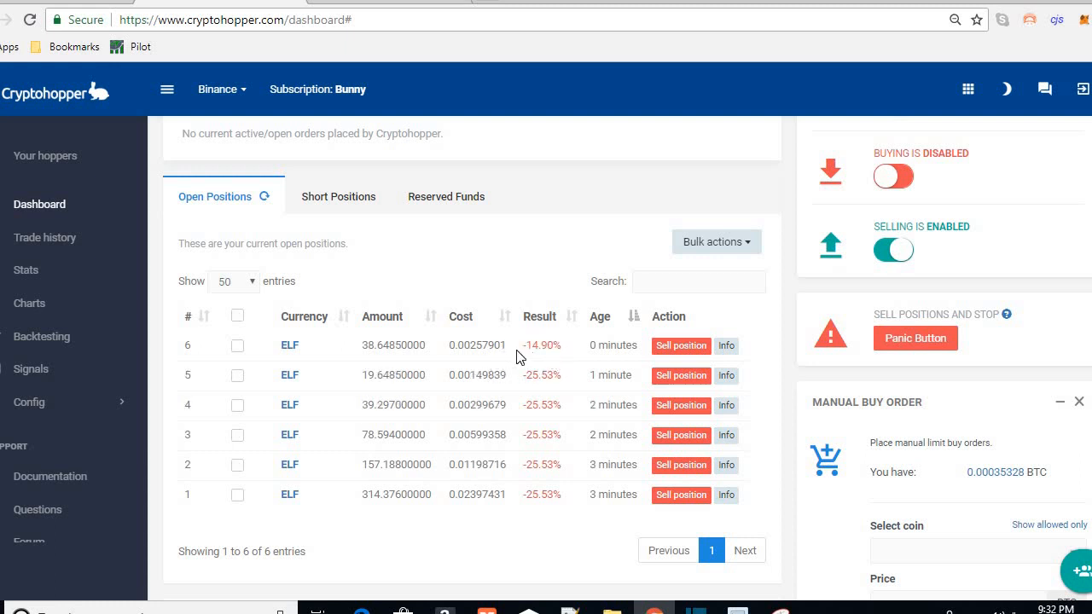
{"action": "mouse_move", "coordinate": [532, 344]}
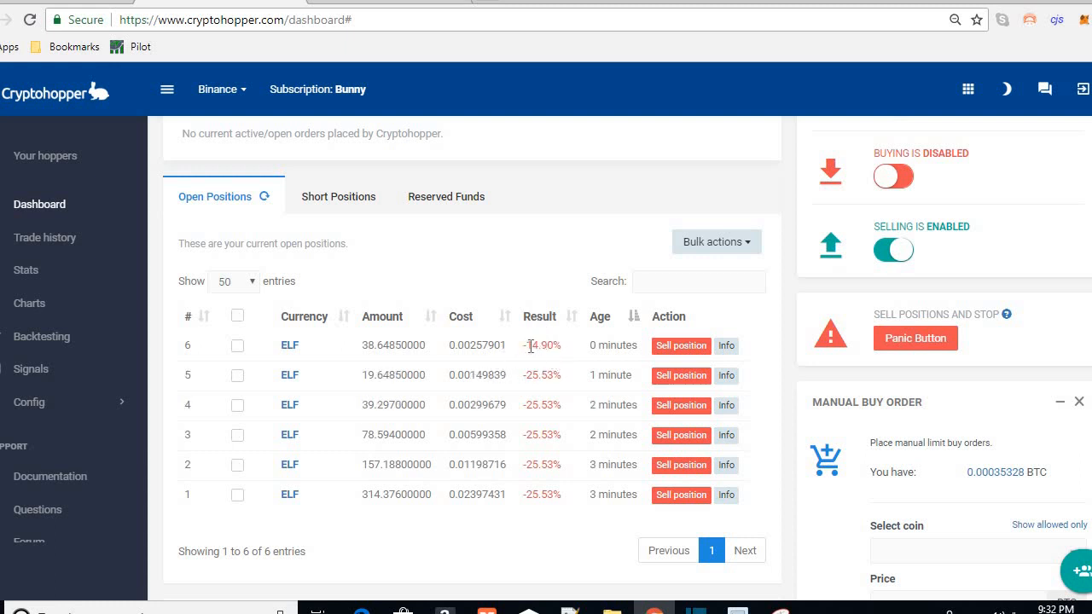
{"action": "mouse_move", "coordinate": [455, 356]}
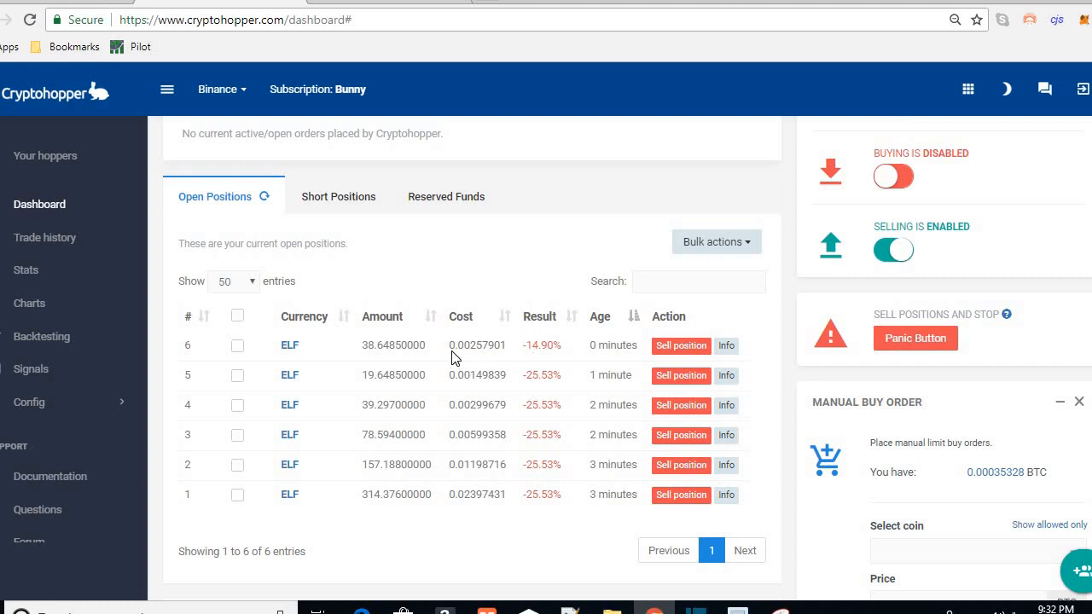
{"action": "mouse_move", "coordinate": [297, 358]}
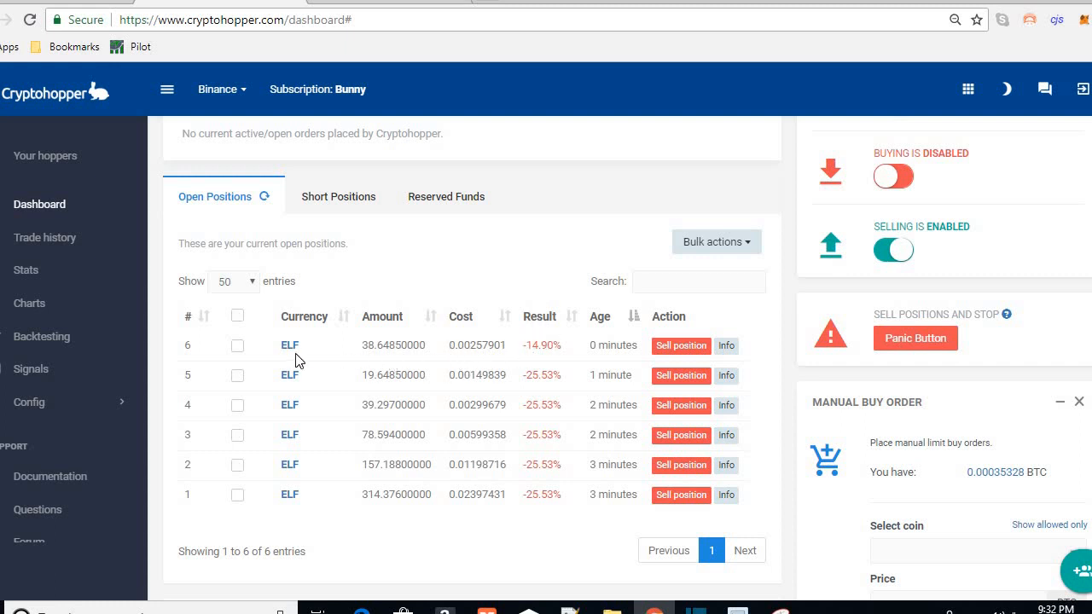
{"action": "mouse_move", "coordinate": [33, 418]}
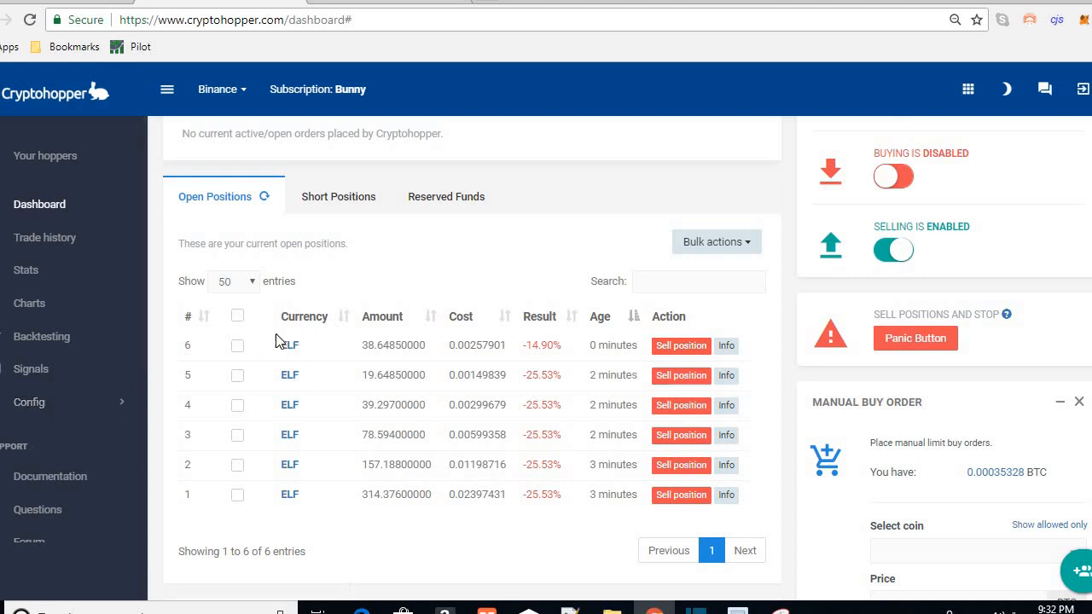
{"action": "mouse_move", "coordinate": [300, 354]}
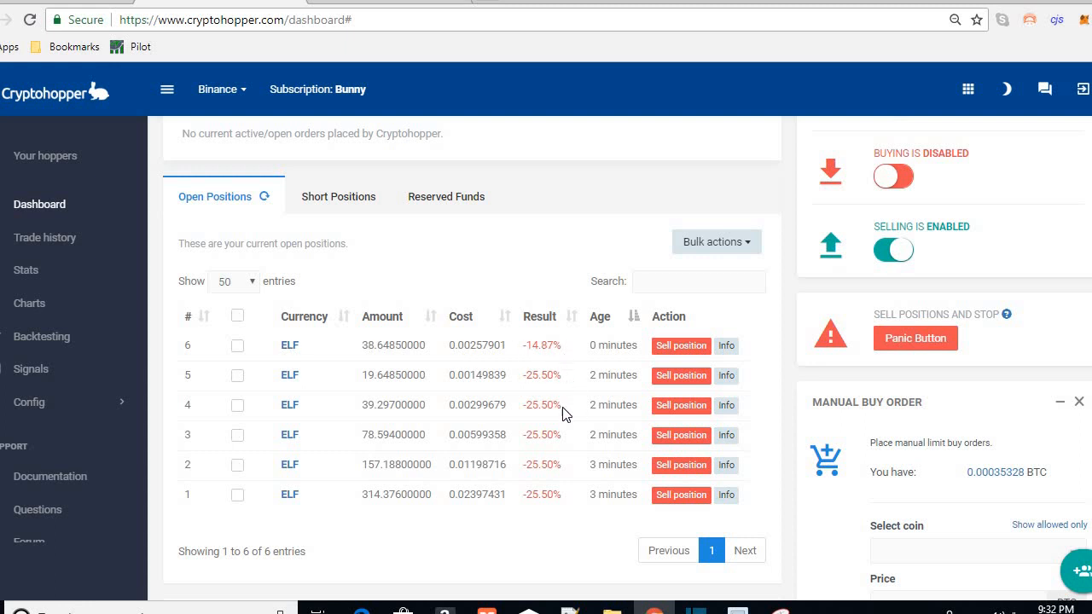
{"action": "mouse_move", "coordinate": [525, 353]}
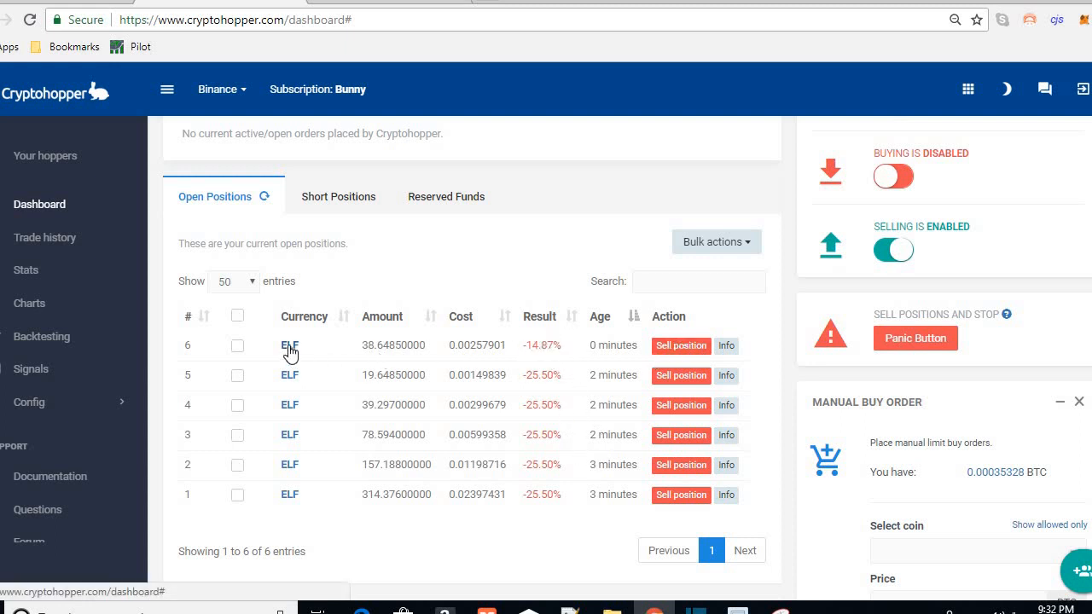
Show the ELF price chart for position 6 at 5-minute candles instead of daily
{"action": "left_click", "coordinate": [290, 345]}
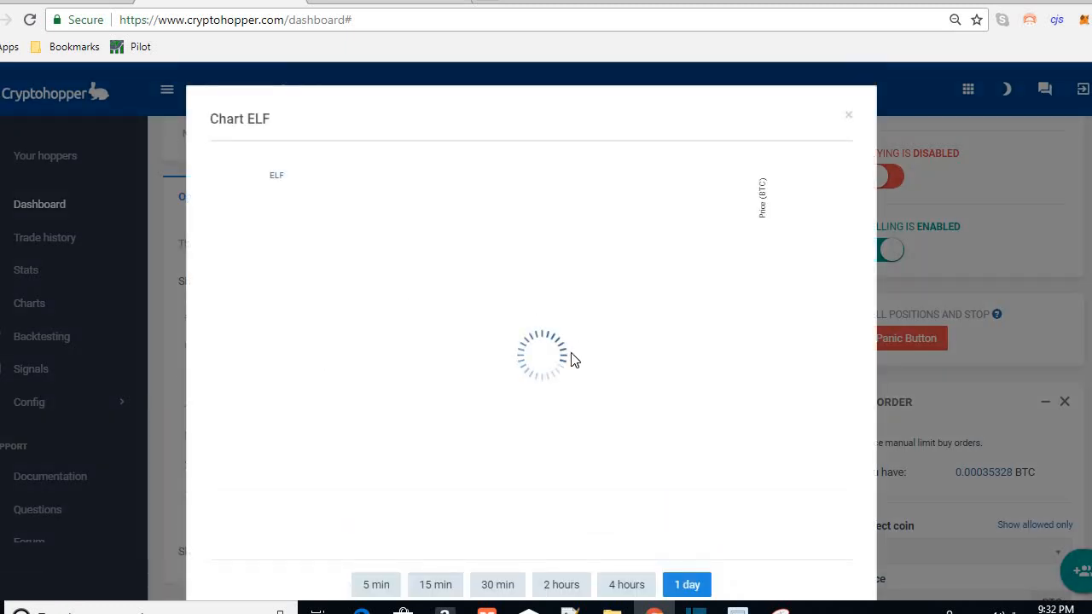
{"action": "mouse_move", "coordinate": [628, 461]}
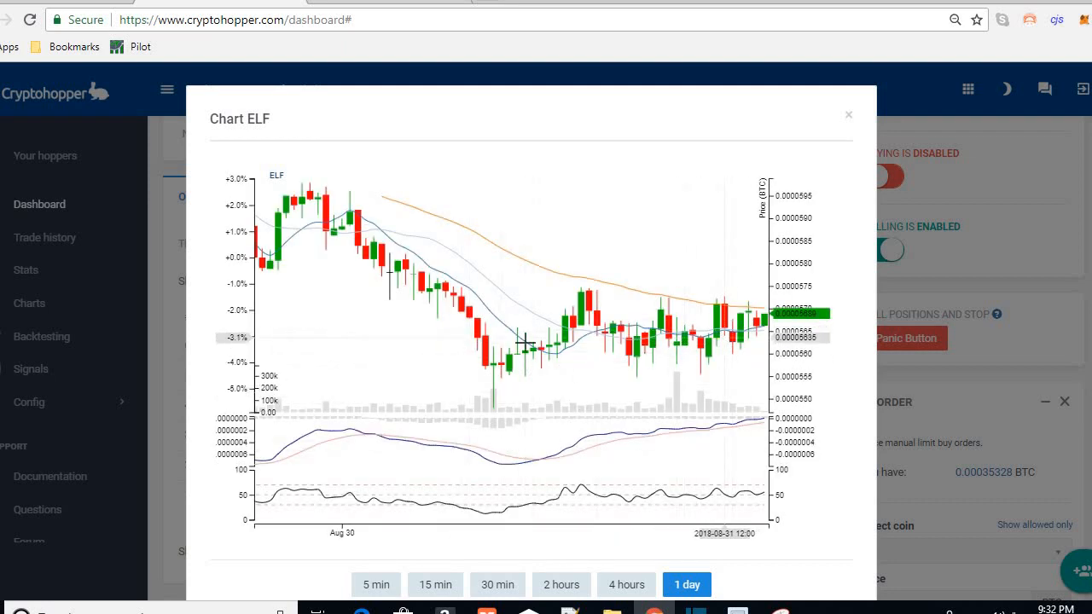
{"action": "mouse_move", "coordinate": [764, 345]}
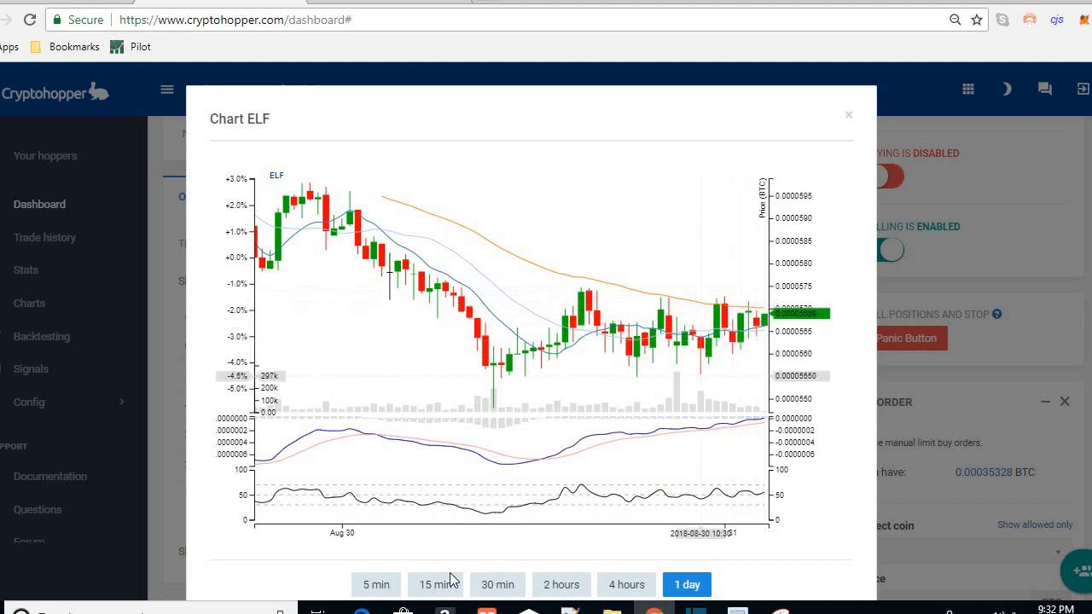
{"action": "left_click", "coordinate": [376, 584]}
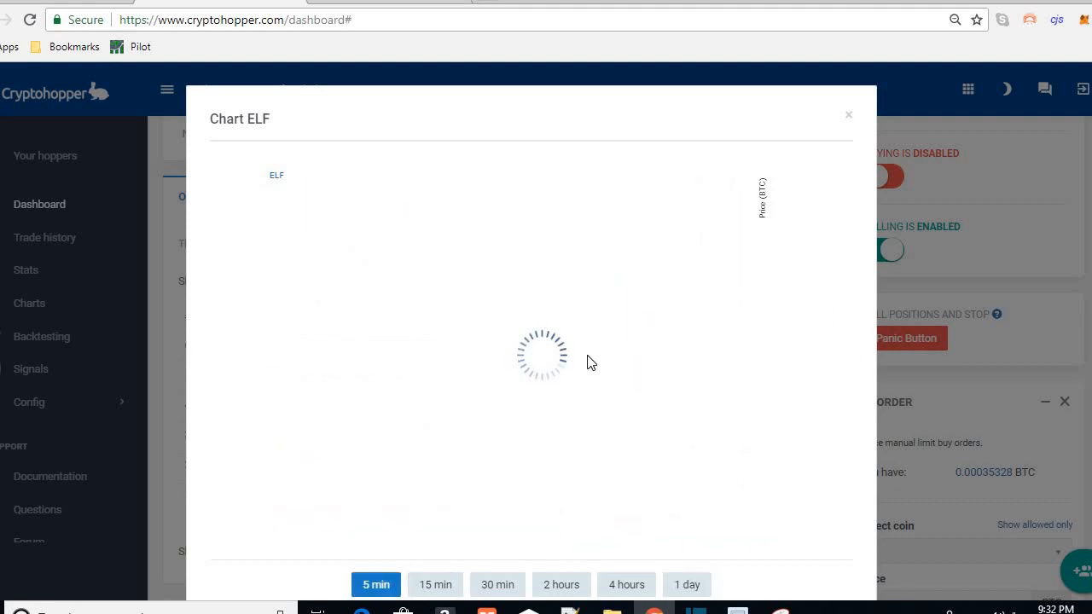
{"action": "mouse_move", "coordinate": [645, 372]}
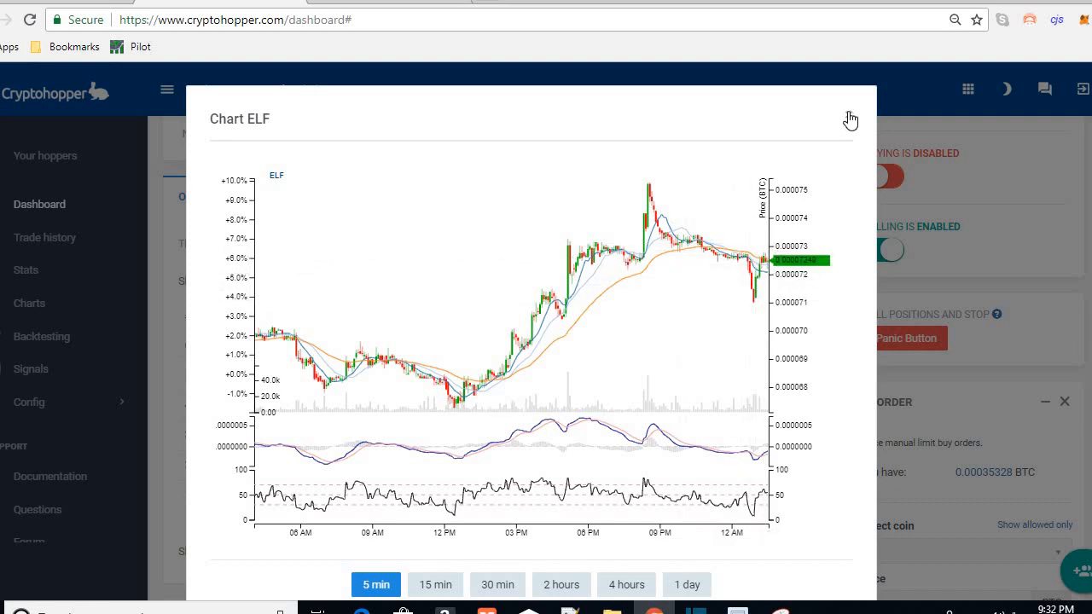
Close the ELF chart and show details of position 6: 38.6485 ELF at about -14.88%
{"action": "left_click", "coordinate": [849, 119]}
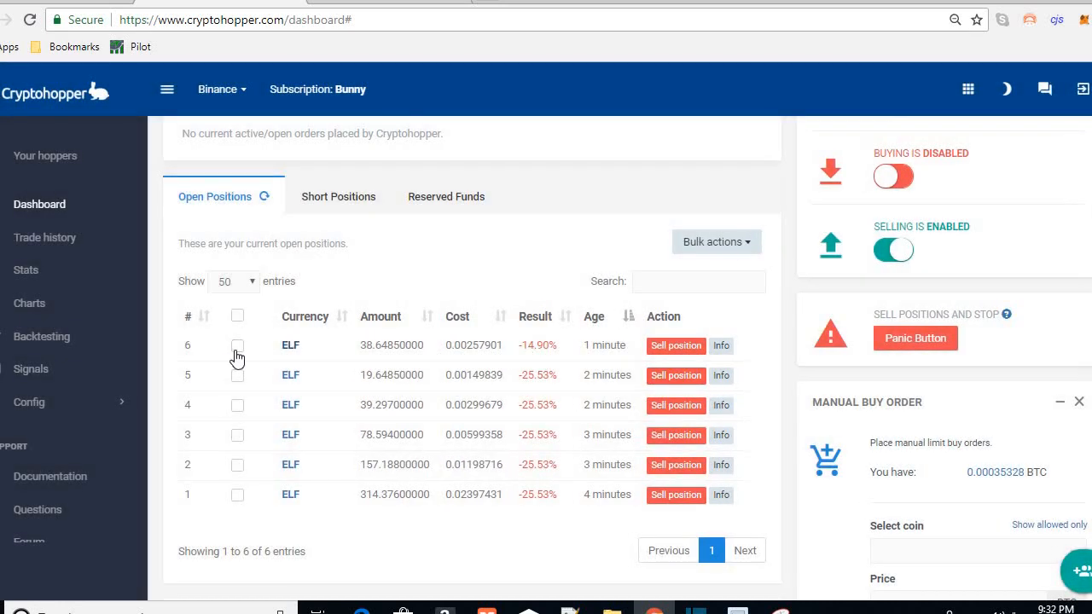
{"action": "mouse_move", "coordinate": [562, 353]}
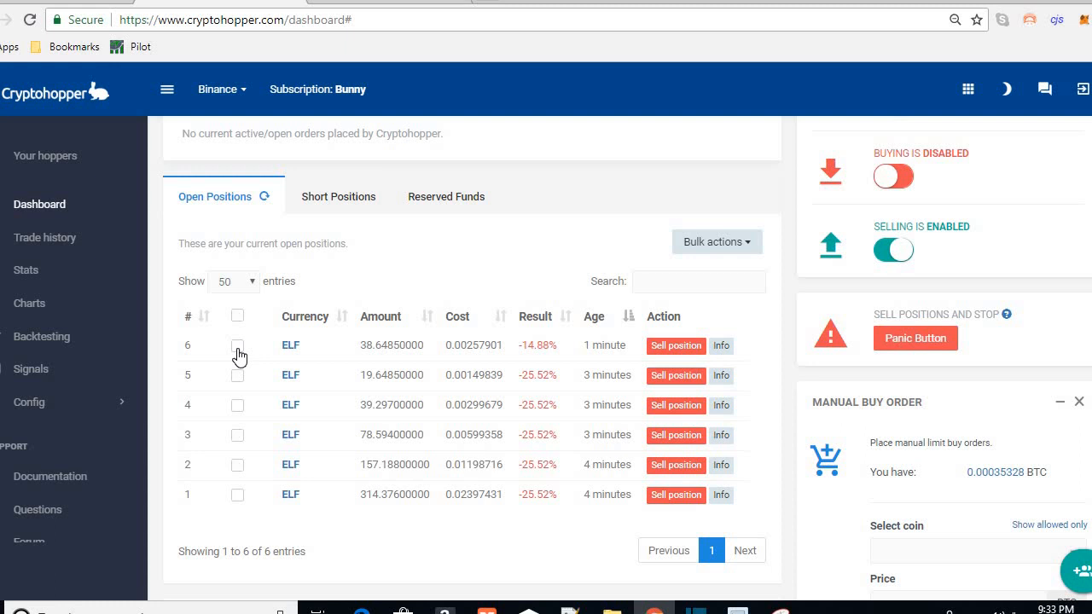
{"action": "left_click", "coordinate": [237, 345]}
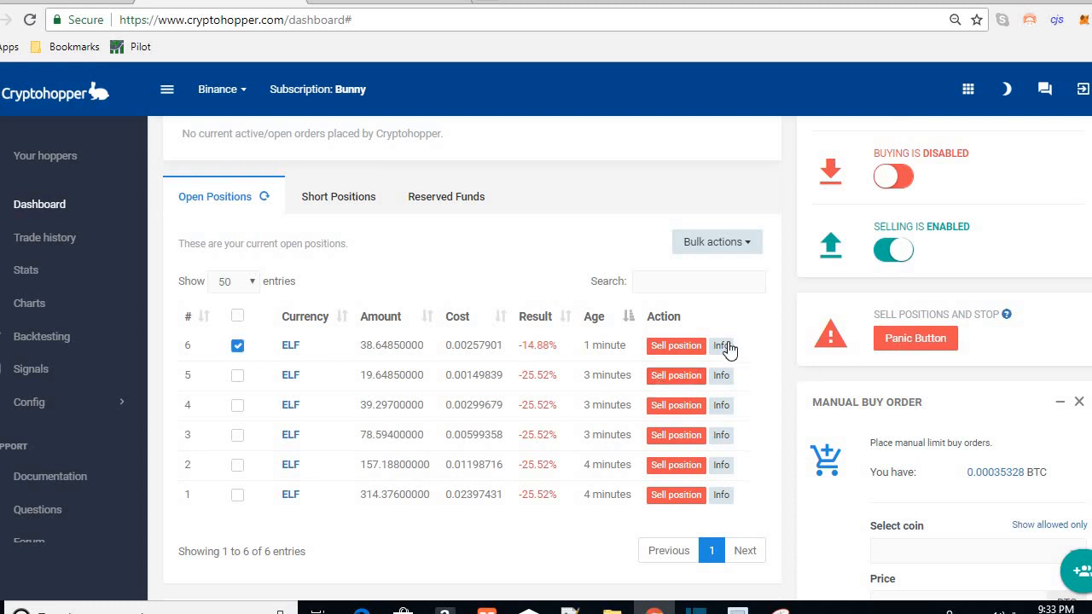
{"action": "left_click", "coordinate": [720, 345]}
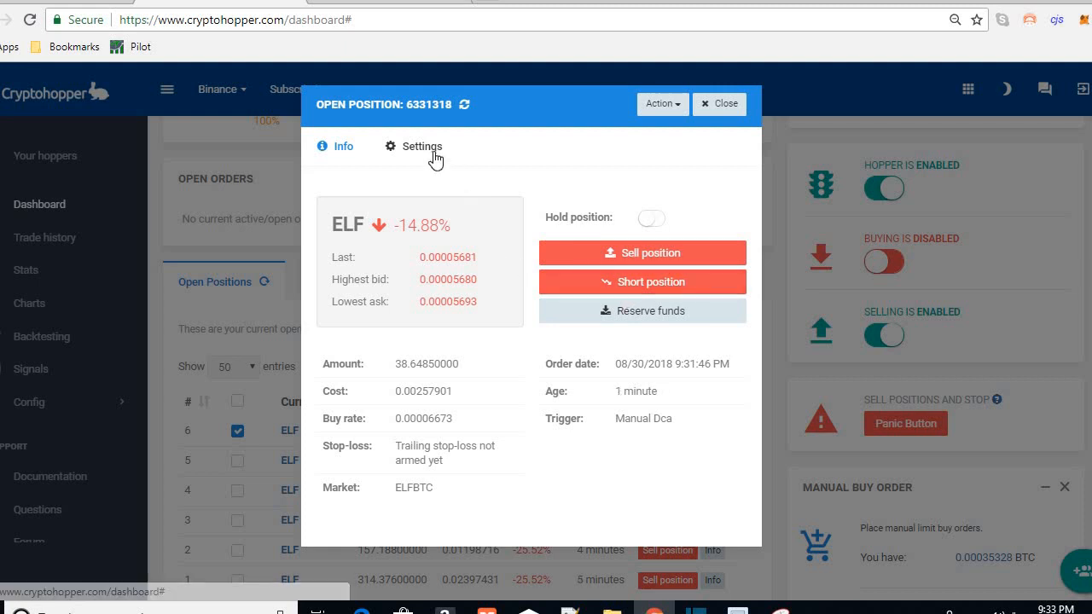
Enable stop-loss in the smallest ELF position's STOP-LOSS settings and close its details
{"action": "left_click", "coordinate": [420, 147]}
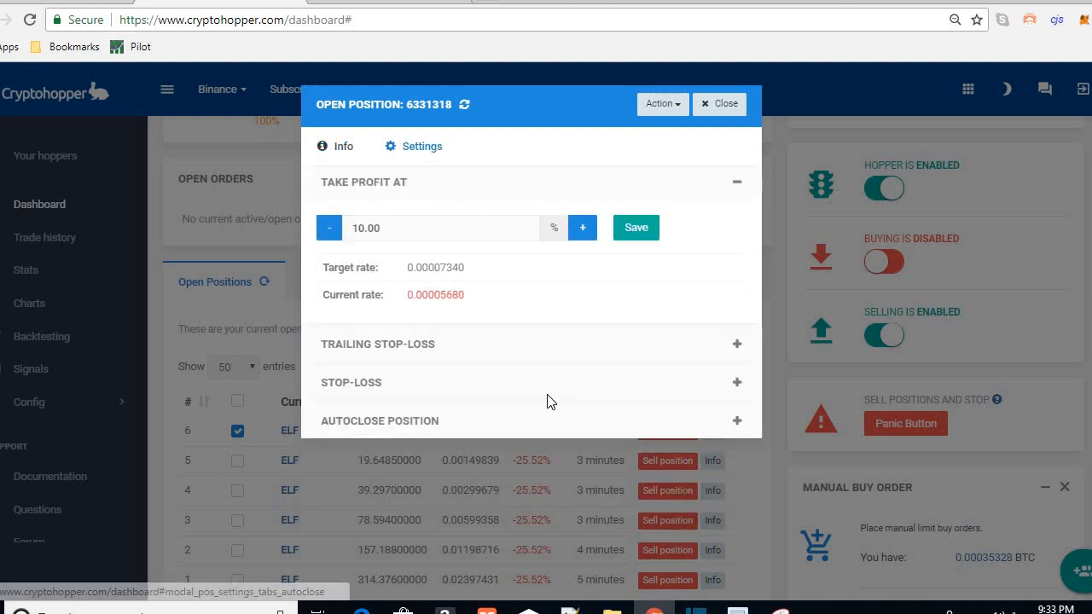
{"action": "left_click", "coordinate": [351, 382]}
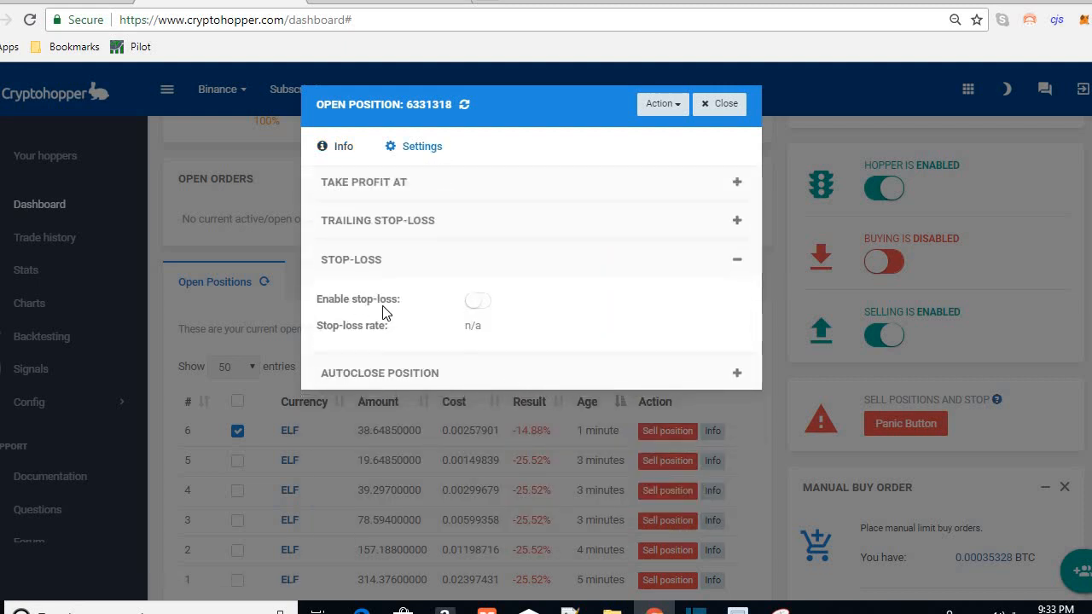
{"action": "mouse_move", "coordinate": [450, 332]}
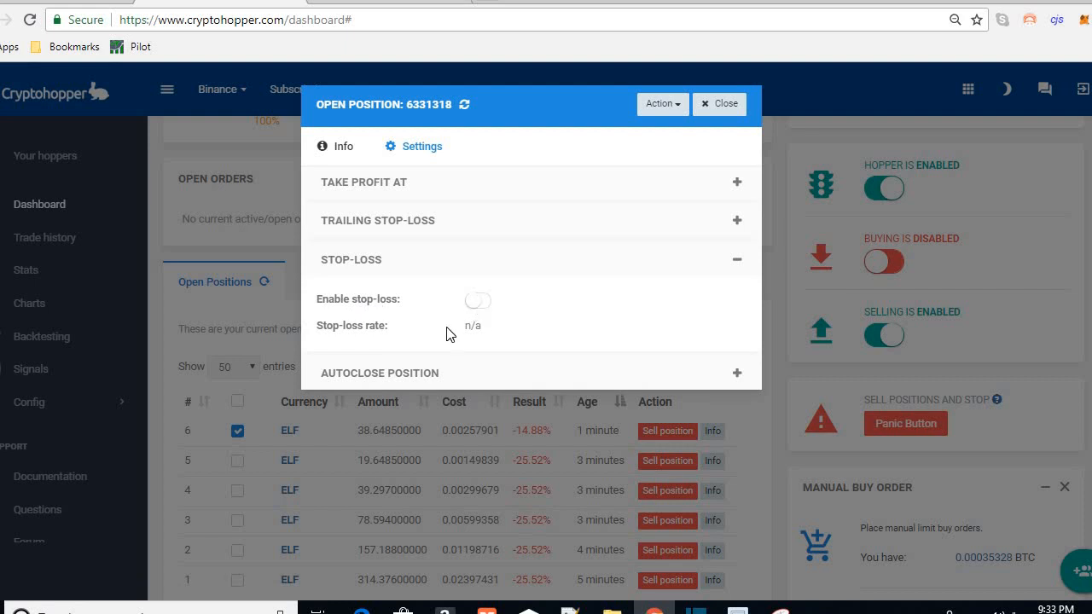
{"action": "mouse_move", "coordinate": [433, 343]}
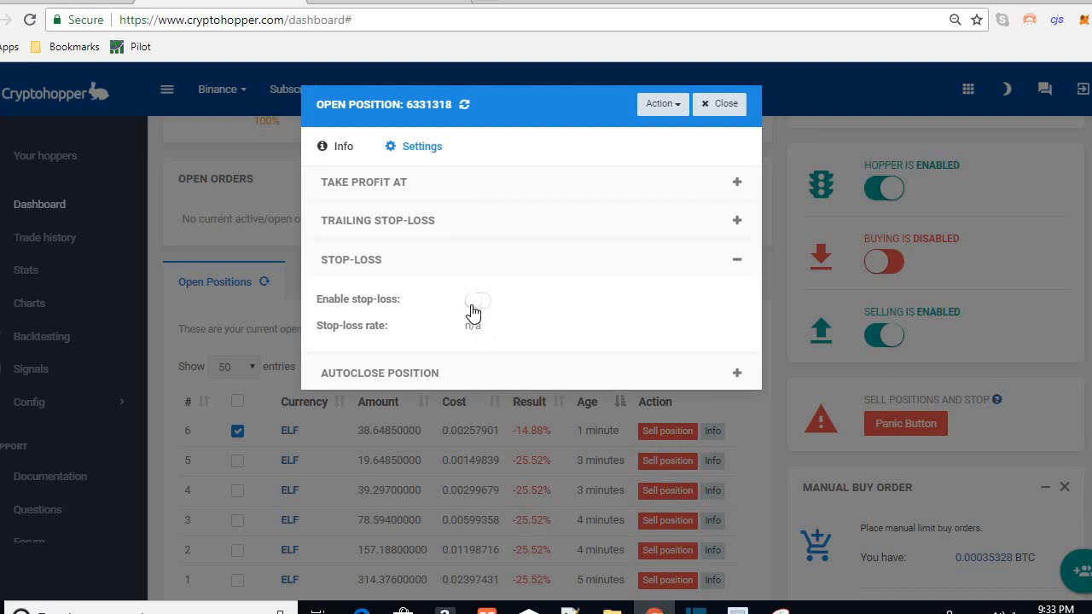
{"action": "left_click", "coordinate": [478, 300]}
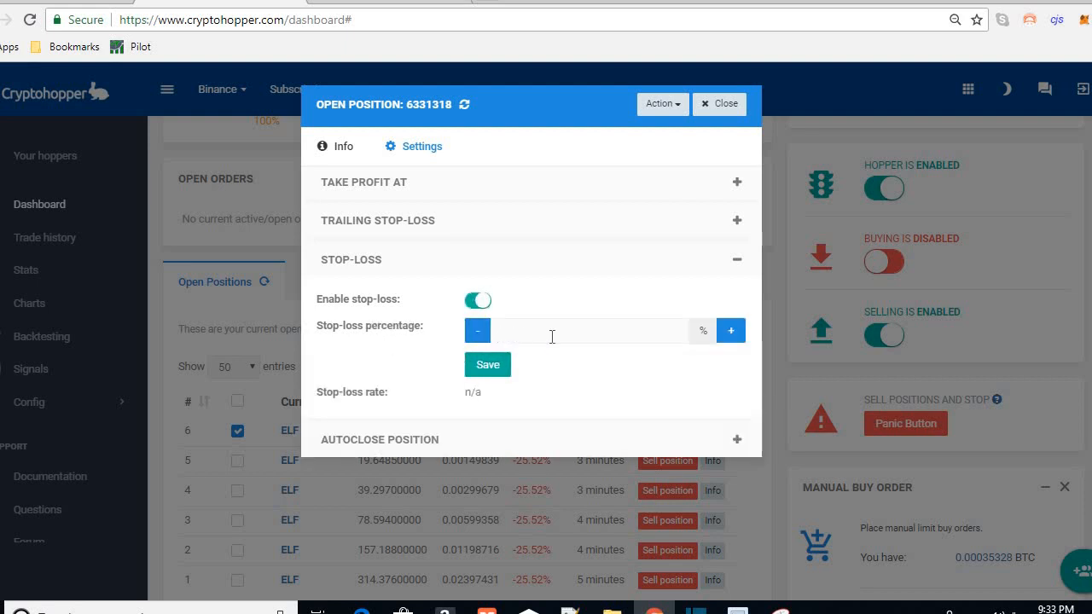
{"action": "mouse_move", "coordinate": [283, 445]}
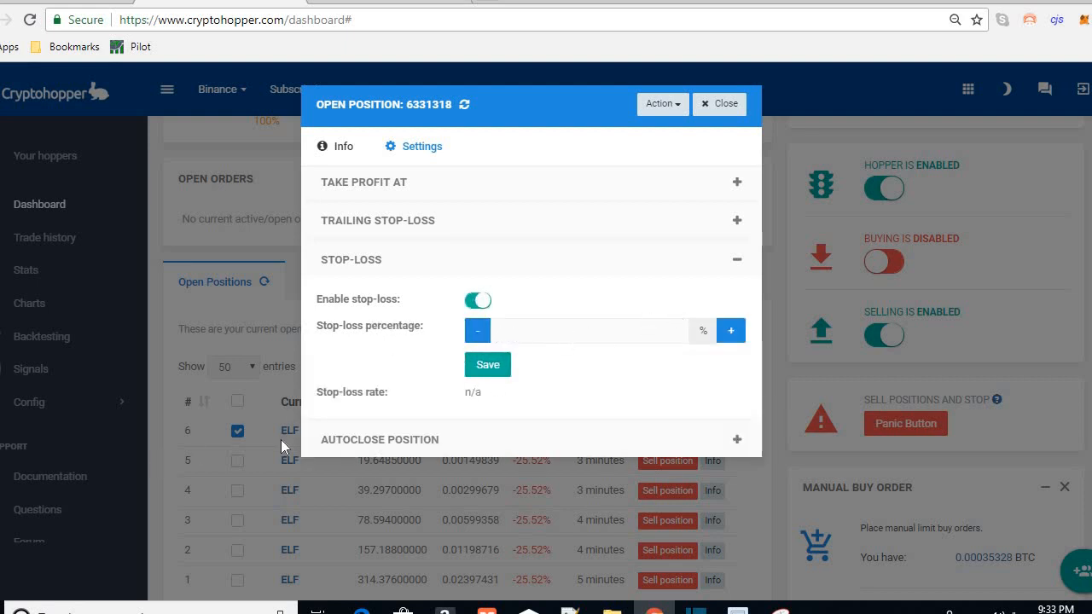
{"action": "left_click", "coordinate": [720, 104]}
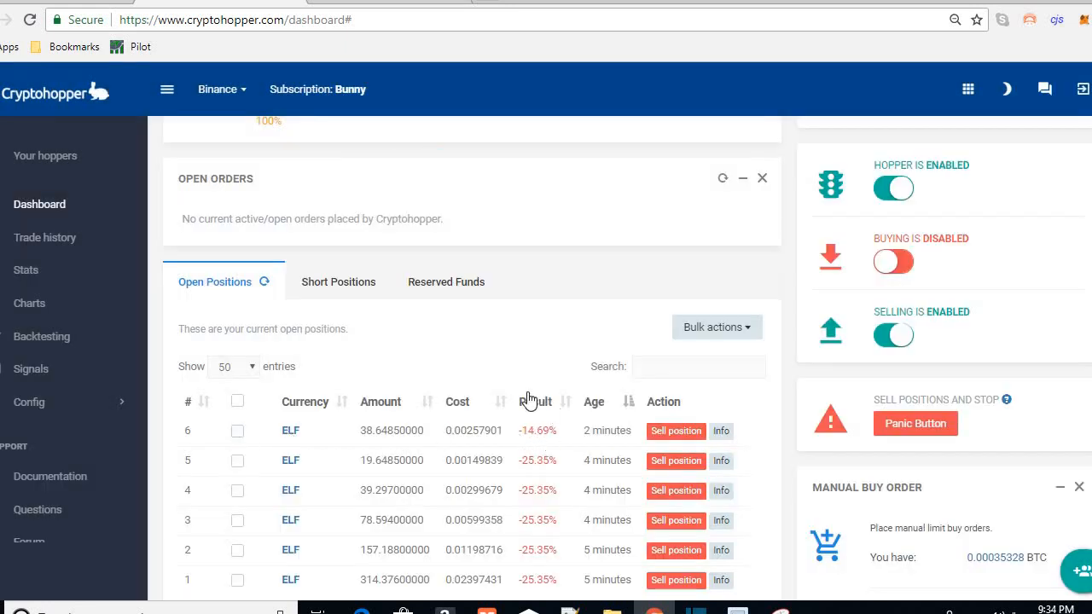
{"action": "mouse_move", "coordinate": [493, 403]}
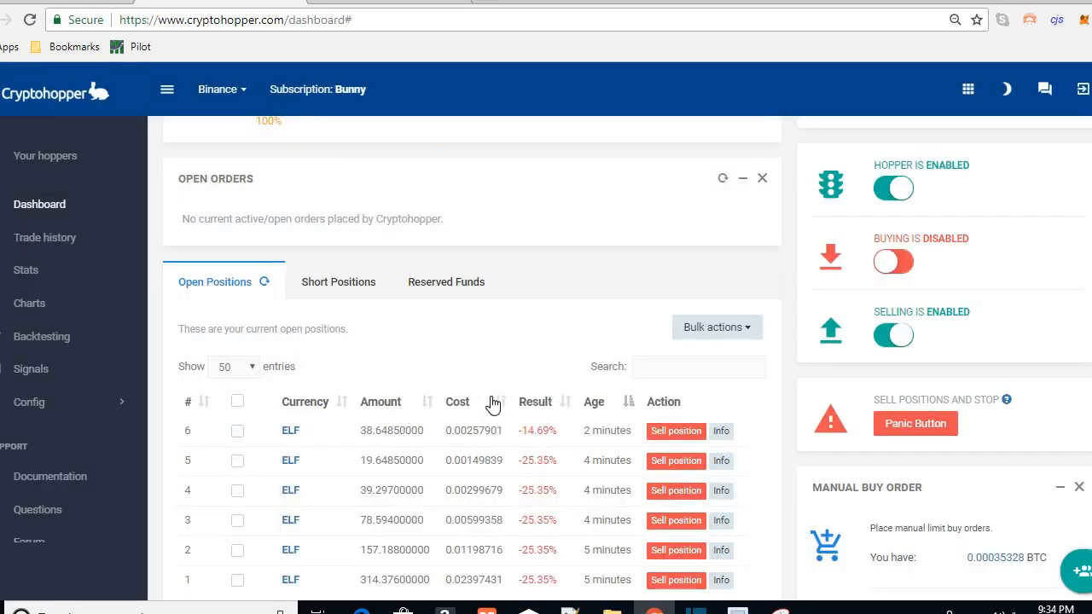
{"action": "mouse_move", "coordinate": [567, 389]}
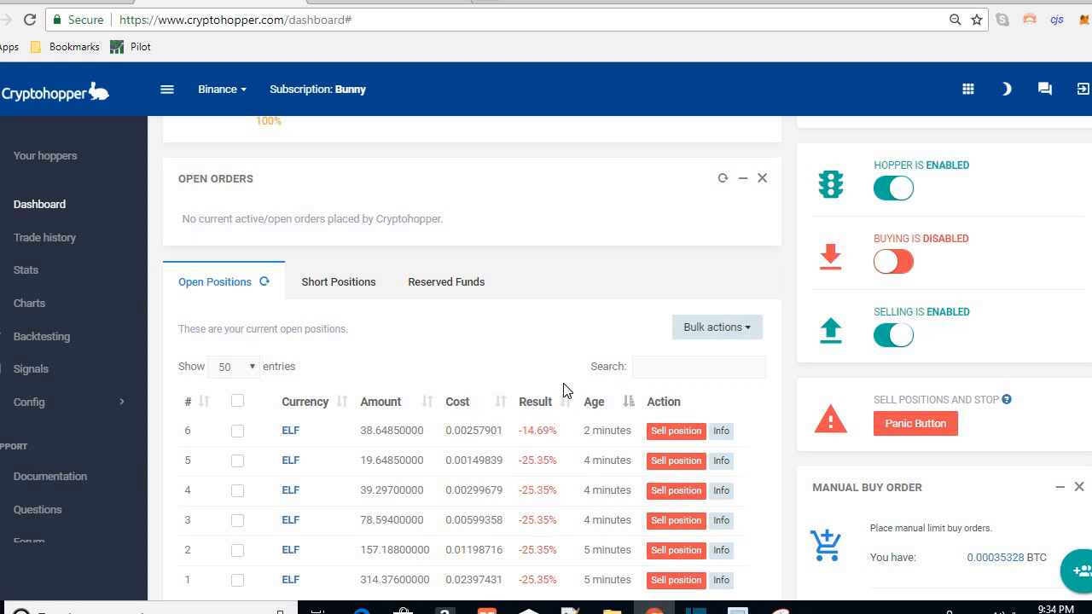
{"action": "mouse_move", "coordinate": [314, 439]}
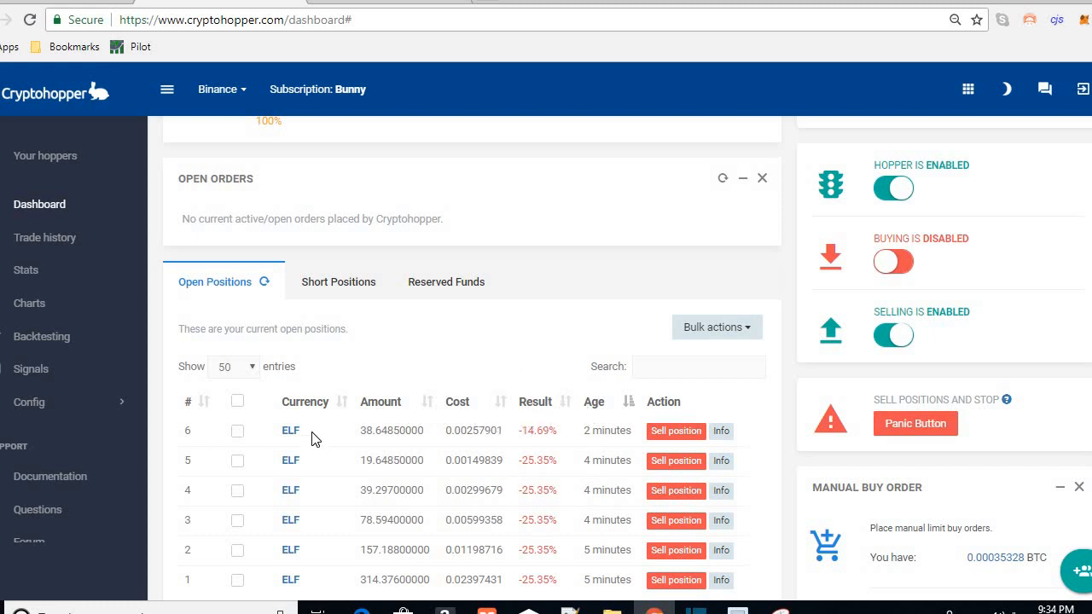
Scroll the Open Positions table to reach ELF positions 1 through 5 for selection
{"action": "scroll", "scroll_direction": "down", "scroll_amount": 3}
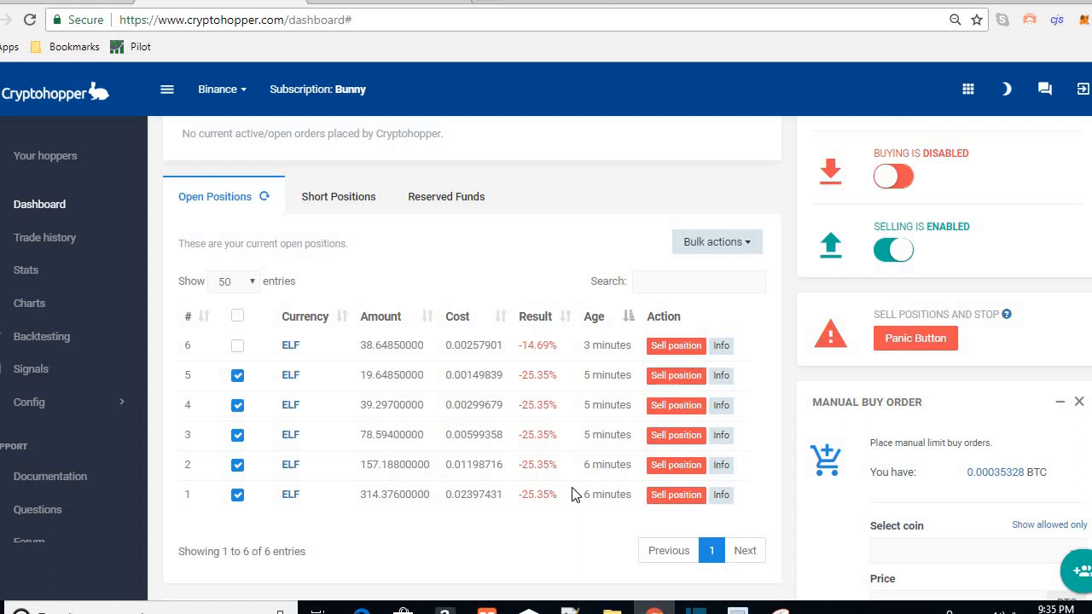
{"action": "mouse_move", "coordinate": [372, 358]}
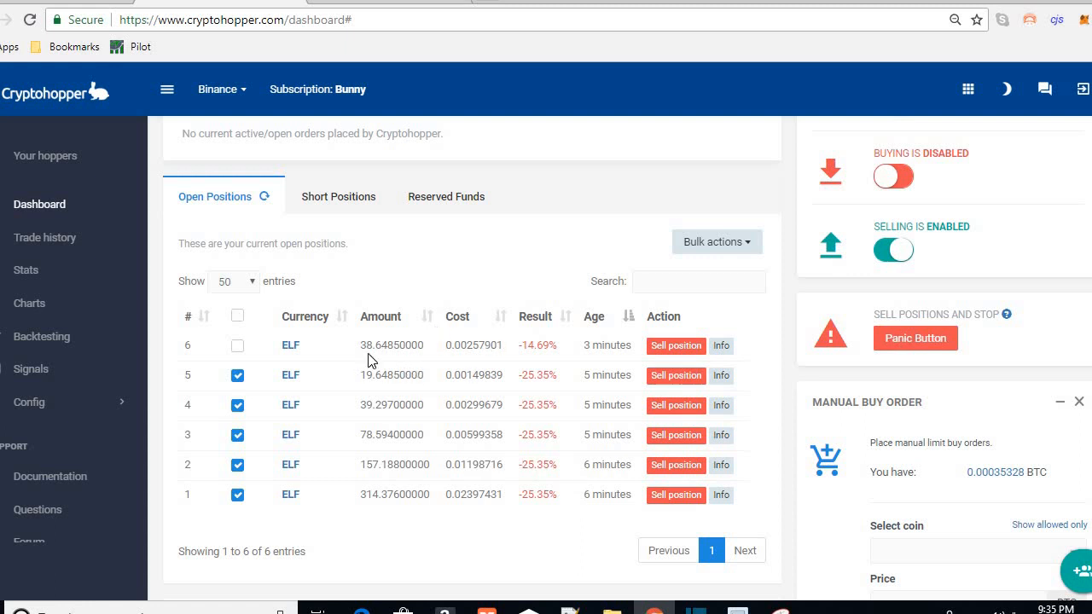
{"action": "mouse_move", "coordinate": [481, 395]}
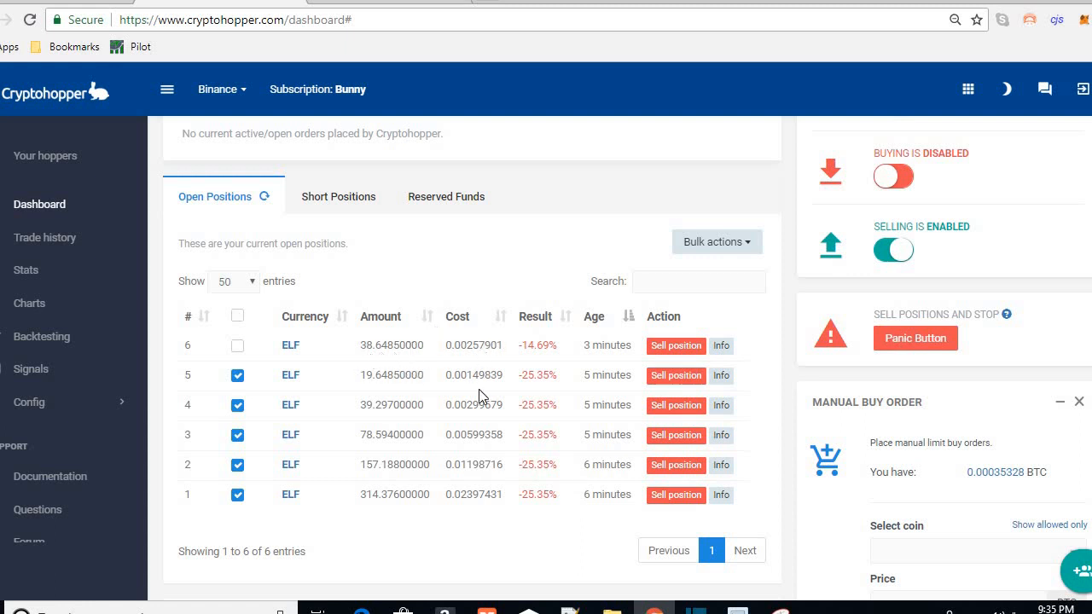
{"action": "mouse_move", "coordinate": [525, 534]}
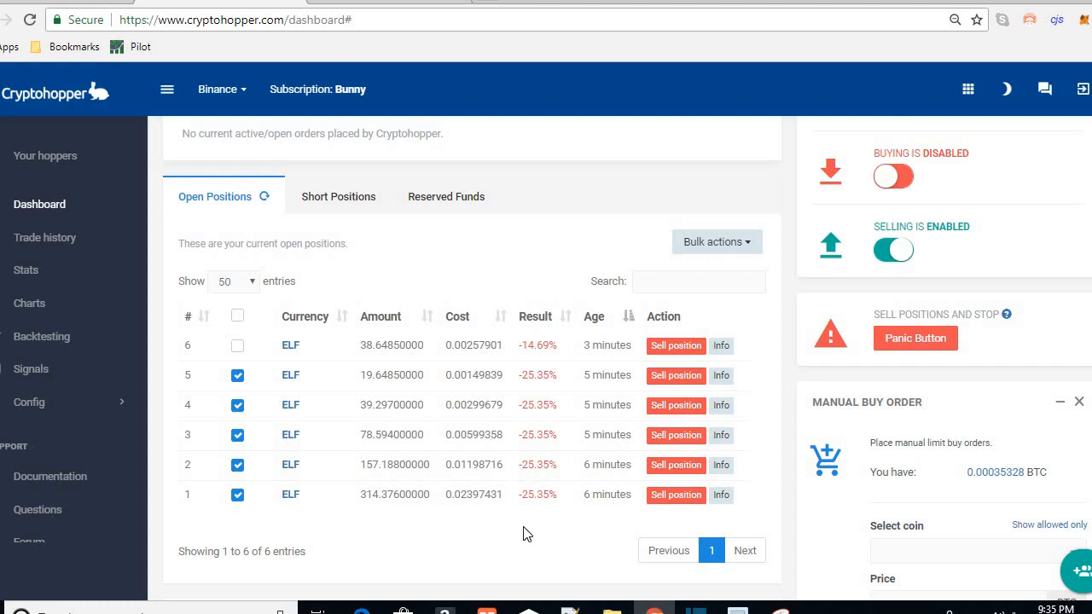
{"action": "mouse_move", "coordinate": [539, 597]}
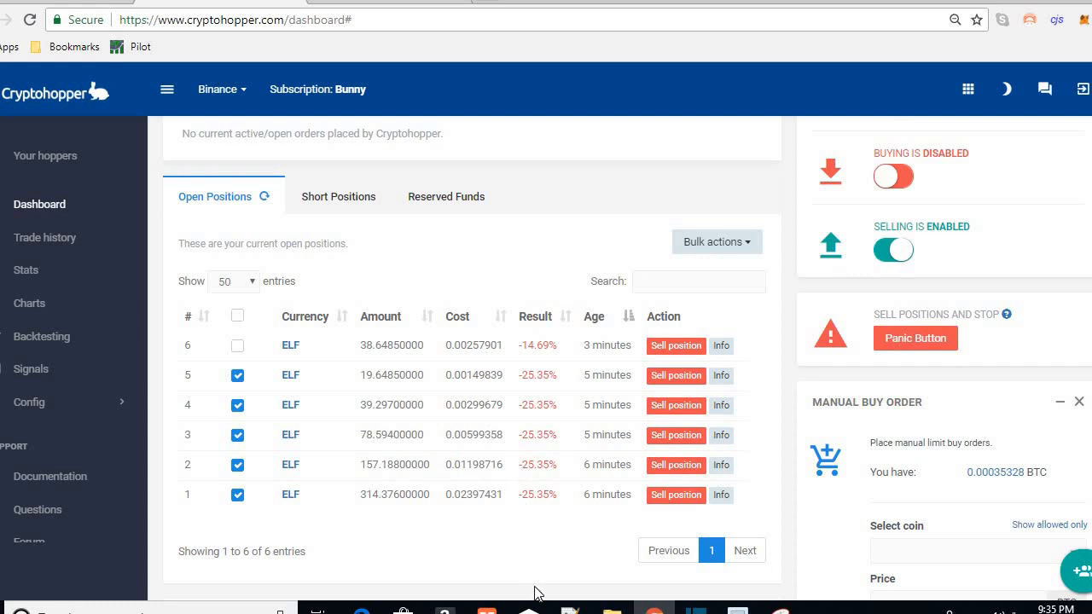
{"action": "mouse_move", "coordinate": [700, 597]}
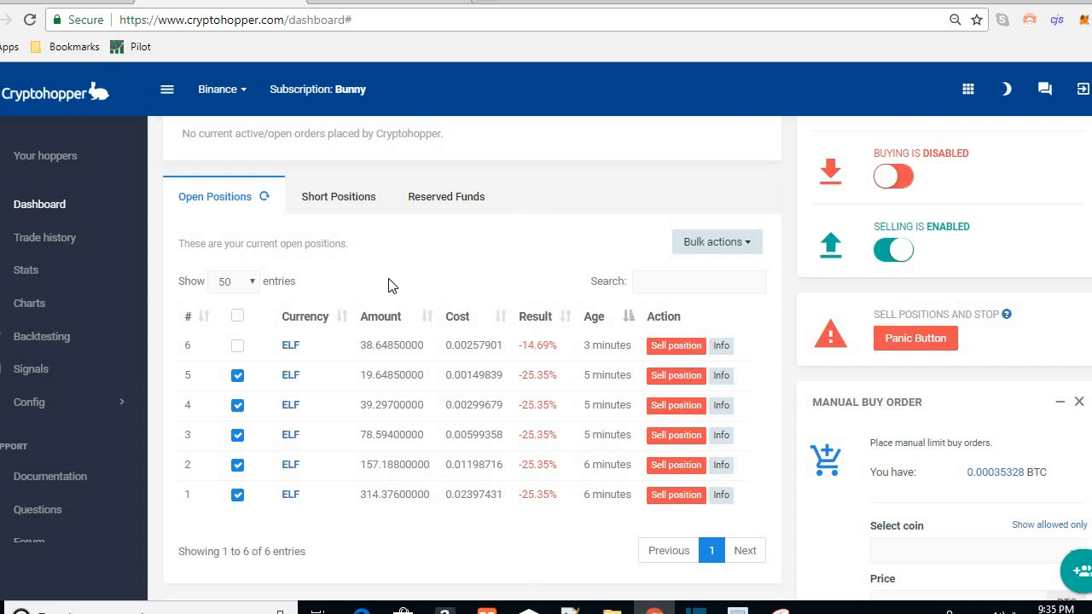
{"action": "mouse_move", "coordinate": [512, 246]}
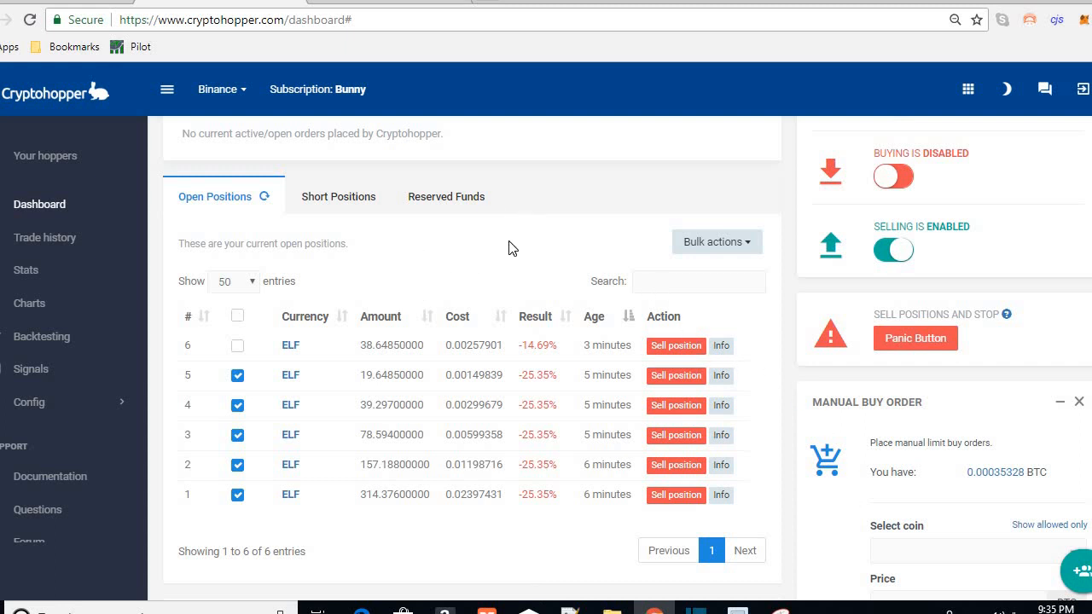
{"action": "mouse_move", "coordinate": [494, 266]}
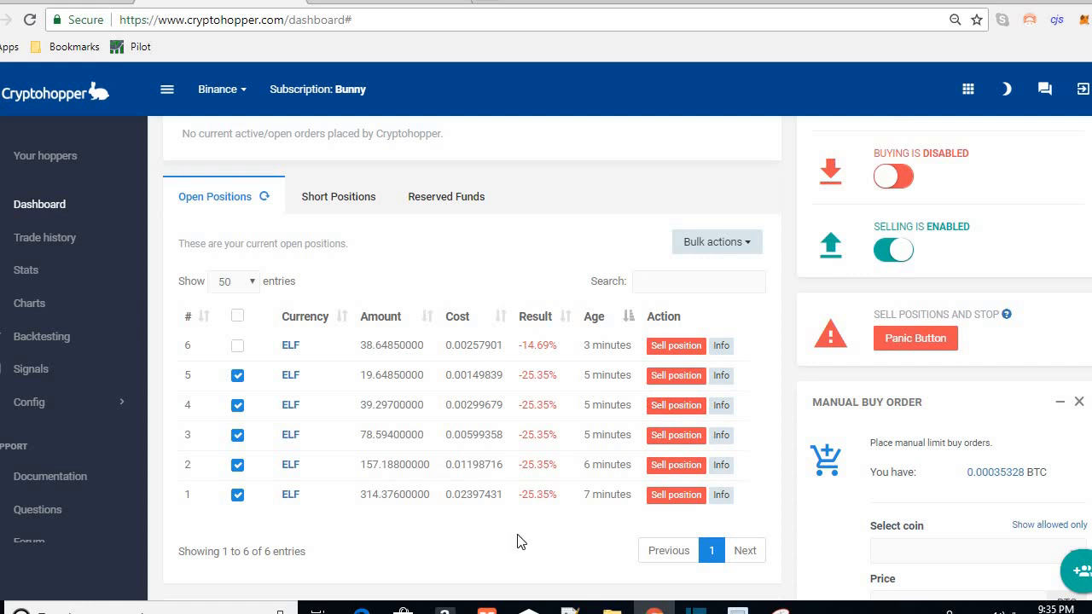
{"action": "mouse_move", "coordinate": [539, 280]}
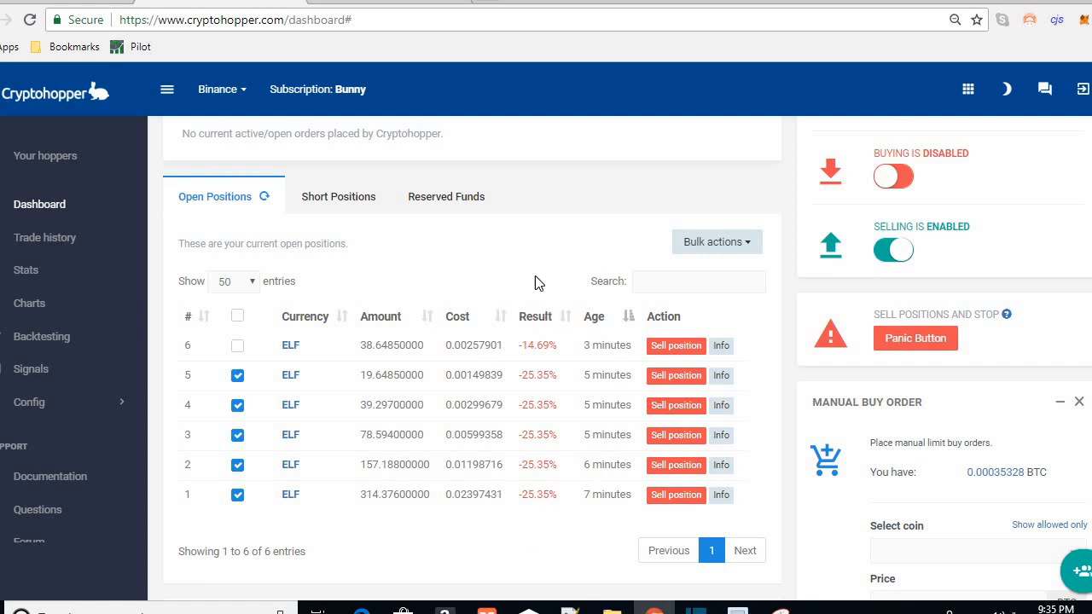
{"action": "mouse_move", "coordinate": [535, 263]}
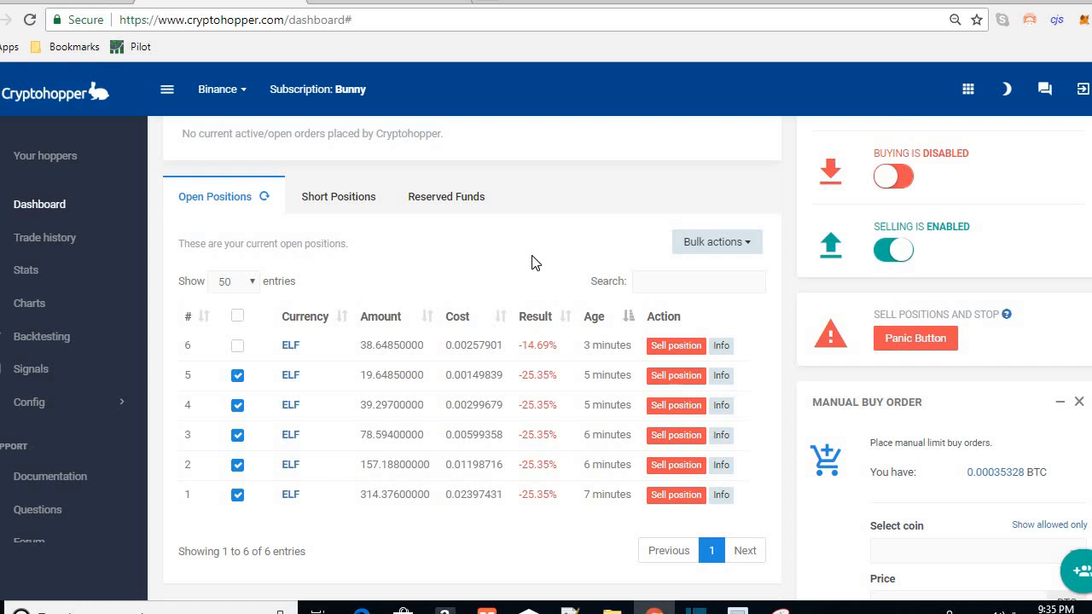